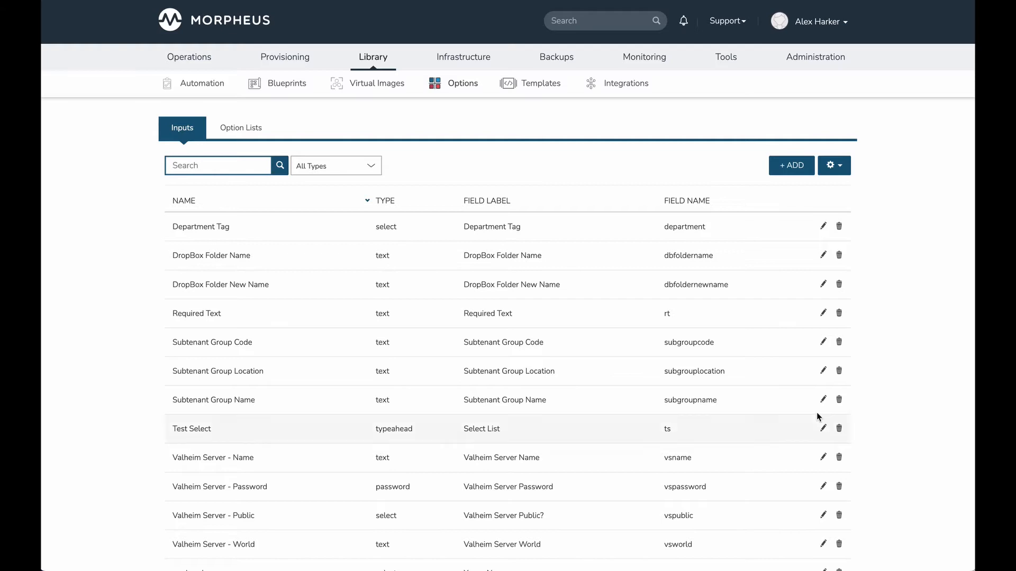
pyautogui.moveTo(904, 353)
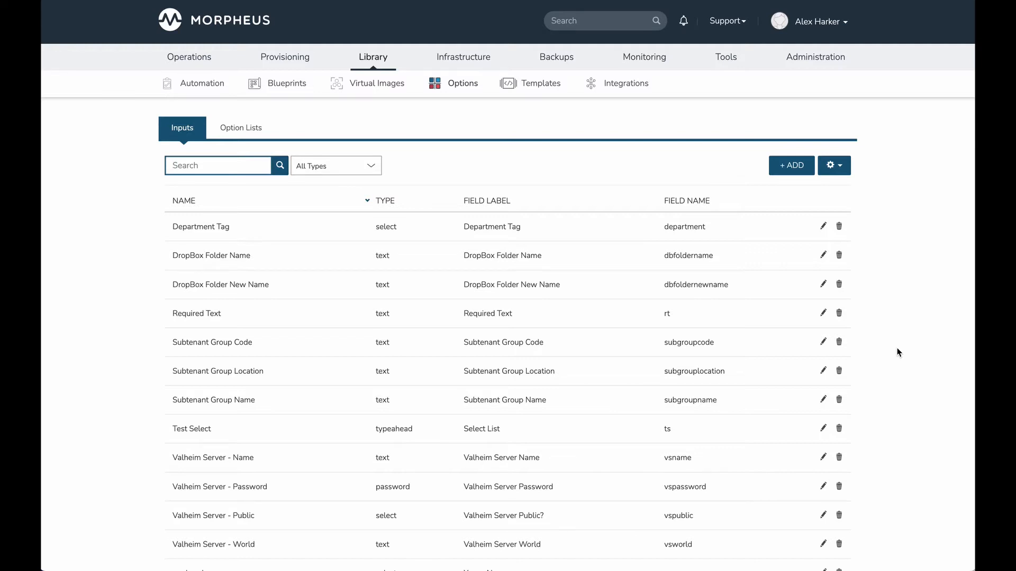
pyautogui.moveTo(889, 352)
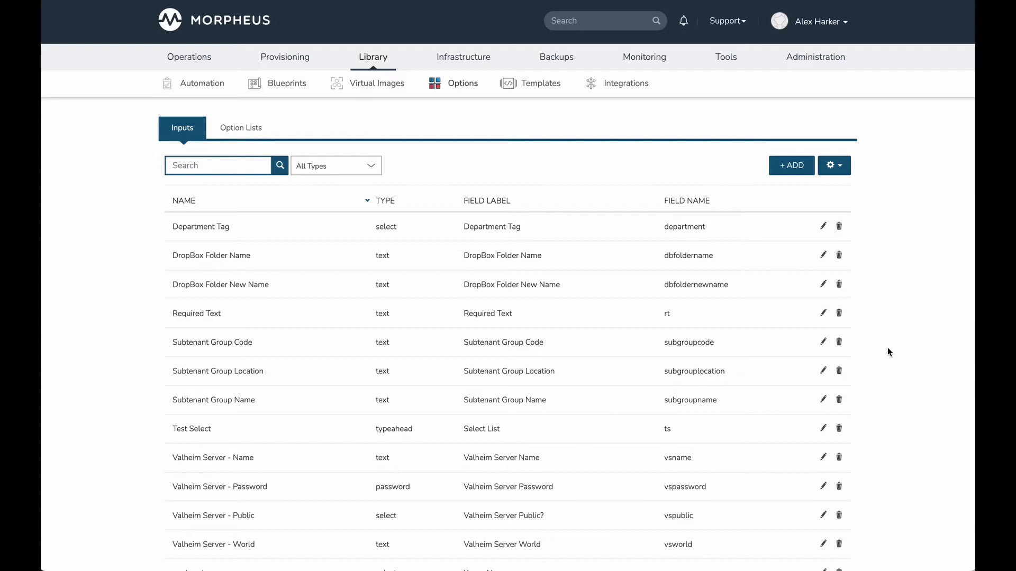
pyautogui.moveTo(655, 173)
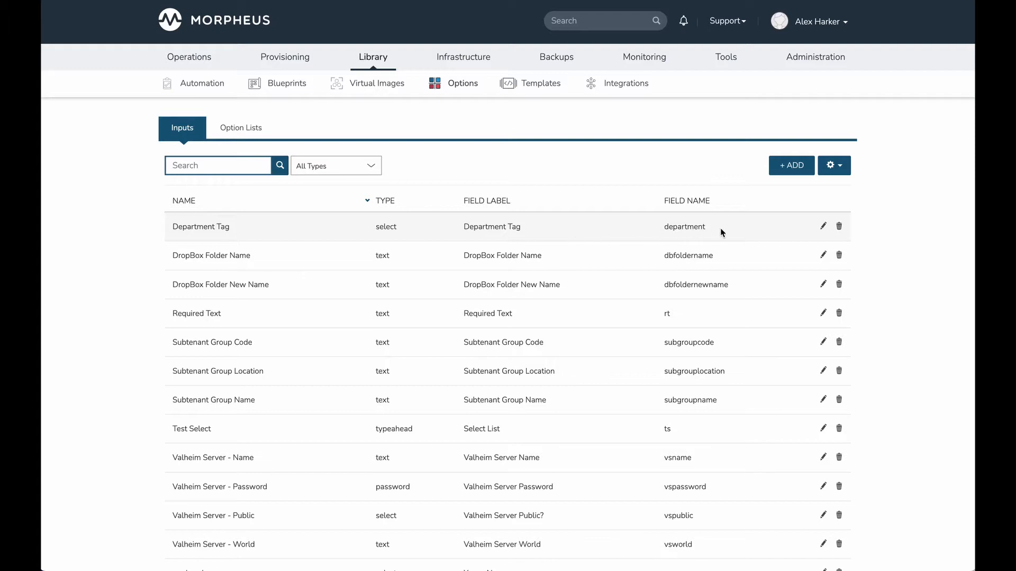
pyautogui.moveTo(329, 232)
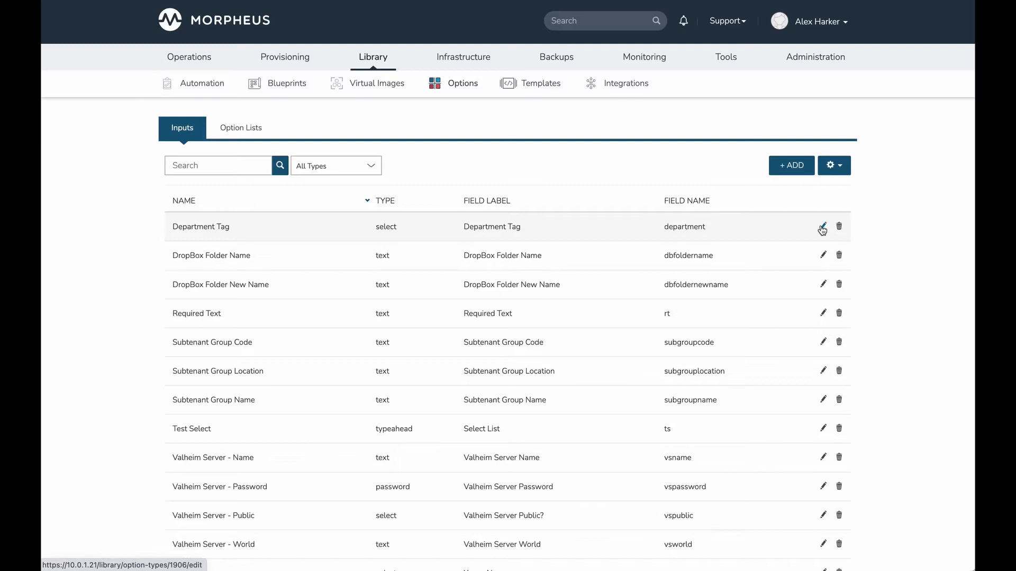
# Open the Department Tag input's settings and review its Departments option list and edit options.
pyautogui.click(823, 226)
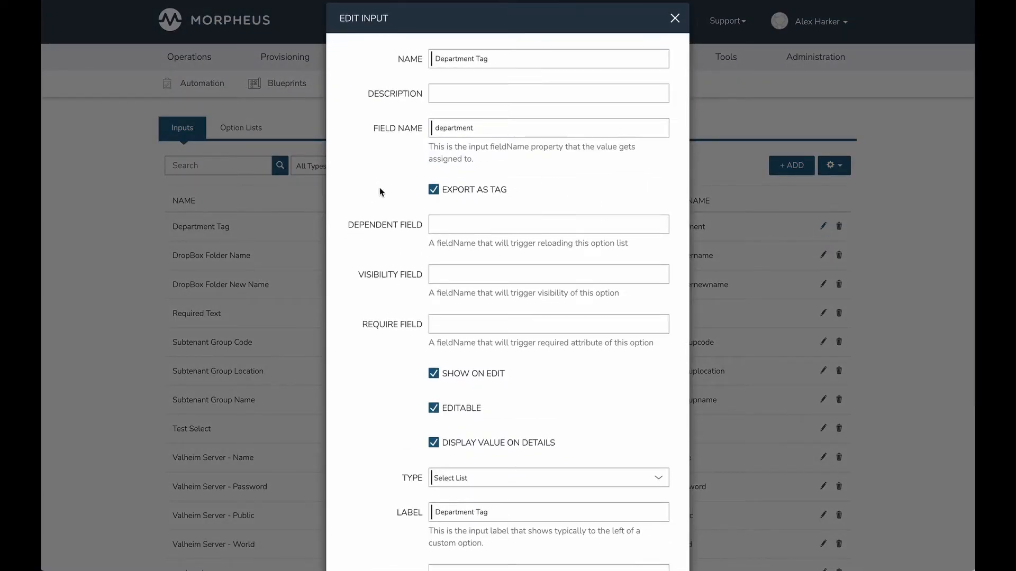
pyautogui.moveTo(488, 214)
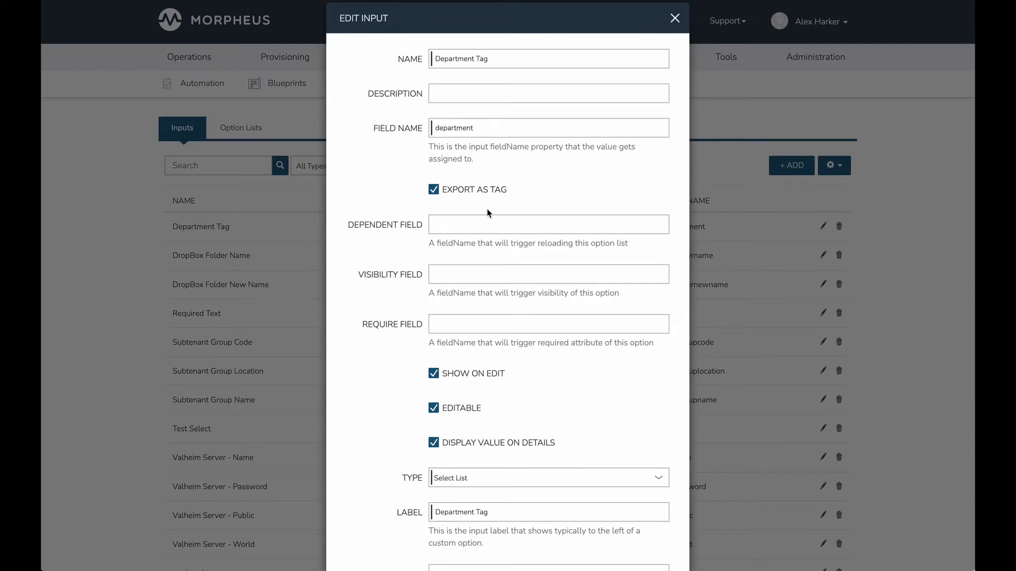
pyautogui.moveTo(502, 199)
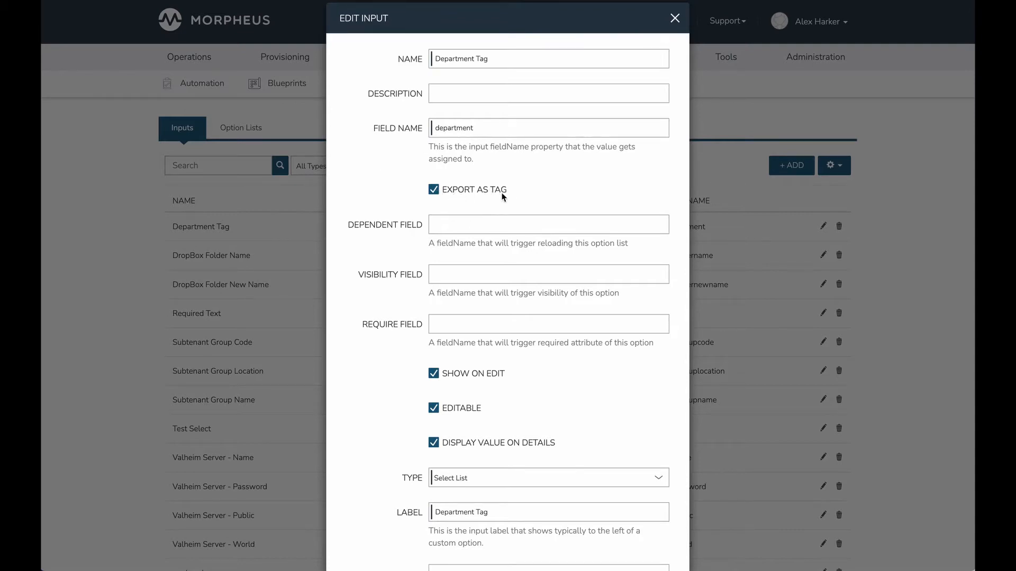
pyautogui.moveTo(480, 200)
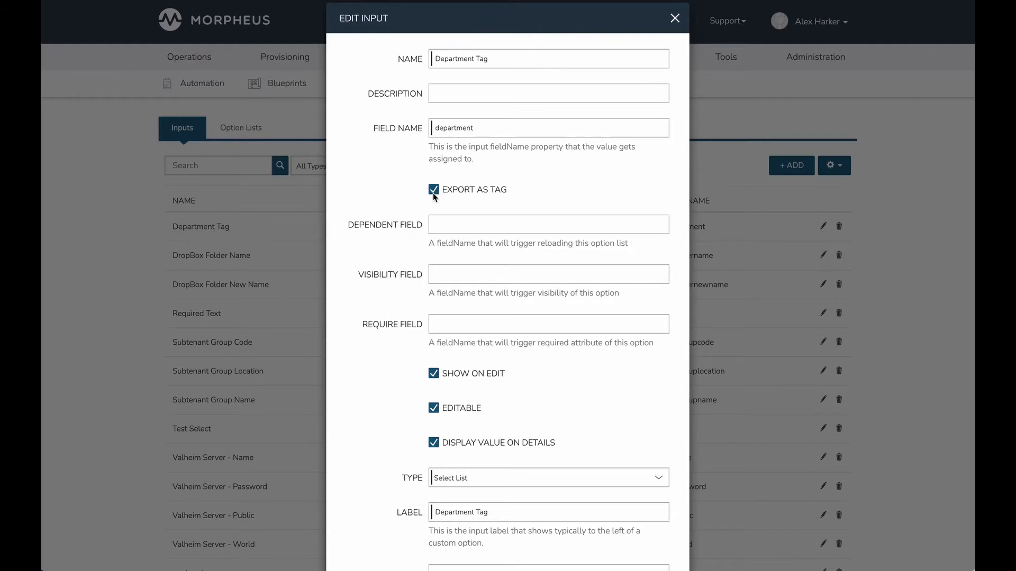
pyautogui.scroll(-3)
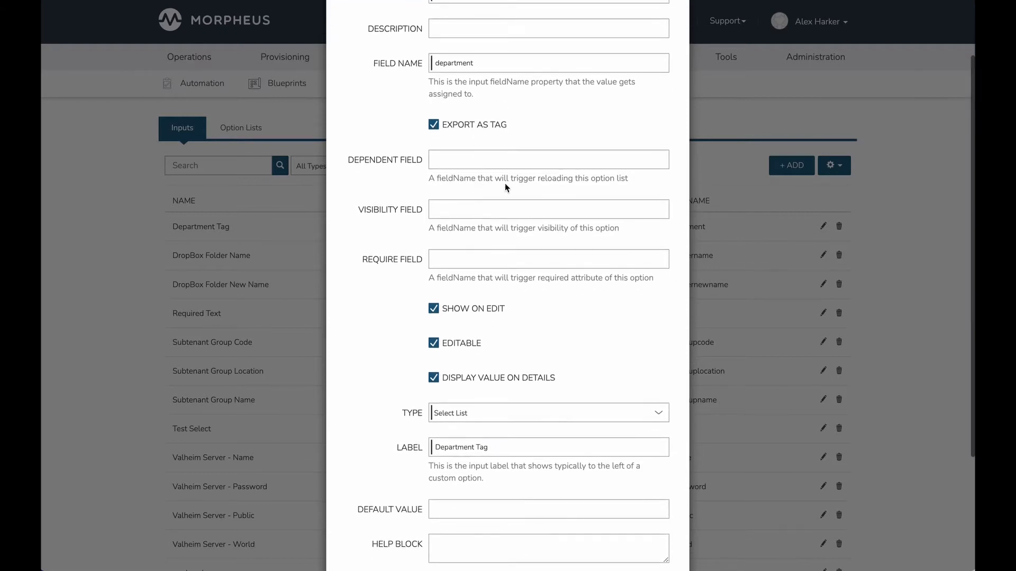
pyautogui.scroll(-3)
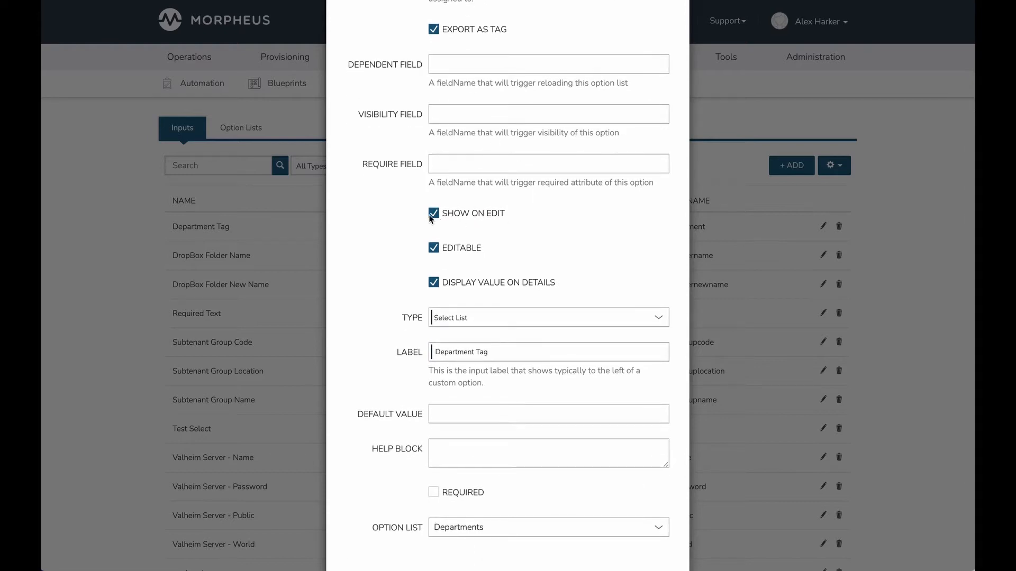
pyautogui.moveTo(483, 220)
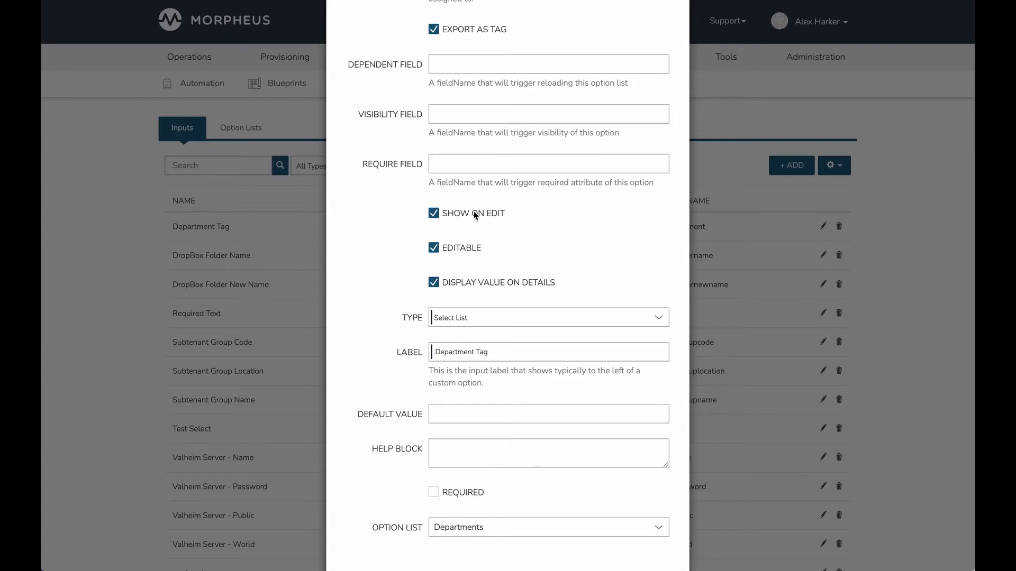
pyautogui.moveTo(487, 216)
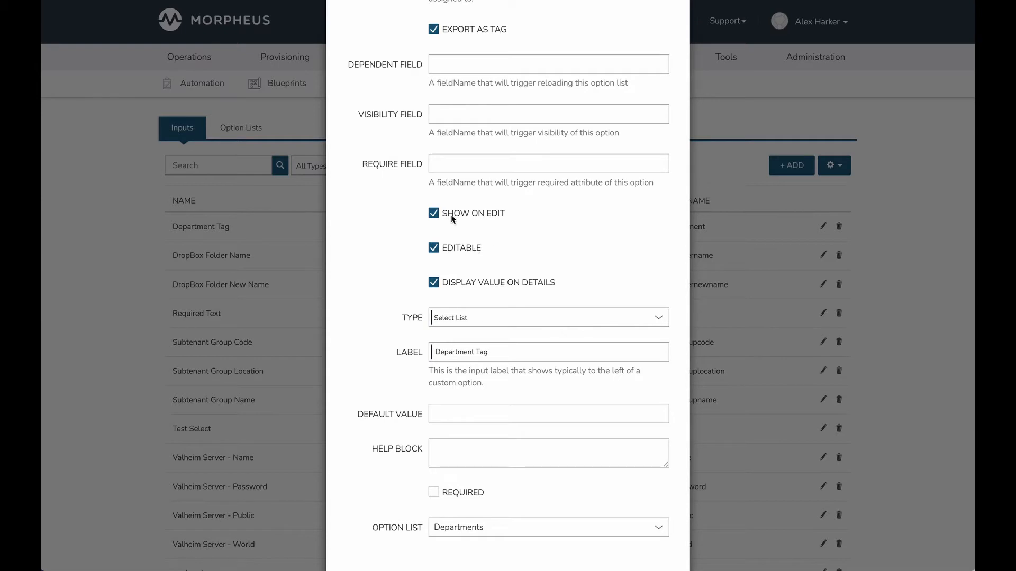
pyautogui.moveTo(483, 238)
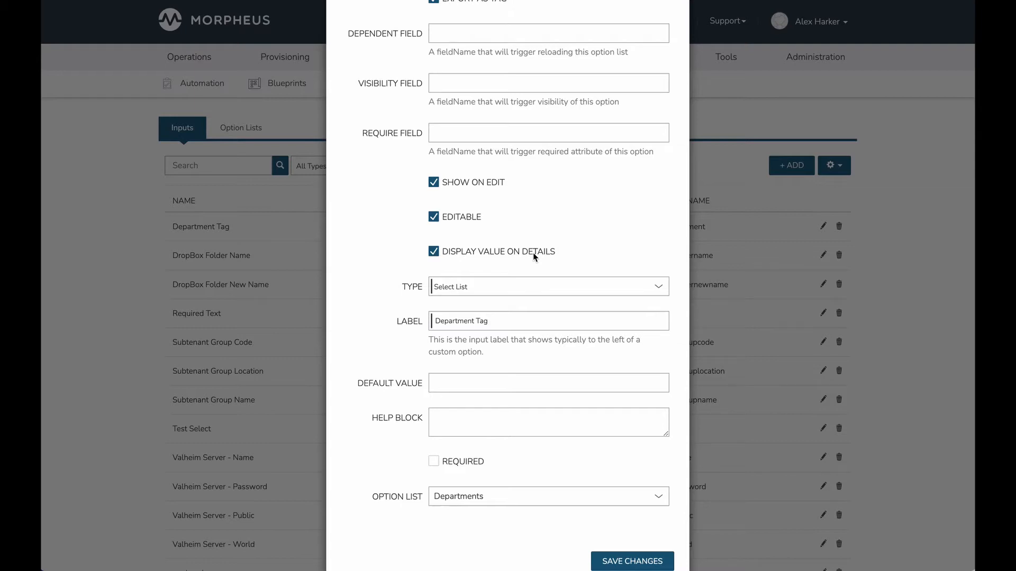
pyautogui.moveTo(496, 253)
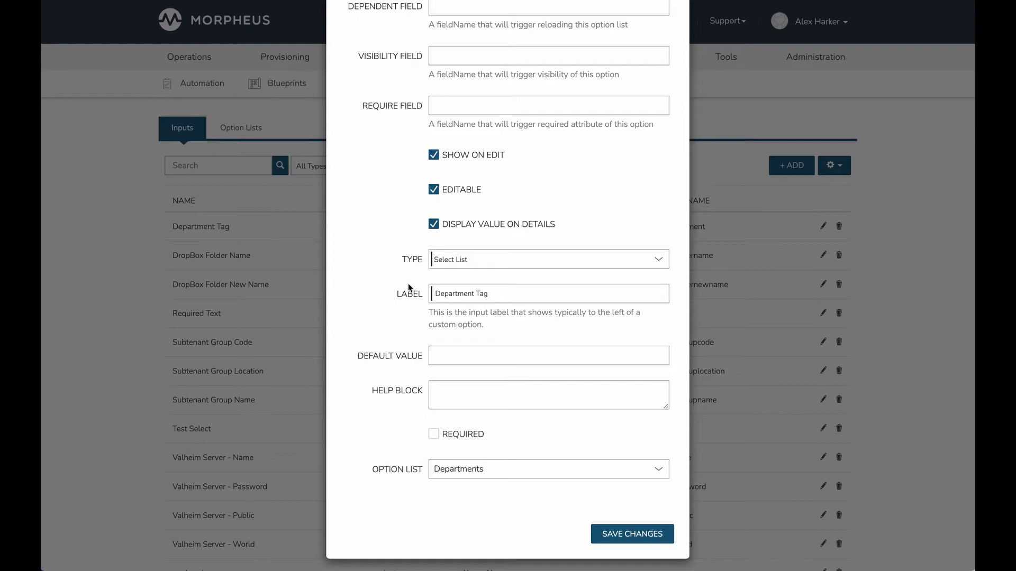
pyautogui.moveTo(418, 300)
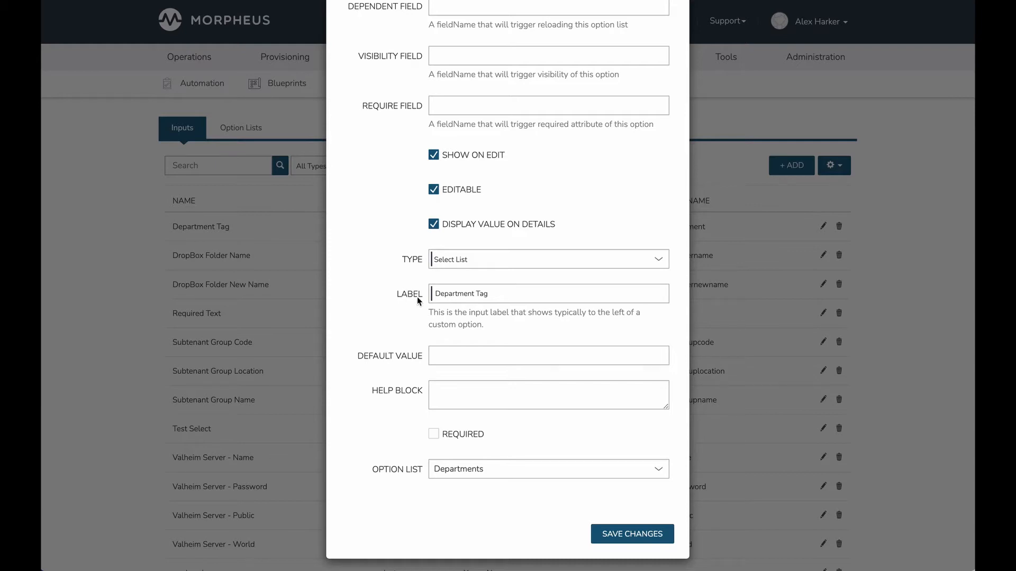
pyautogui.moveTo(425, 305)
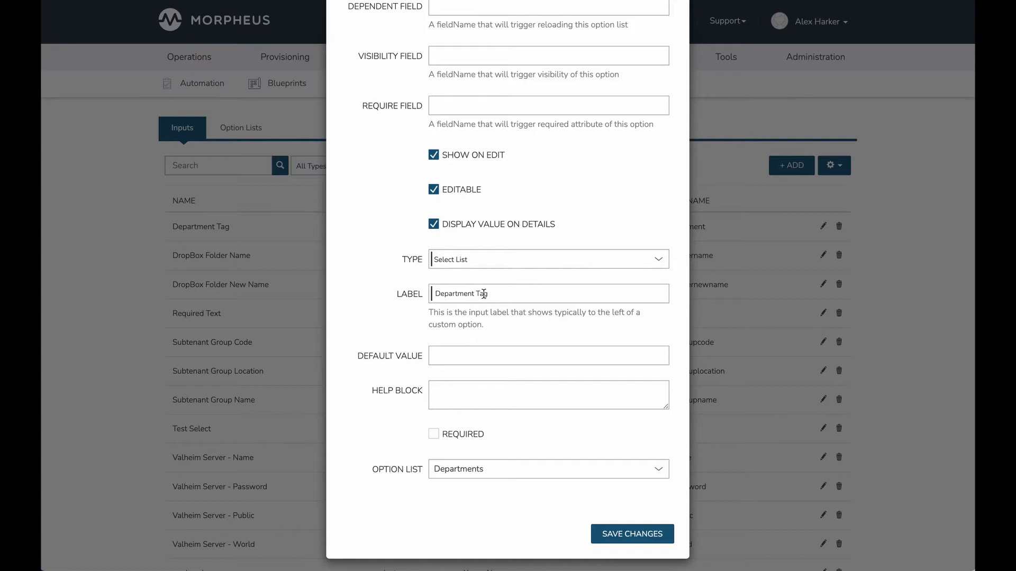
pyautogui.scroll(-3)
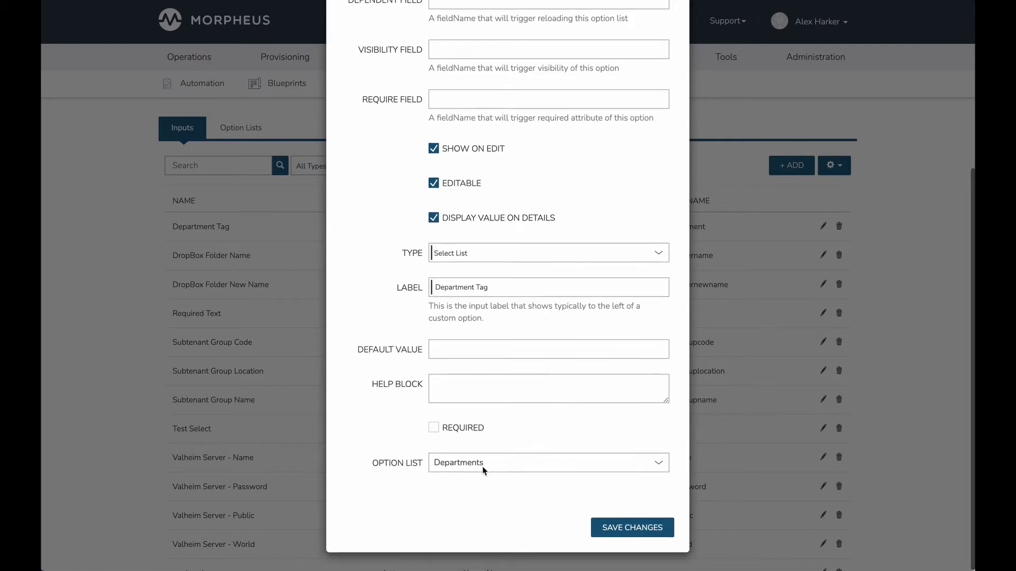
pyautogui.moveTo(375, 449)
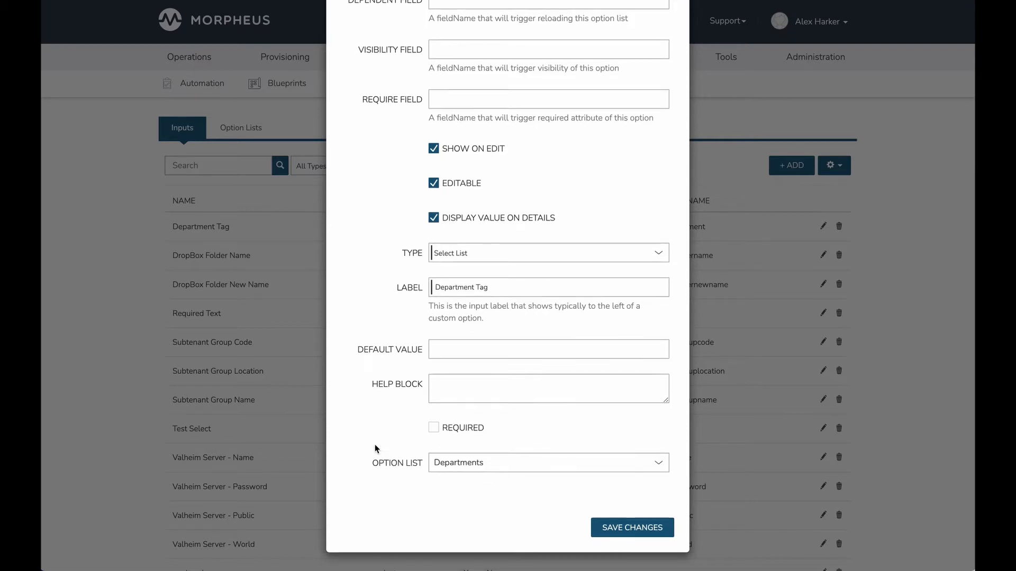
pyautogui.moveTo(404, 465)
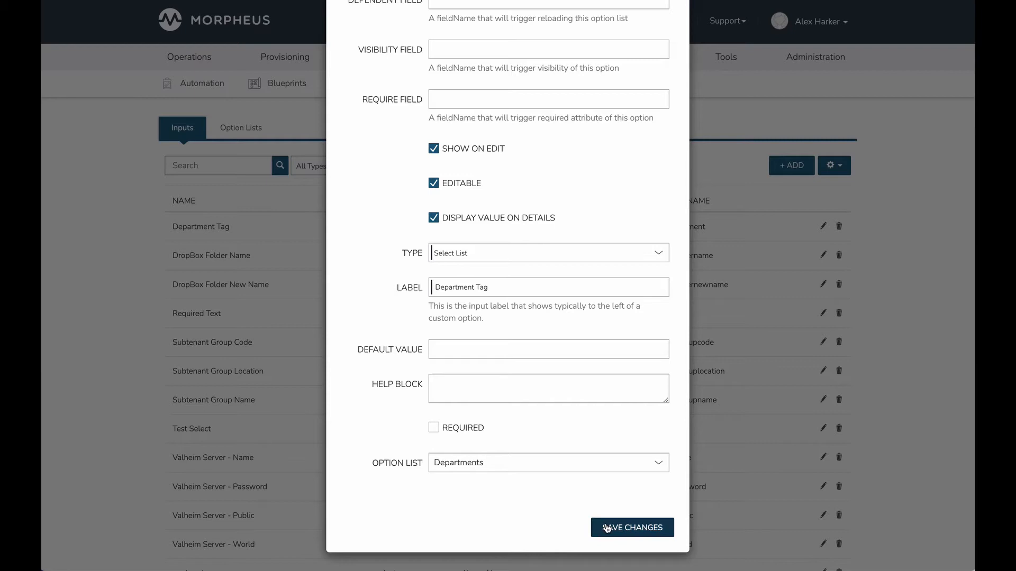
# Save the Department Tag input, then review and save the Departments list (Dev, Accounting, Marketing).
pyautogui.click(631, 527)
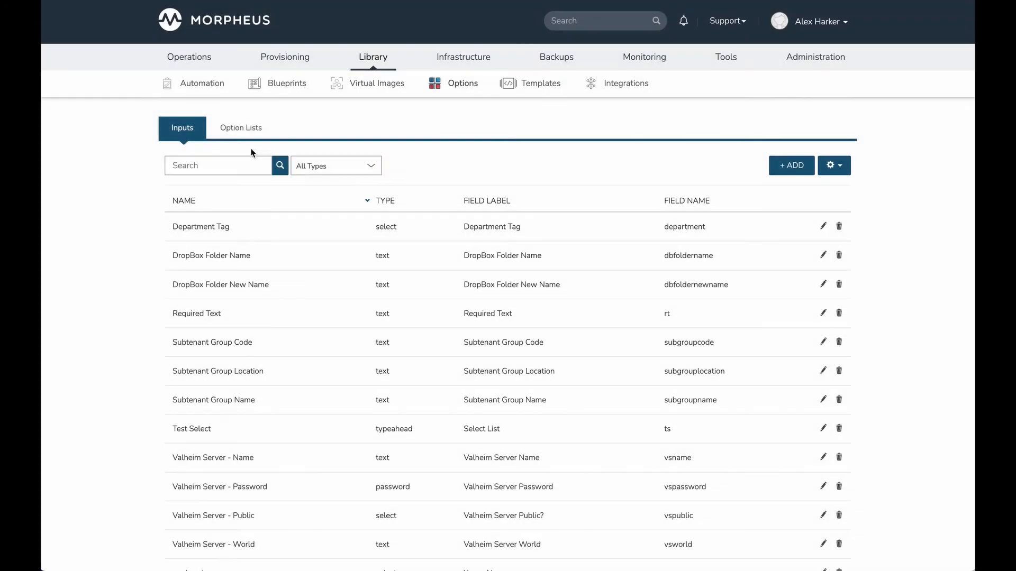
pyautogui.click(240, 128)
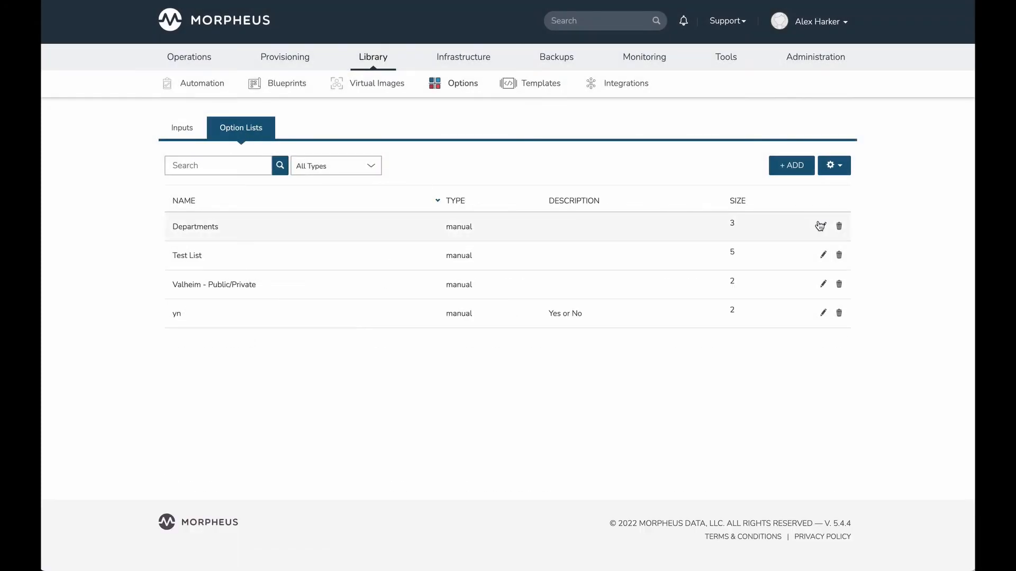
pyautogui.click(822, 226)
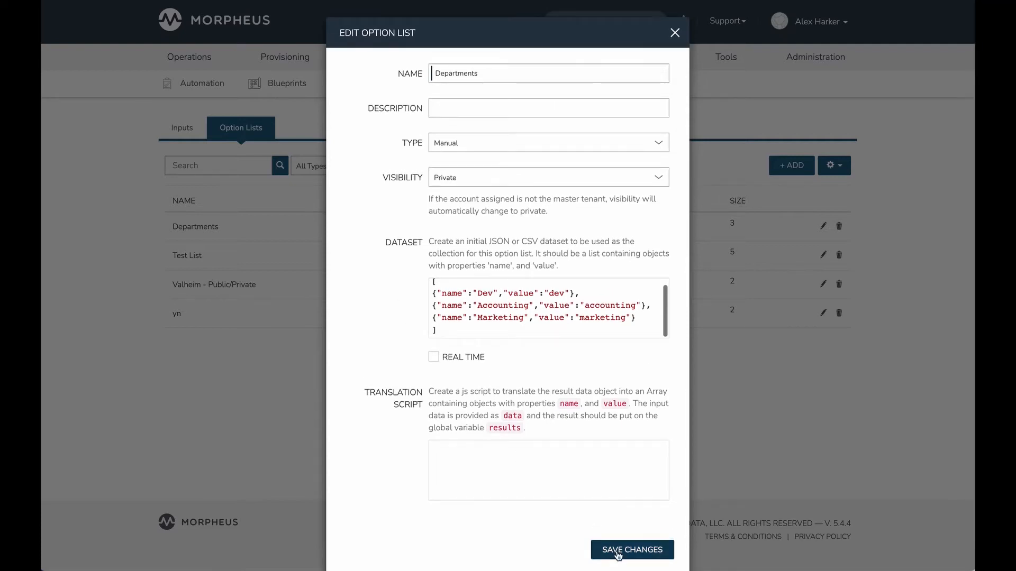
pyautogui.click(632, 549)
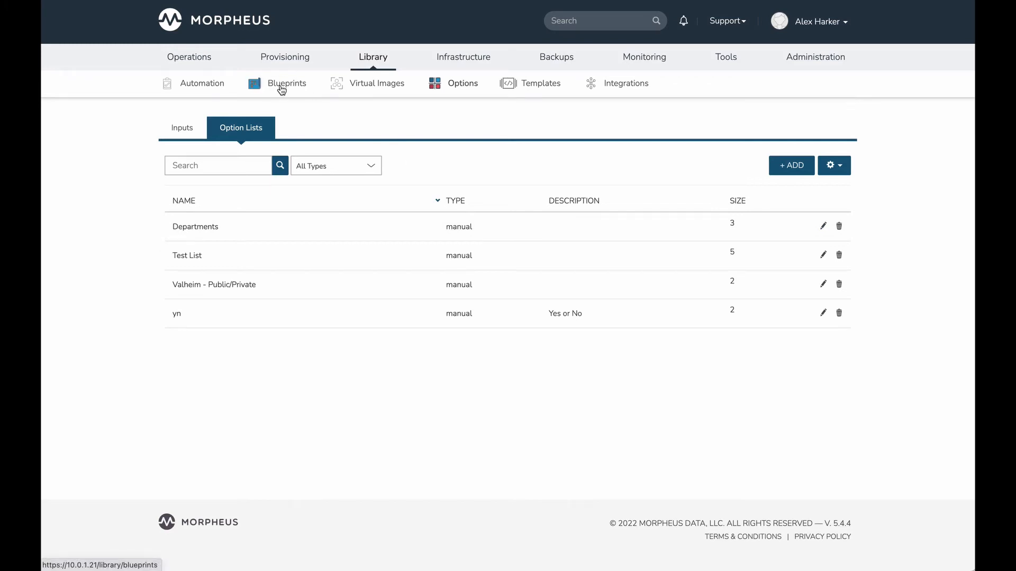
# Confirm the Custom Ubuntu instance type includes the Department Tag input and save it.
pyautogui.click(287, 83)
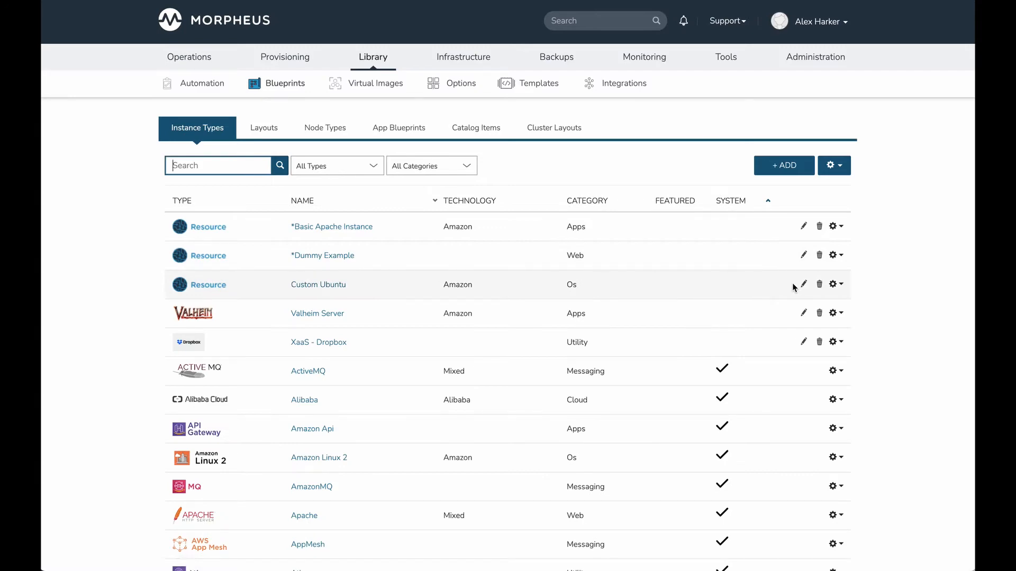
pyautogui.click(803, 285)
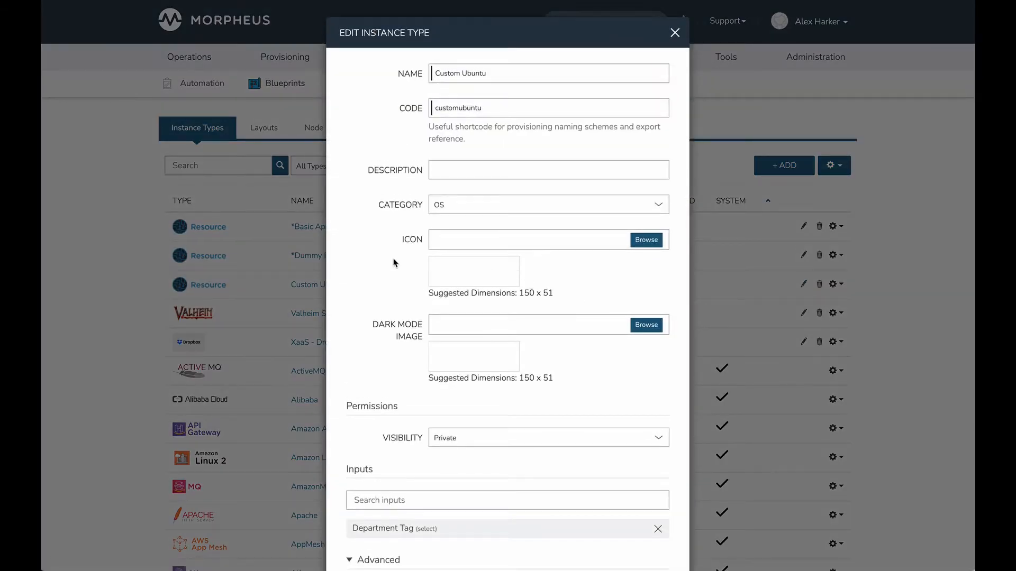
pyautogui.scroll(-3)
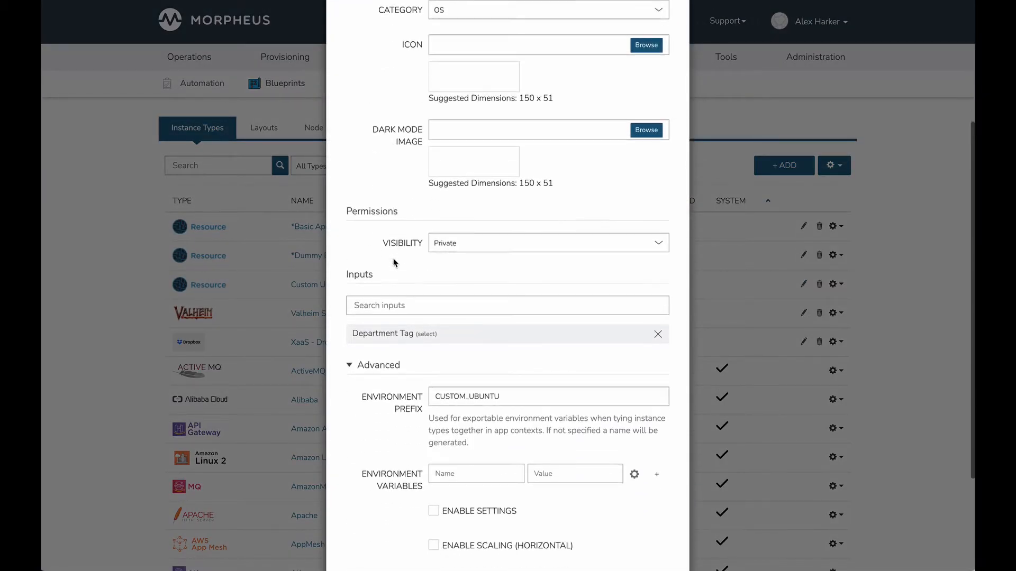
pyautogui.scroll(-3)
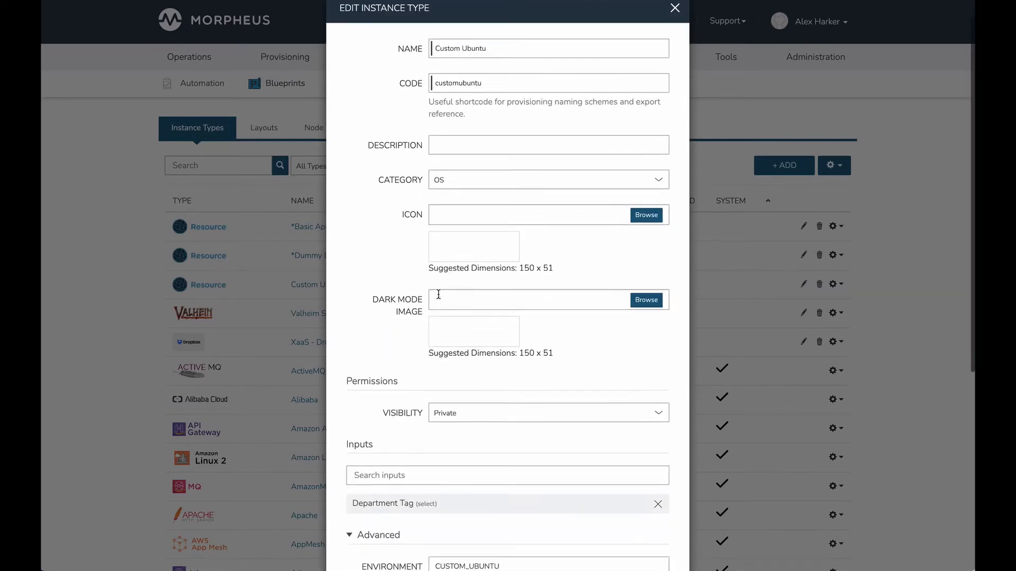
pyautogui.scroll(-3)
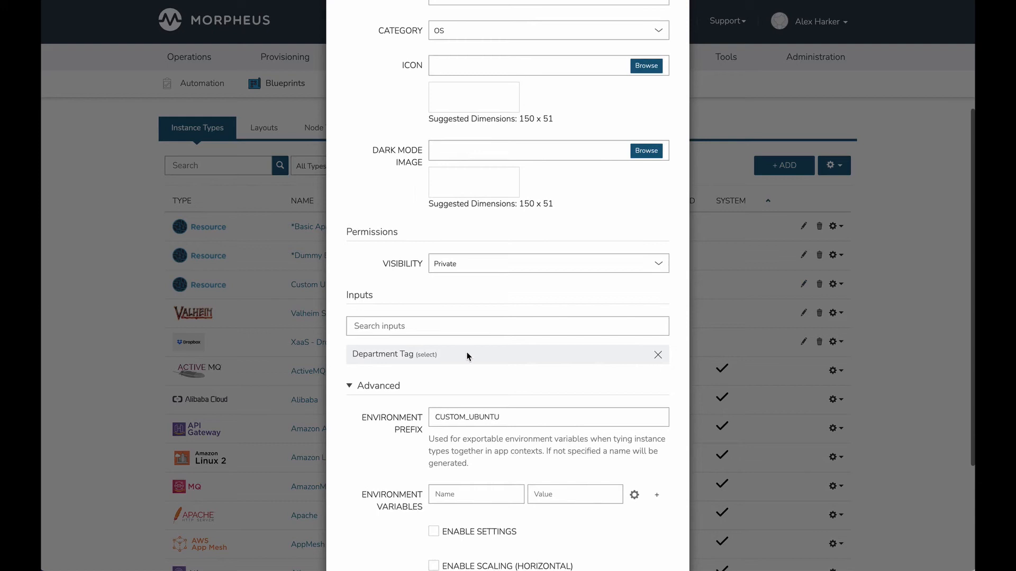
pyautogui.moveTo(381, 367)
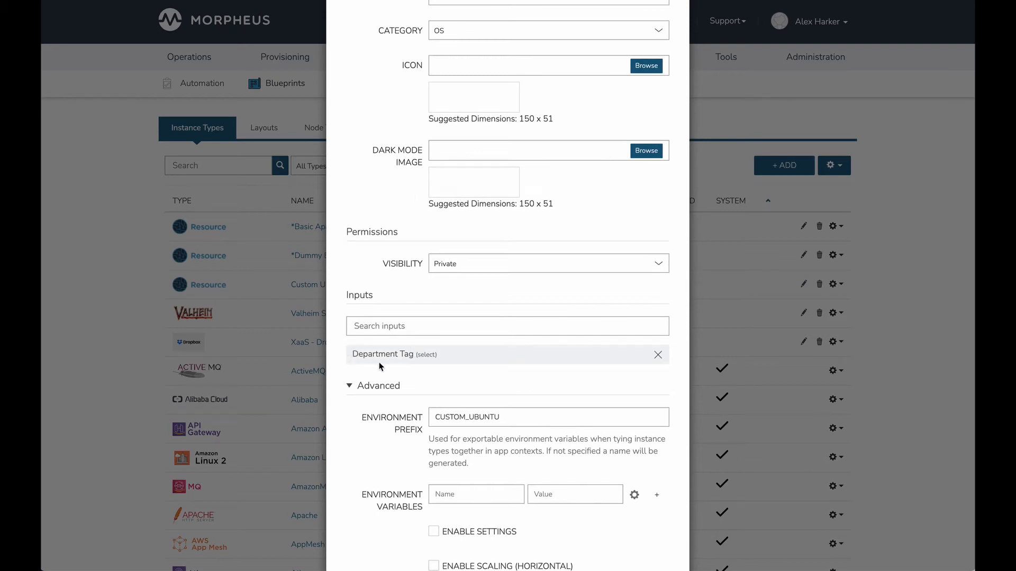
pyautogui.scroll(-3)
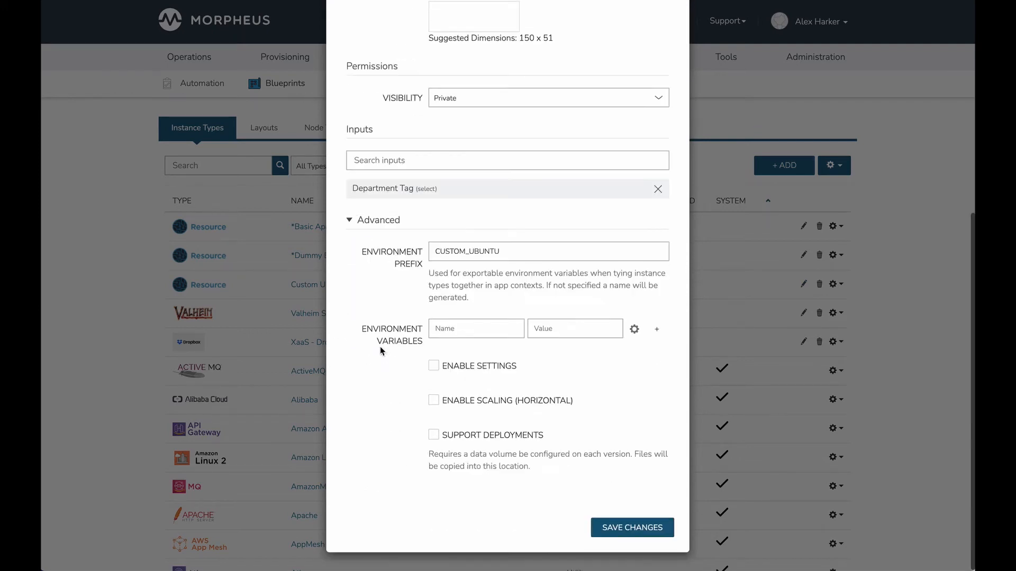
pyautogui.click(631, 527)
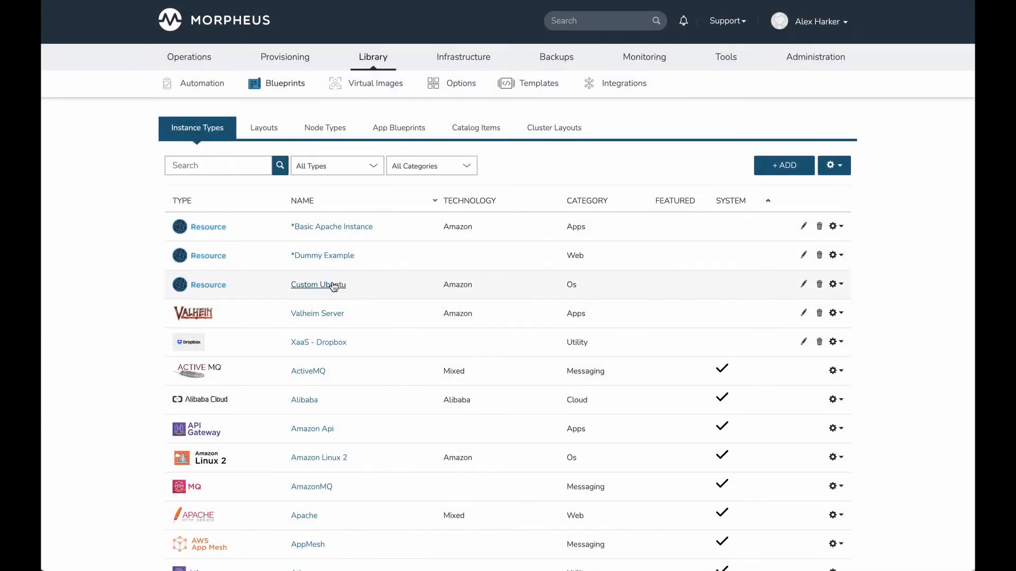
# Review the Custom Ubuntu's Ubuntu VM layout with its Ubuntu 20.04 node and save it.
pyautogui.click(318, 285)
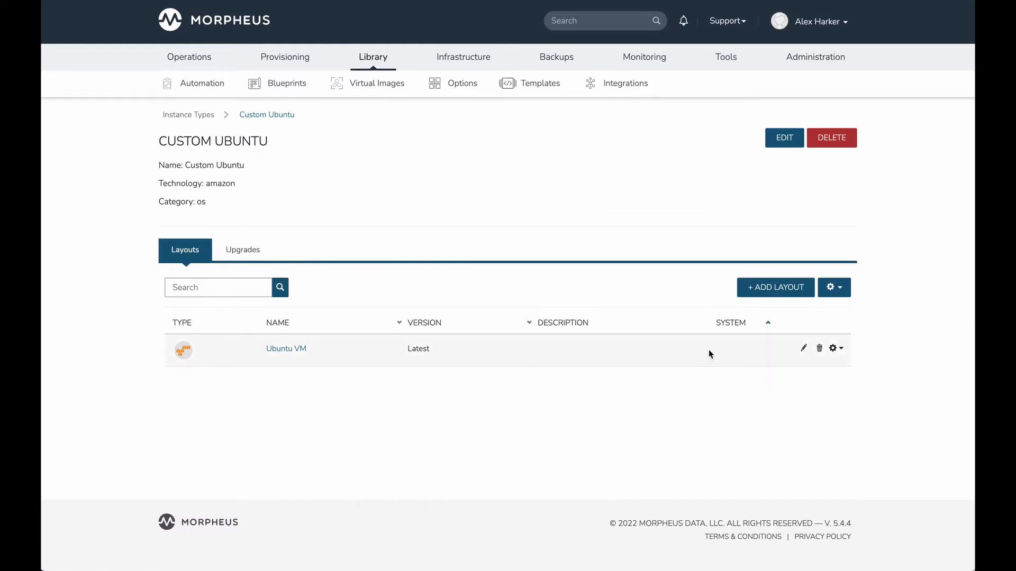
pyautogui.click(803, 349)
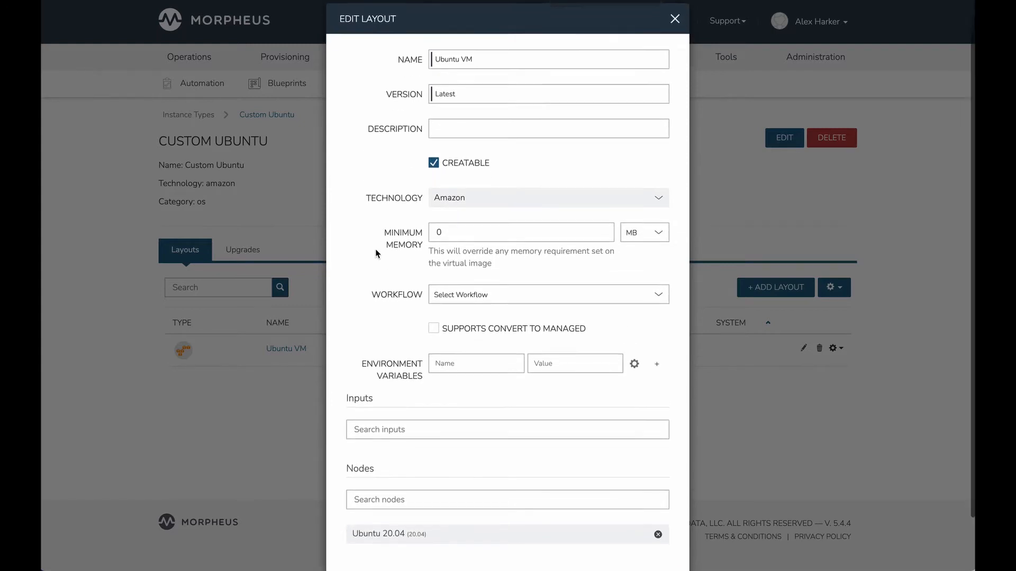
pyautogui.scroll(-3)
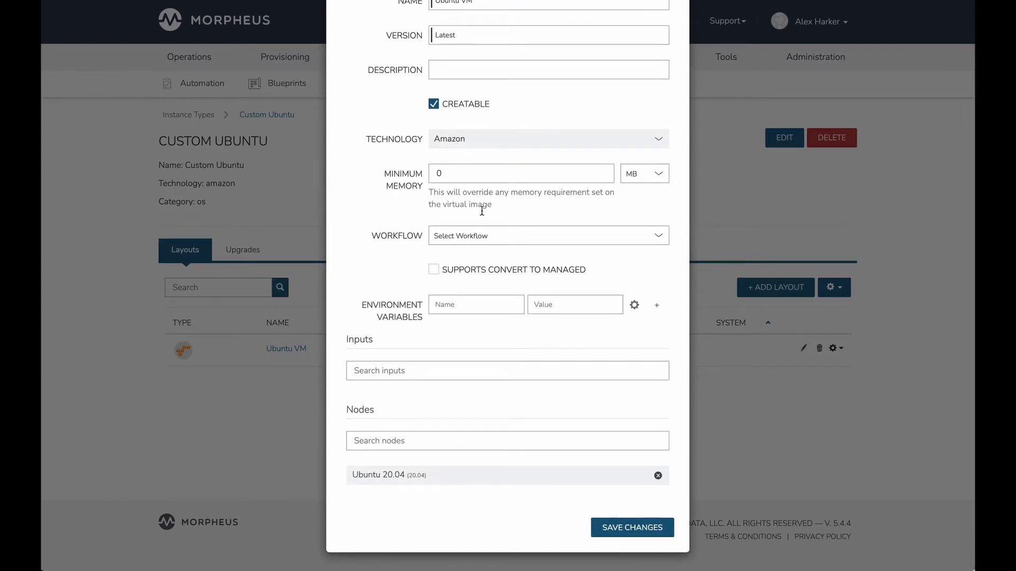
pyautogui.moveTo(525, 265)
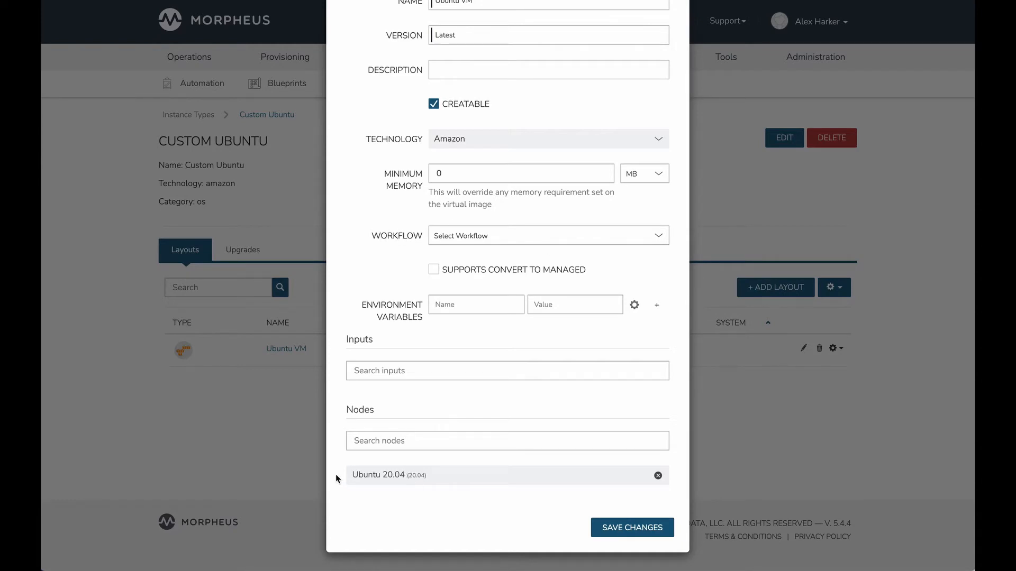
pyautogui.moveTo(346, 496)
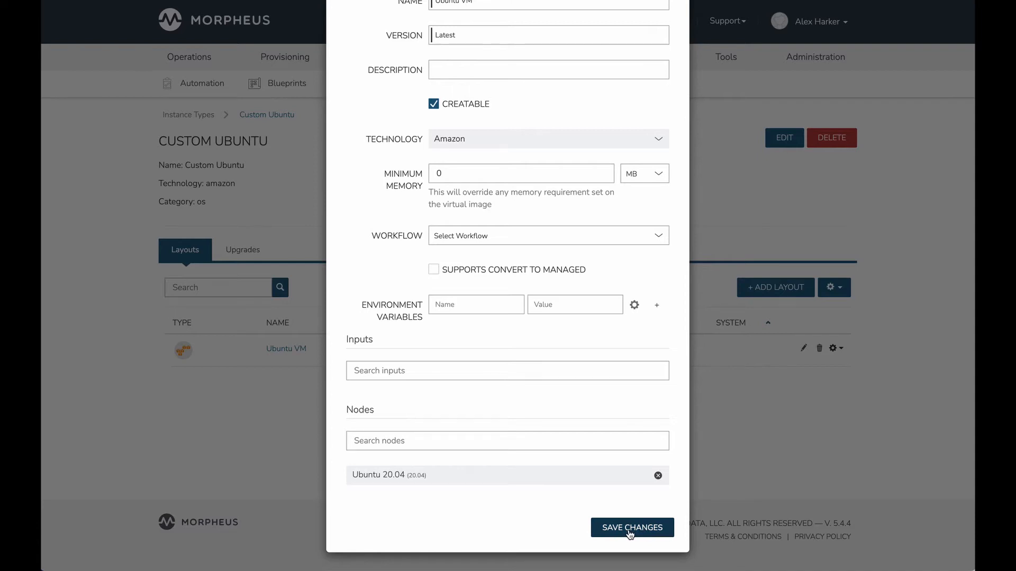
pyautogui.moveTo(383, 487)
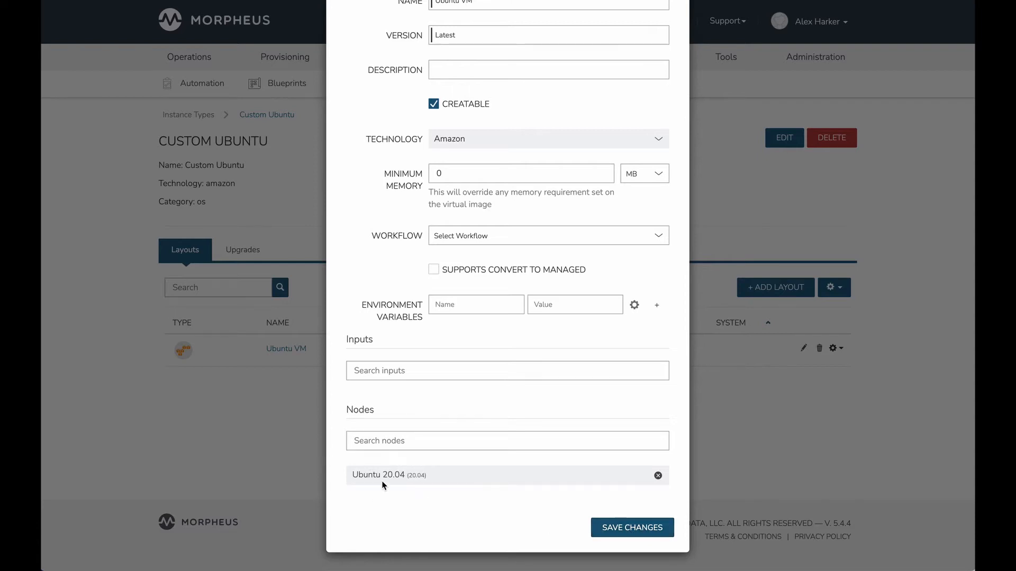
pyautogui.click(631, 528)
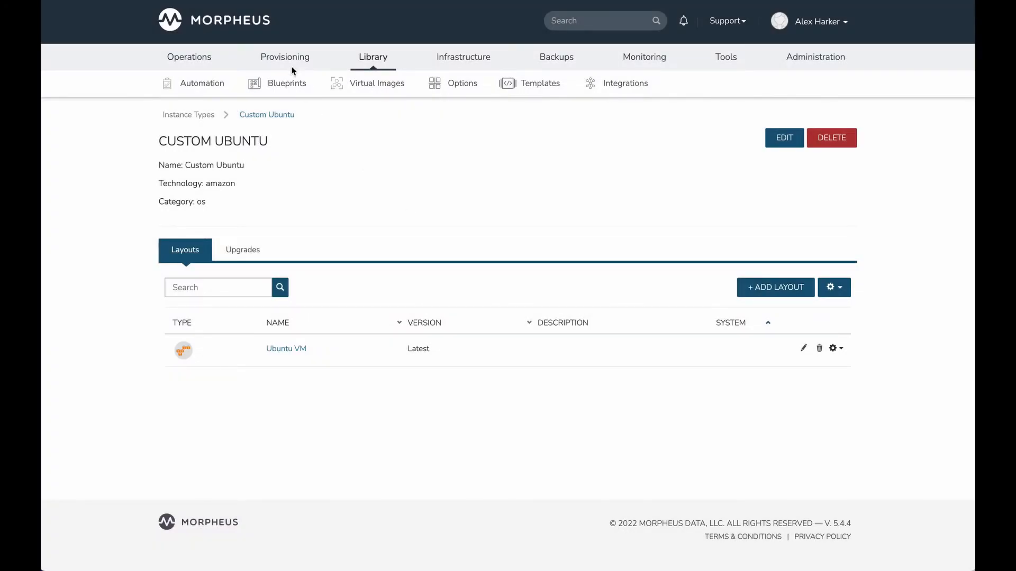
# Start a new instance, searching 'ub' and choosing the Custom Ubuntu type.
pyautogui.click(284, 58)
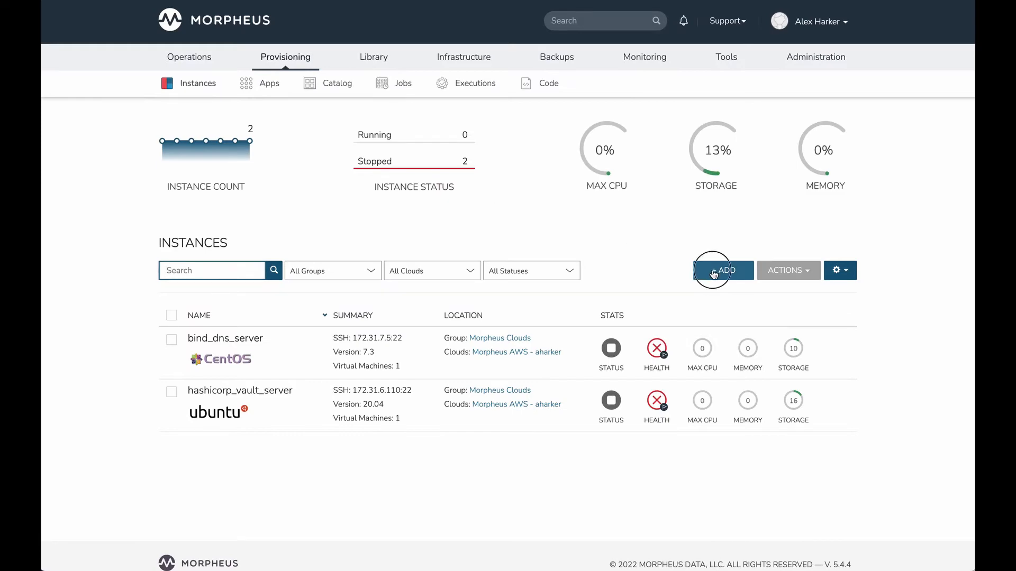
pyautogui.click(722, 271)
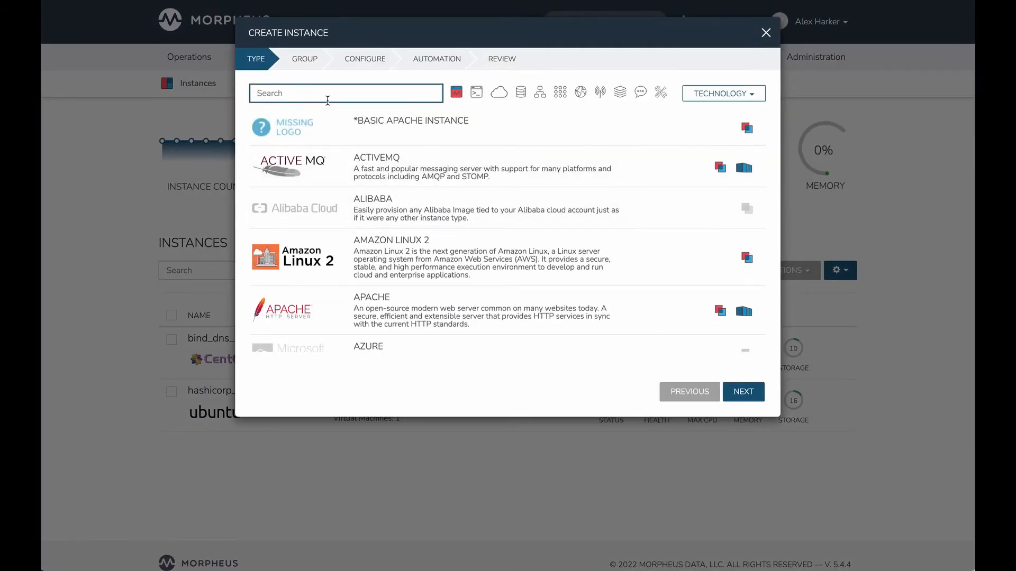
pyautogui.write('ubun')
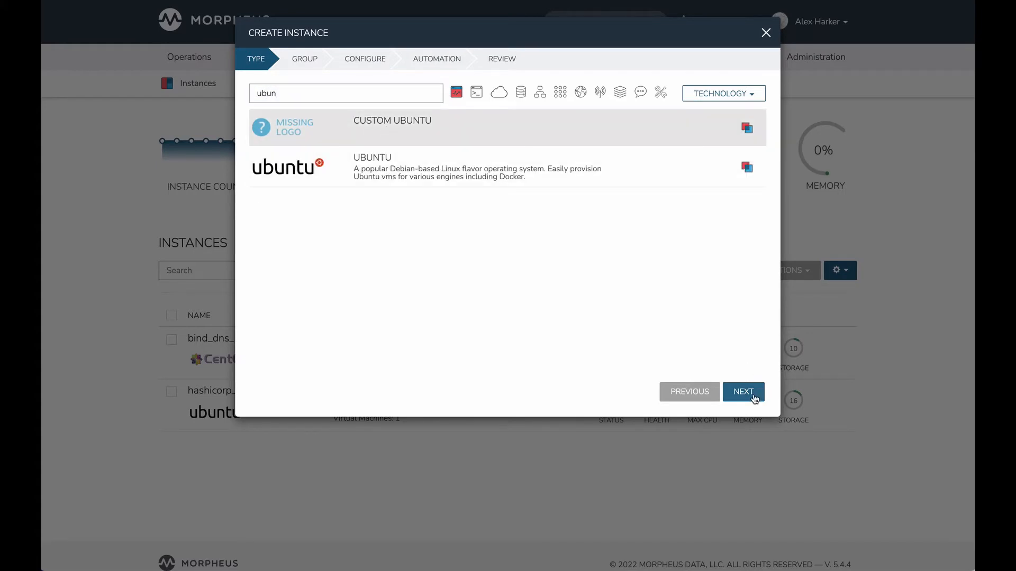
pyautogui.click(743, 391)
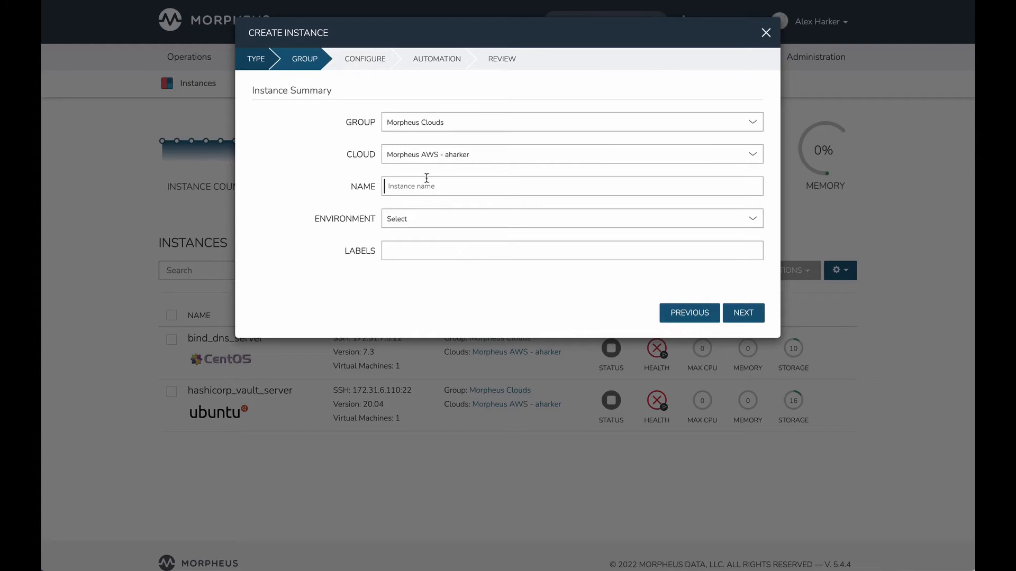
# Name the instance 'Ubuntu for Tagging' and continue to configuration.
pyautogui.write('u')
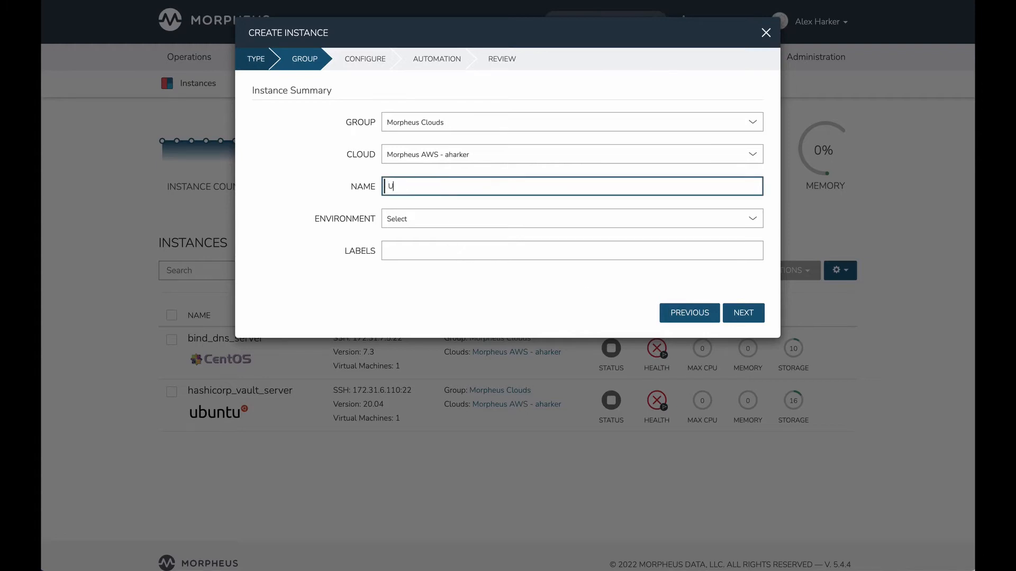
pyautogui.write('buntu for')
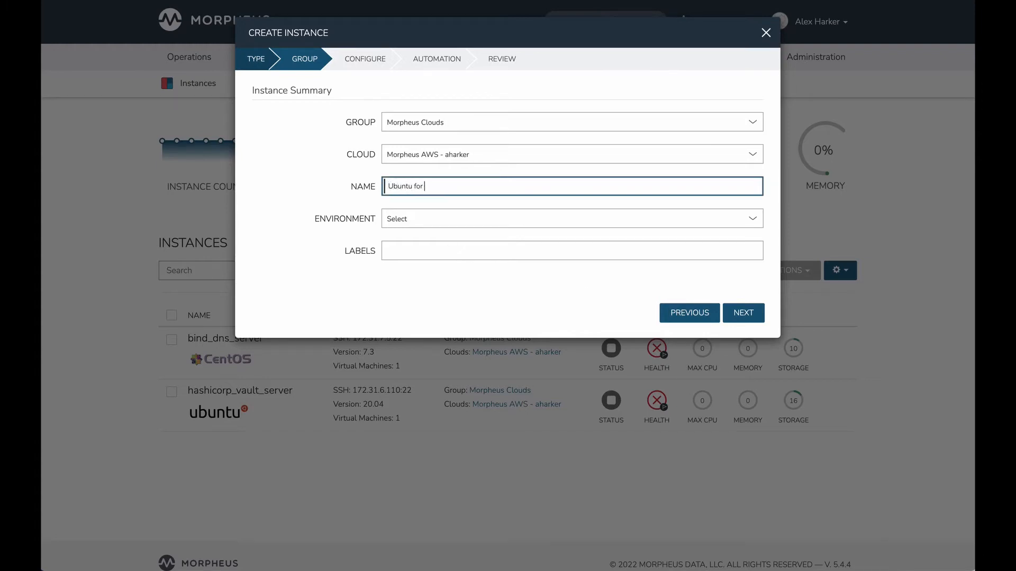
pyautogui.write('Tagging')
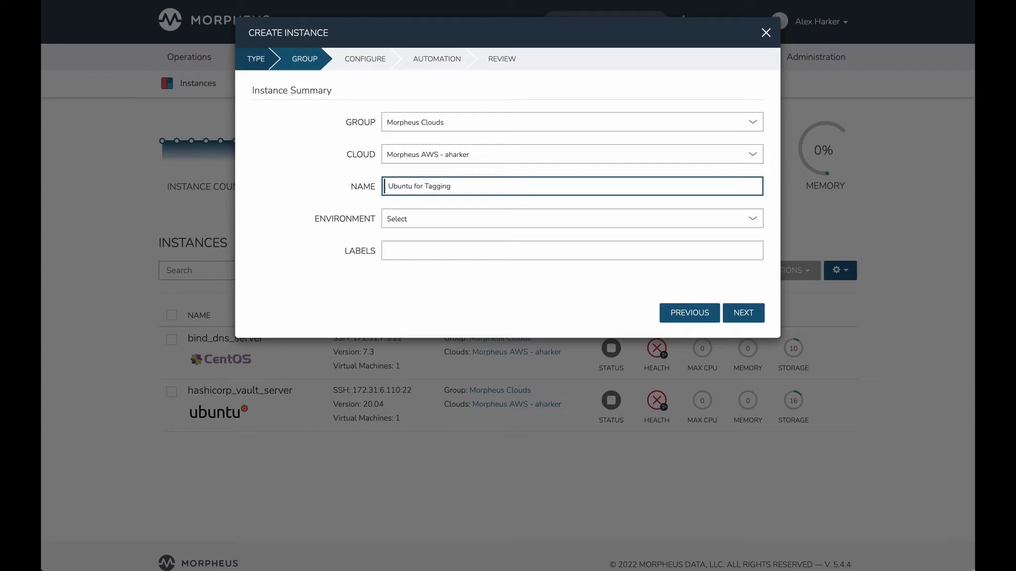
pyautogui.click(742, 313)
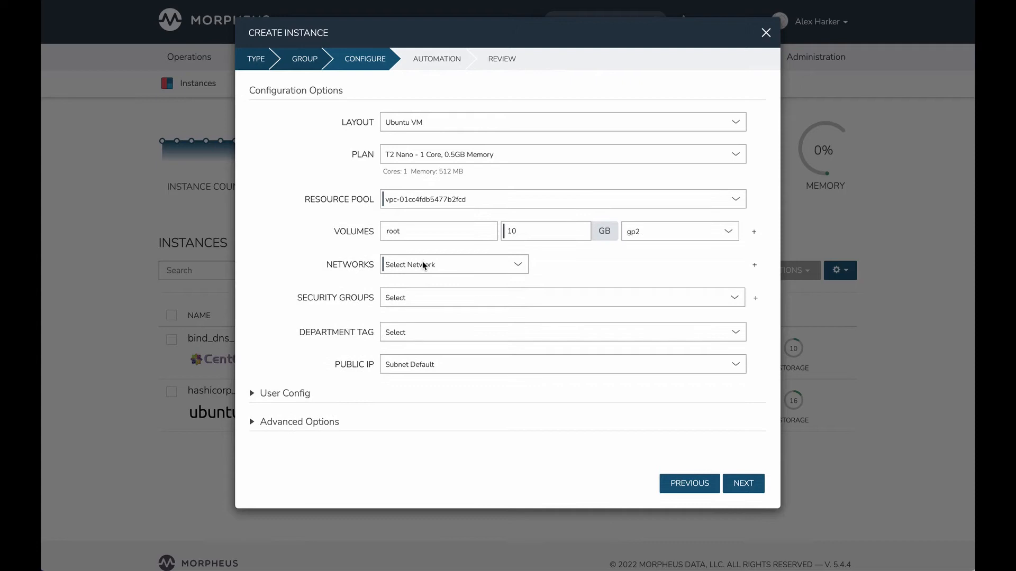
# Put the instance on the 172.31.0.0/20 subnet with the default security group and Dev department tag.
pyautogui.click(561, 154)
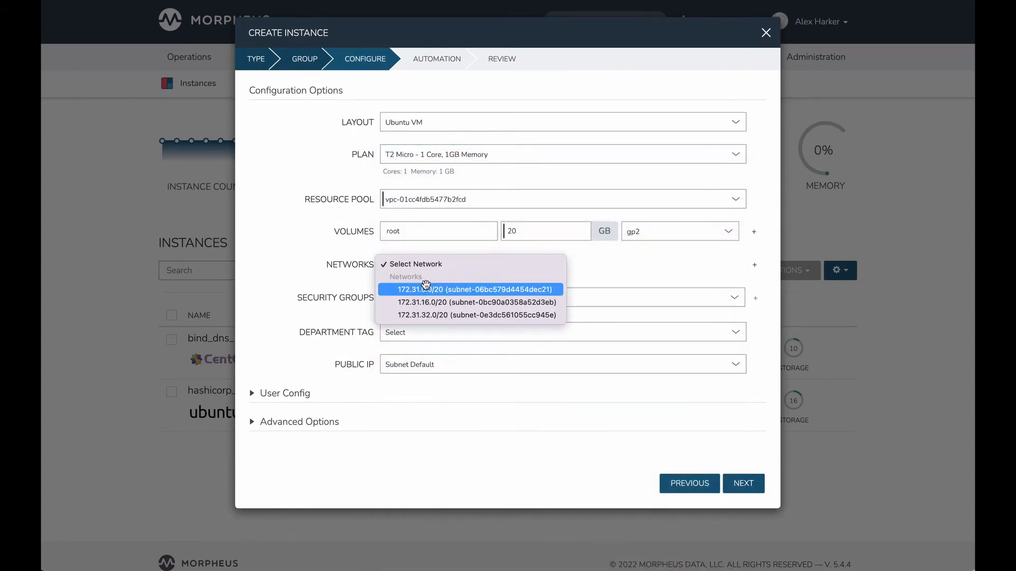
pyautogui.click(474, 289)
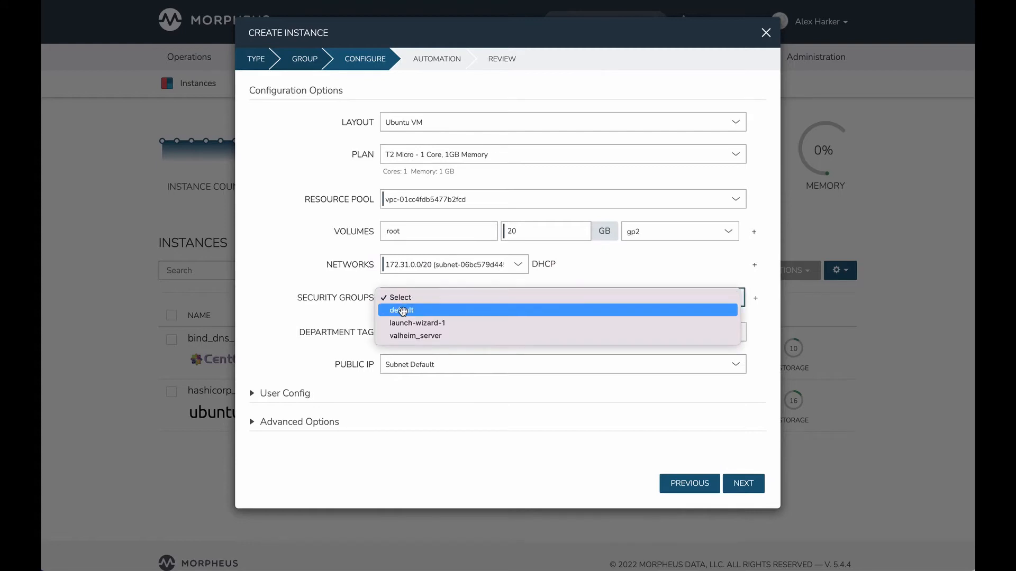
pyautogui.click(401, 309)
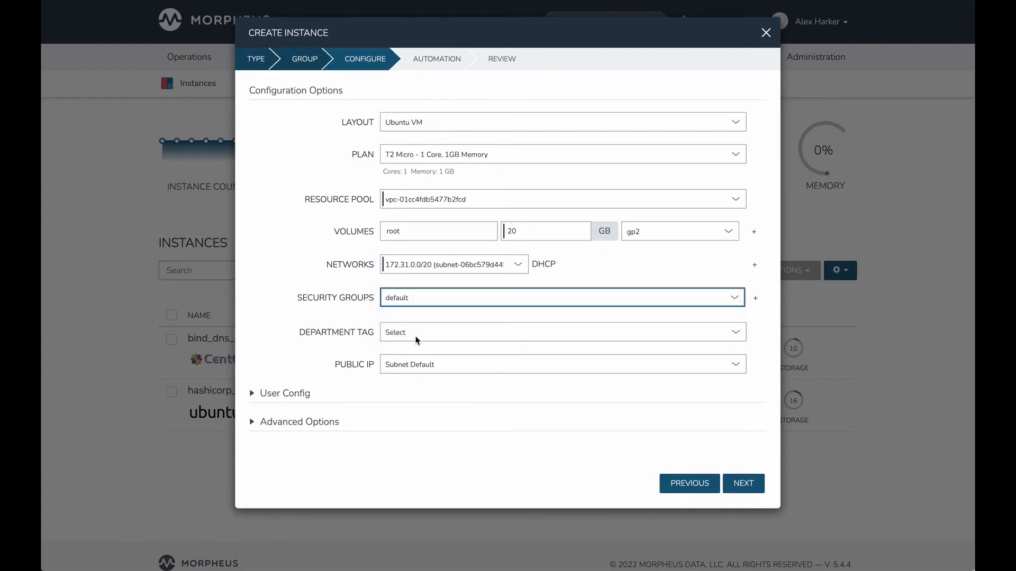
pyautogui.moveTo(293, 331)
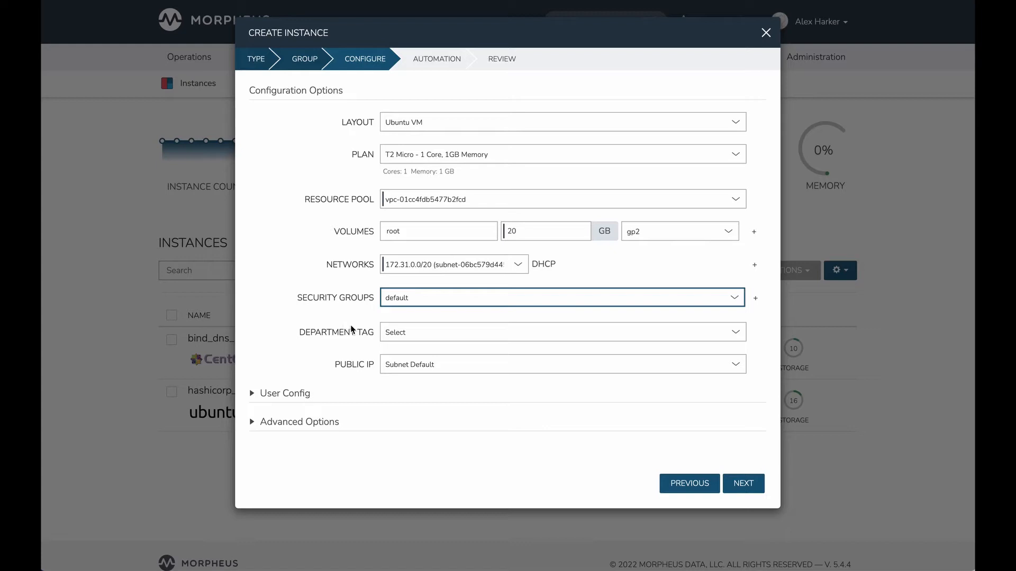
pyautogui.click(561, 332)
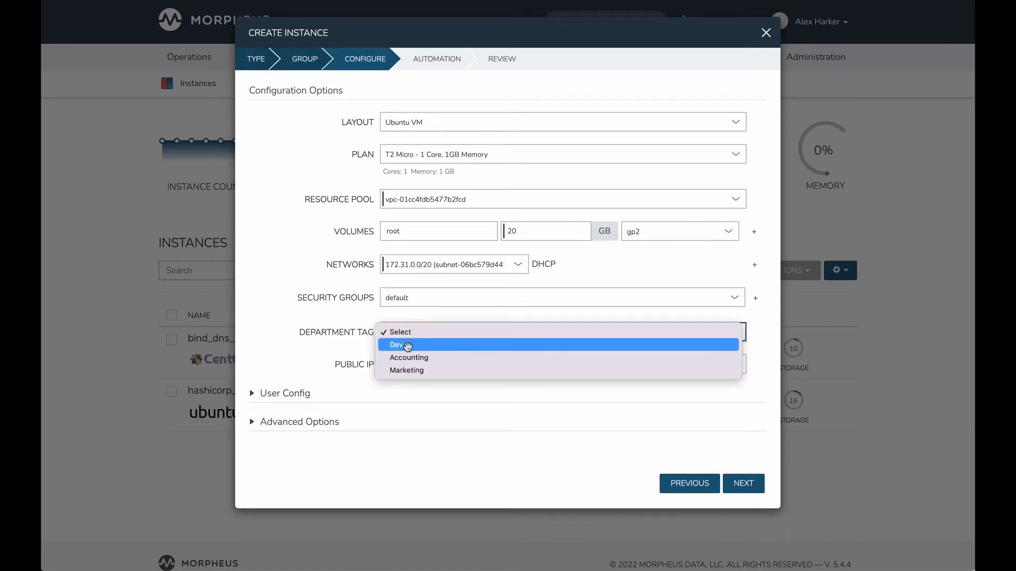
pyautogui.moveTo(407, 370)
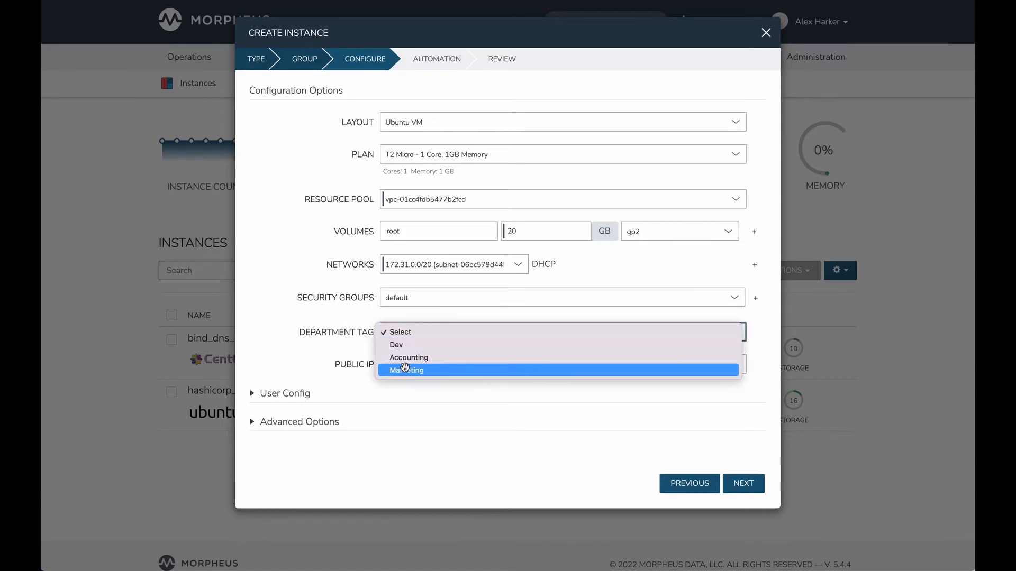
pyautogui.moveTo(396, 344)
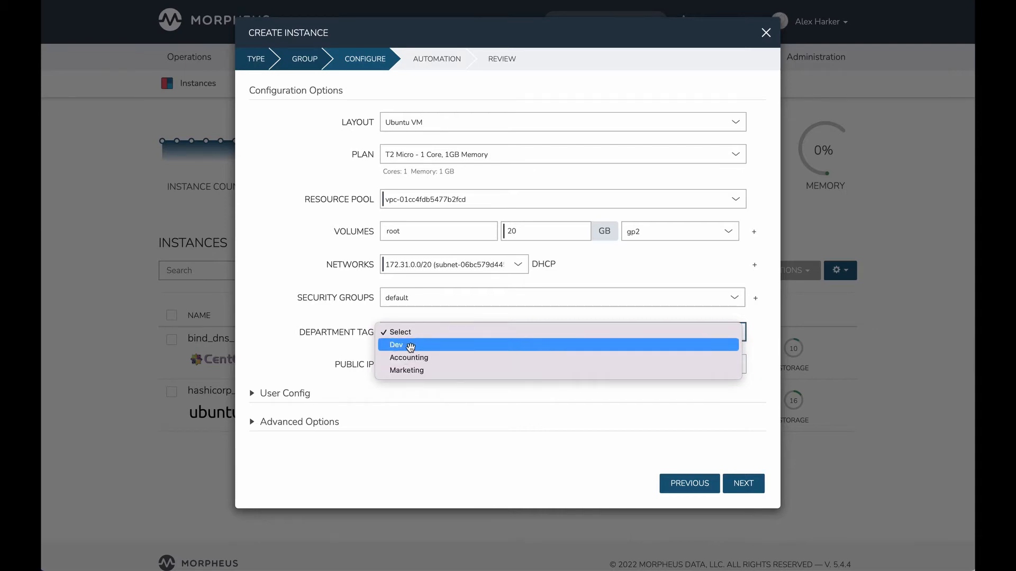
pyautogui.click(396, 344)
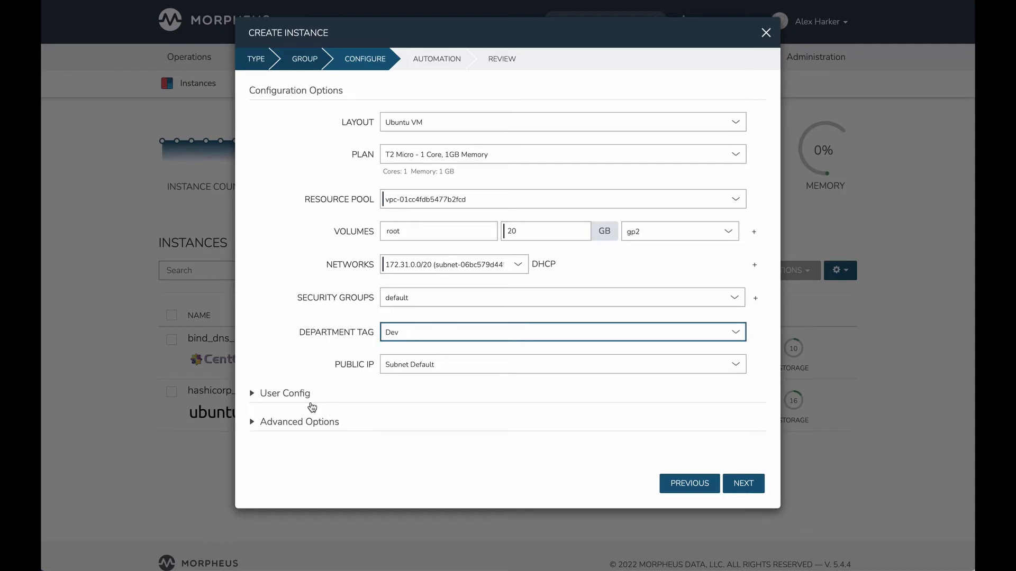
pyautogui.moveTo(336, 411)
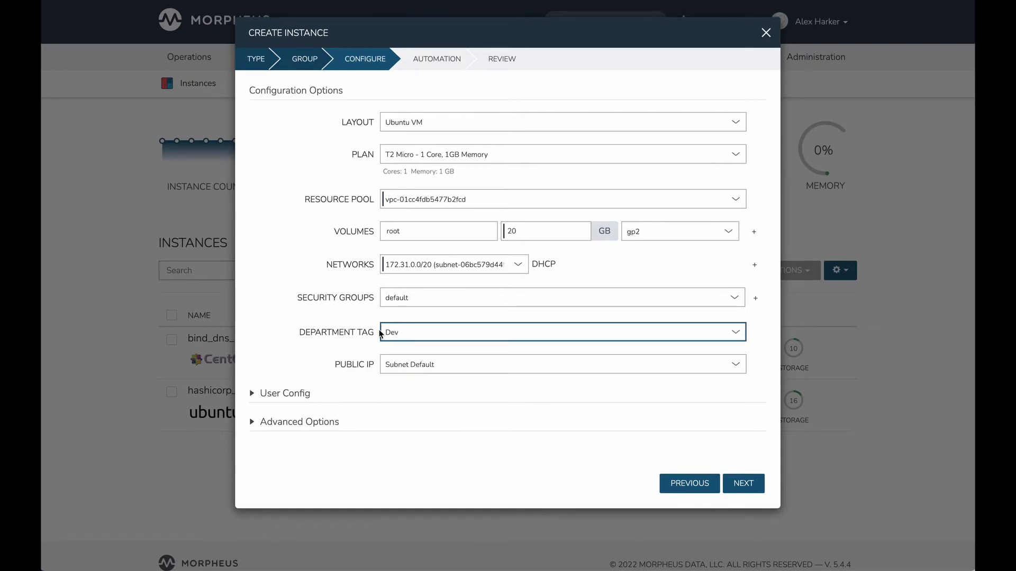
pyautogui.moveTo(313, 446)
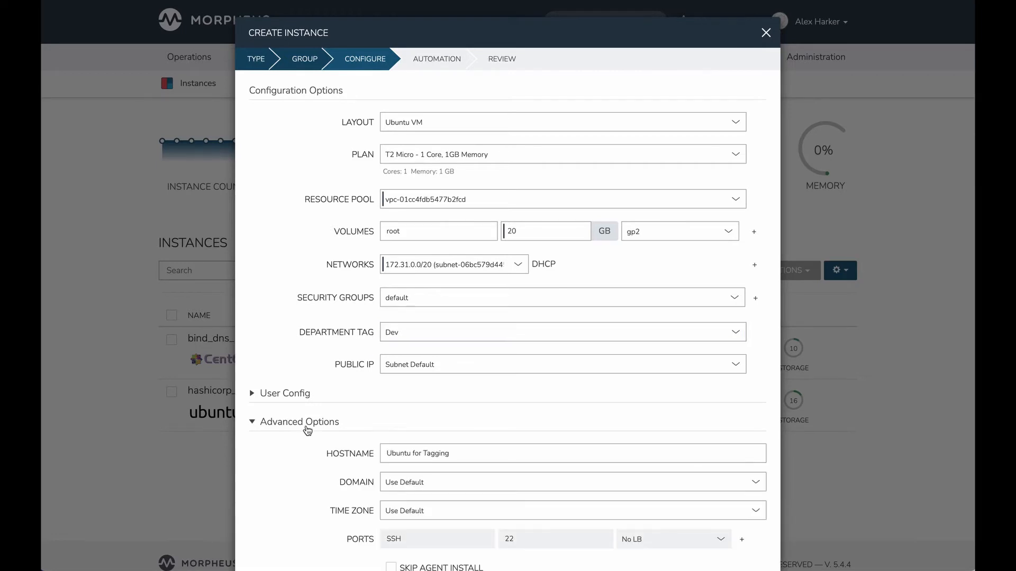
# Leave the instance's Tags field empty and advance to the automation step.
pyautogui.scroll(-3)
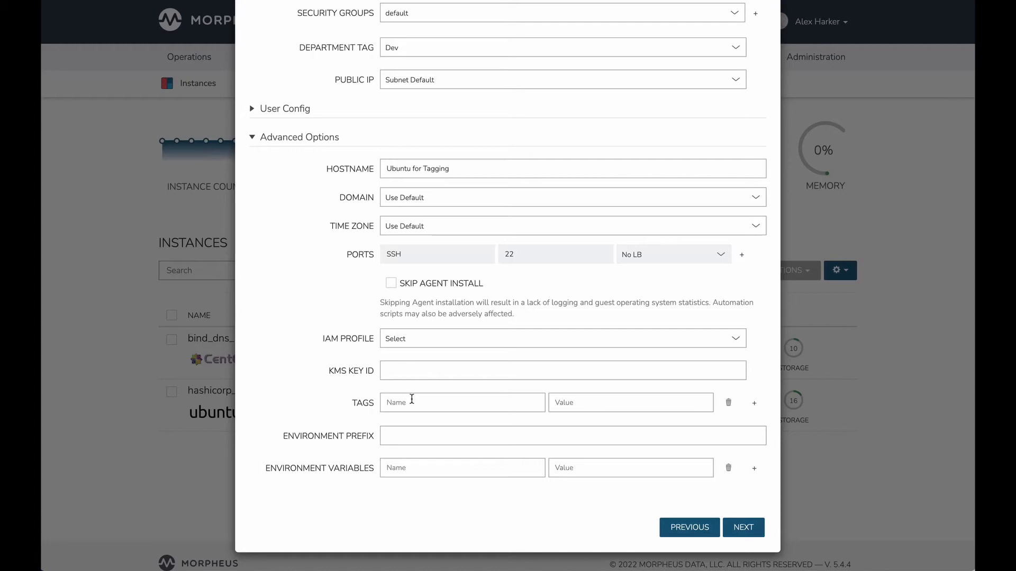
pyautogui.click(462, 402)
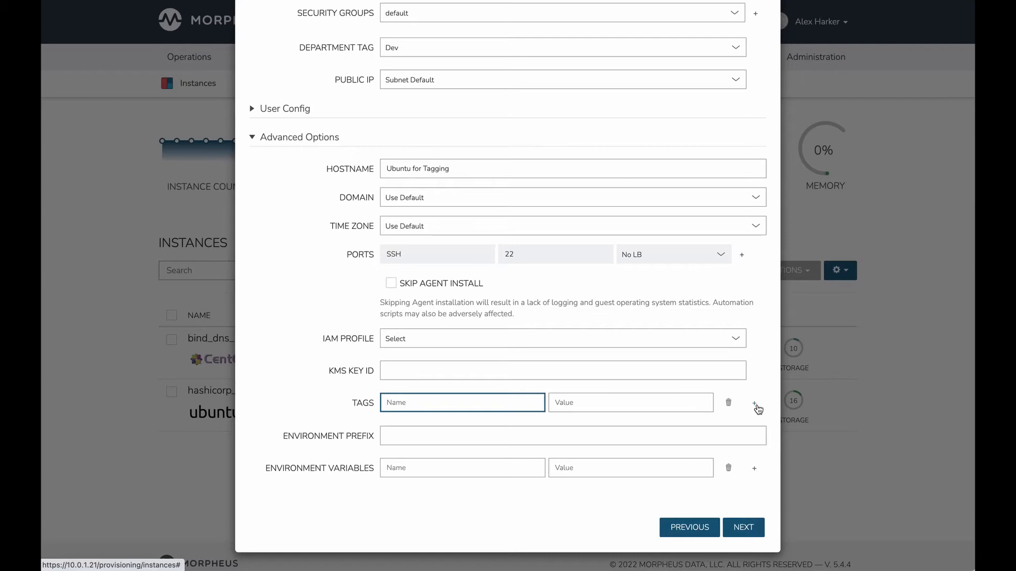
pyautogui.moveTo(404, 83)
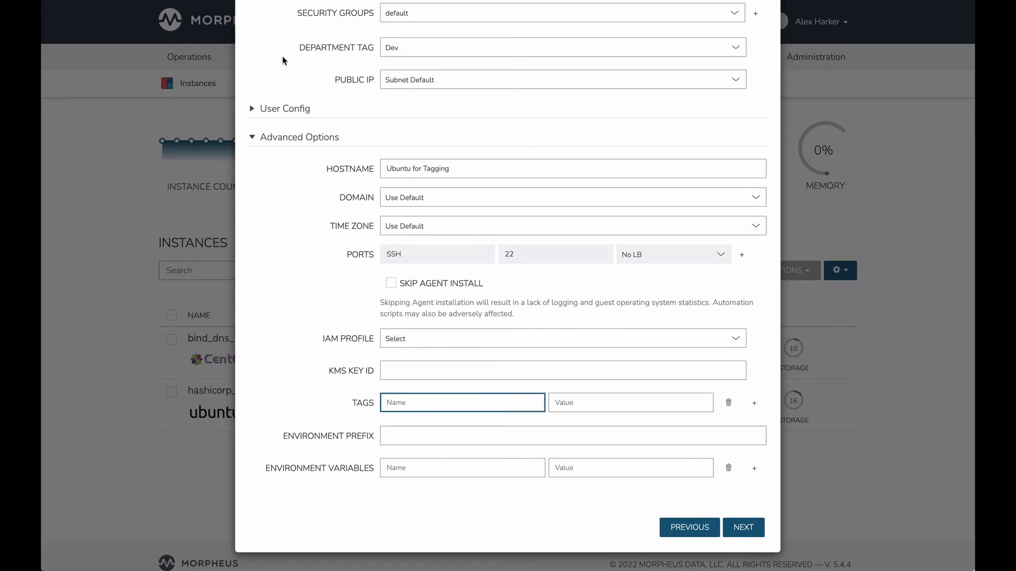
pyautogui.moveTo(420, 53)
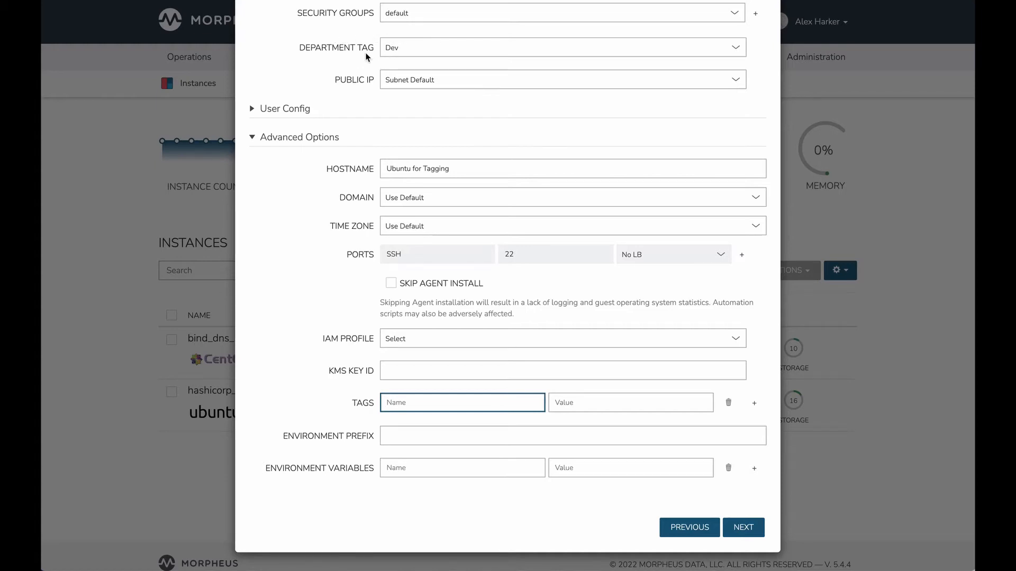
pyautogui.moveTo(360, 42)
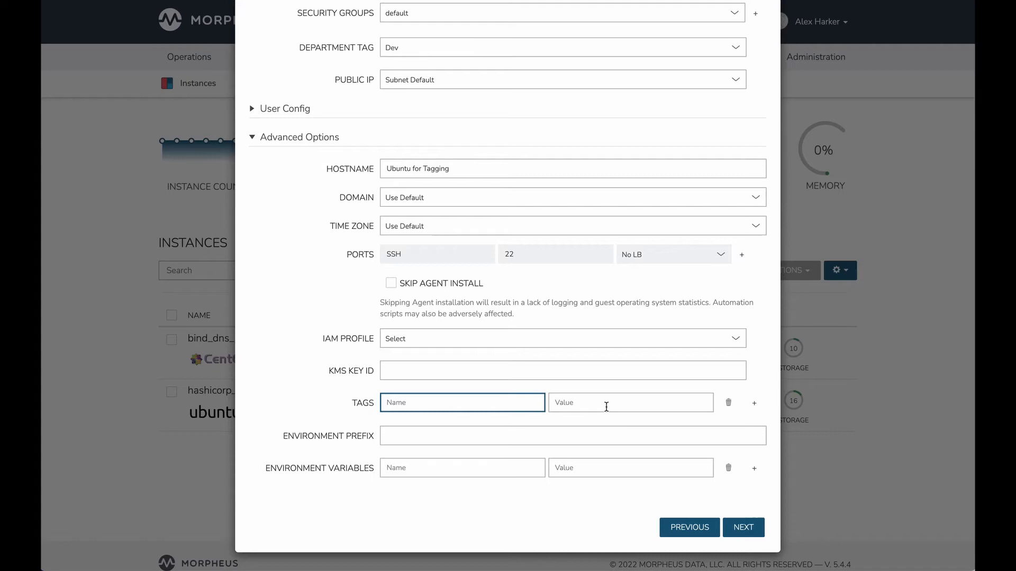
pyautogui.moveTo(476, 341)
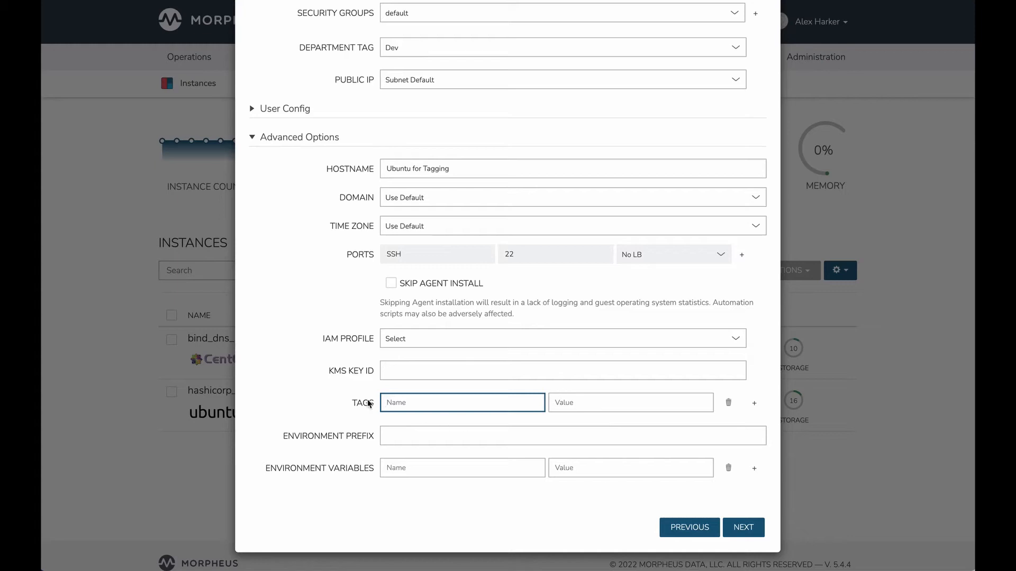
pyautogui.moveTo(408, 101)
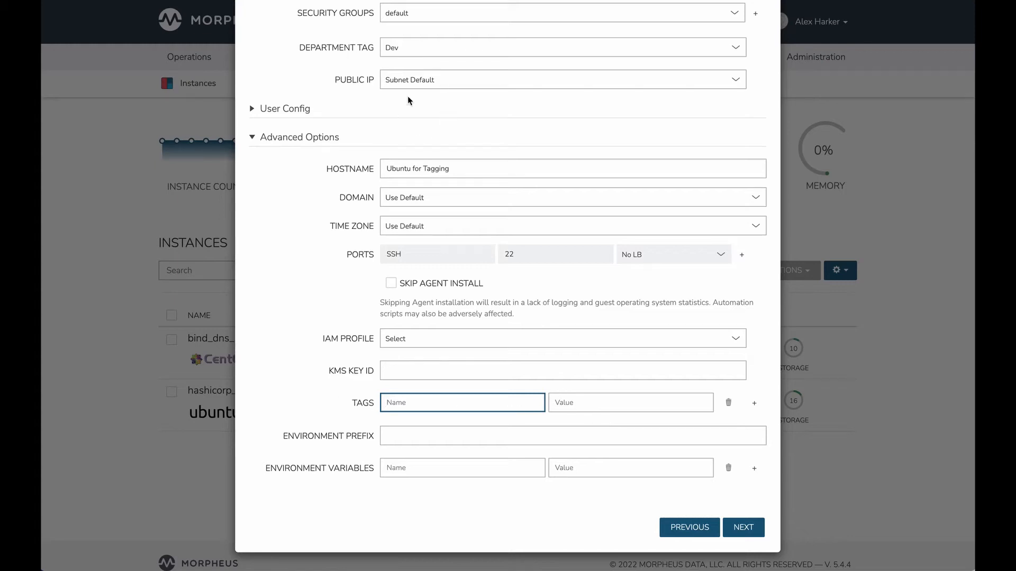
pyautogui.moveTo(419, 51)
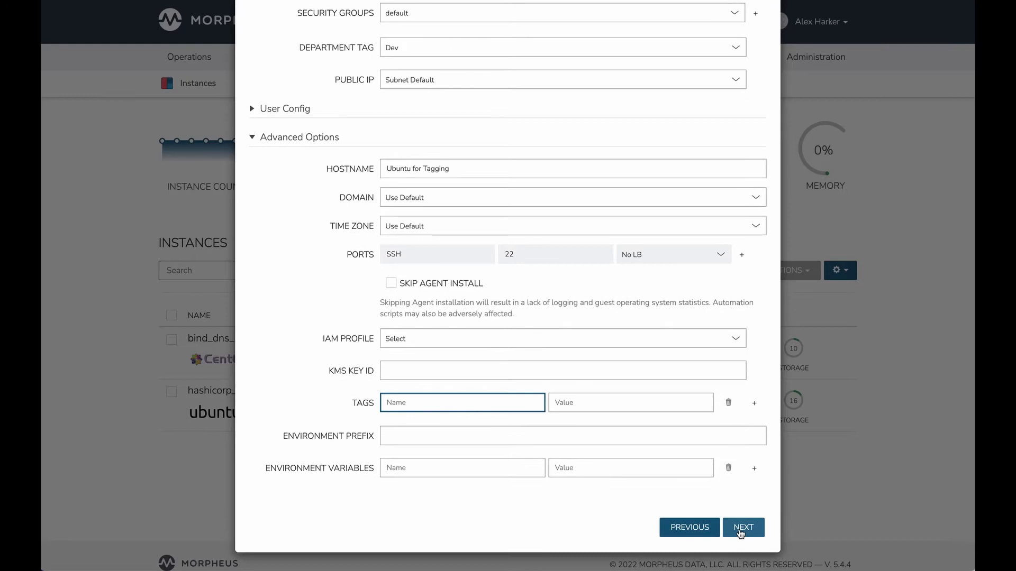
pyautogui.click(743, 527)
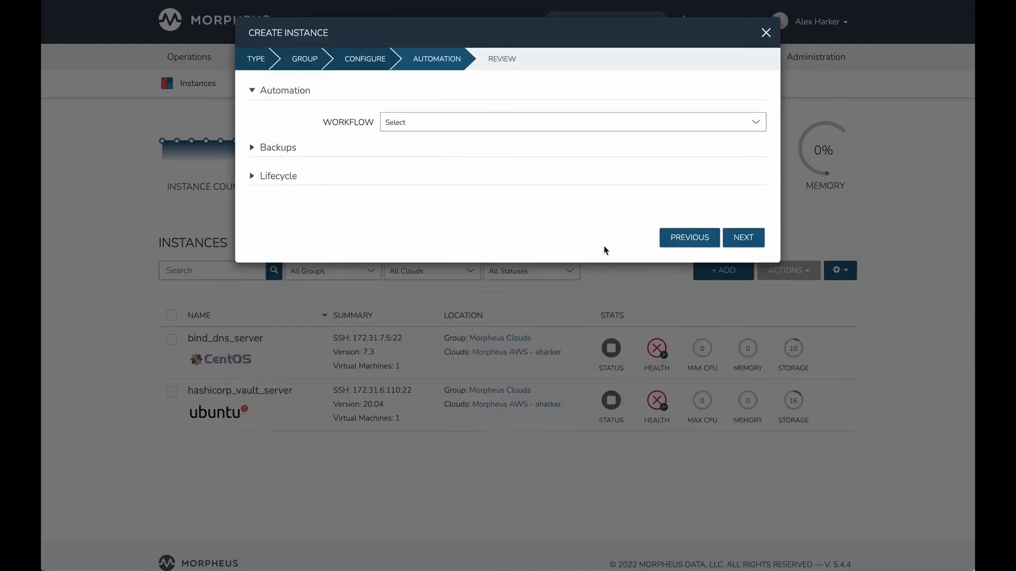
# Skip automation and complete the review to provision Ubuntu for Tagging.
pyautogui.click(742, 237)
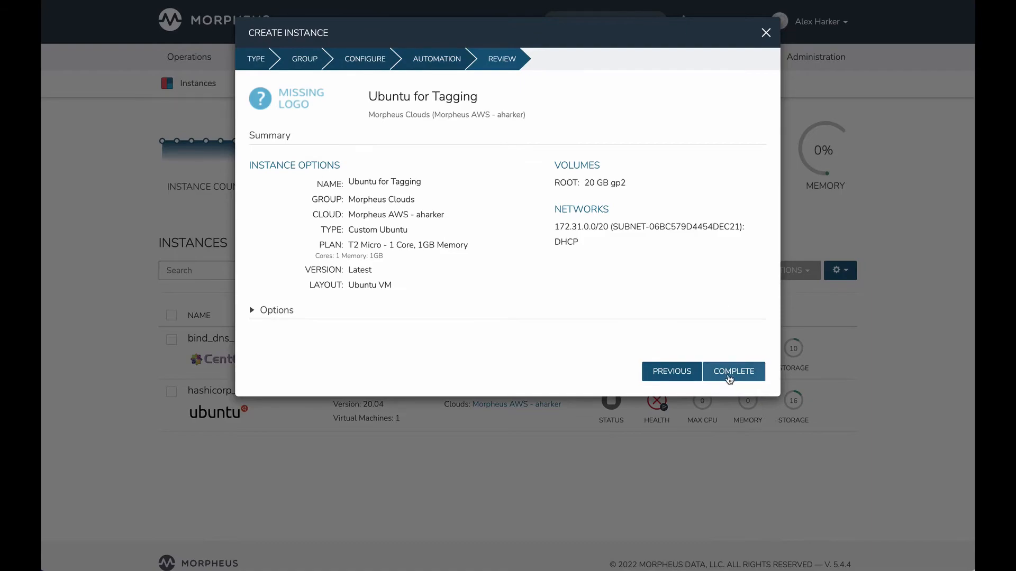
pyautogui.click(733, 372)
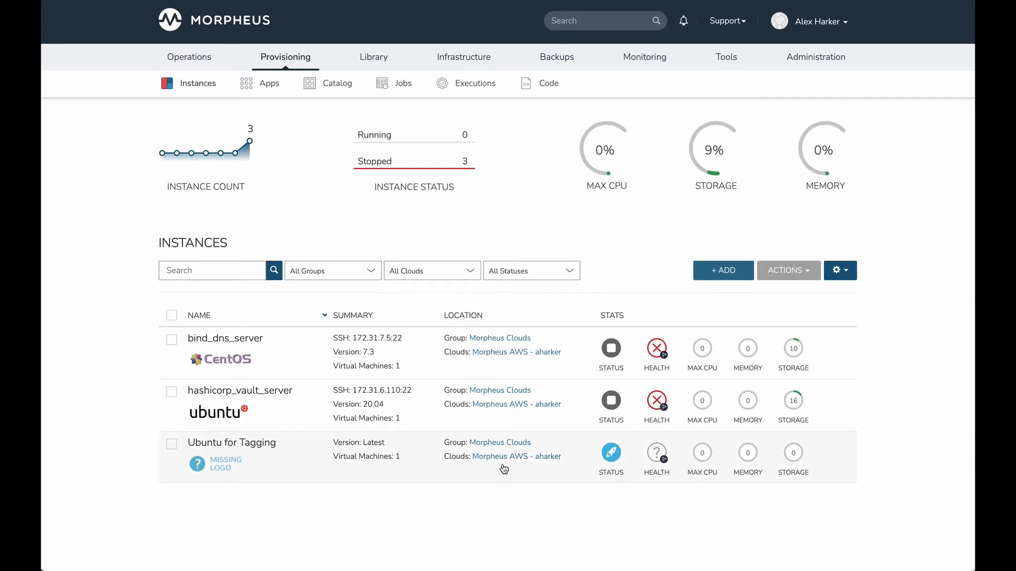
pyautogui.moveTo(433, 474)
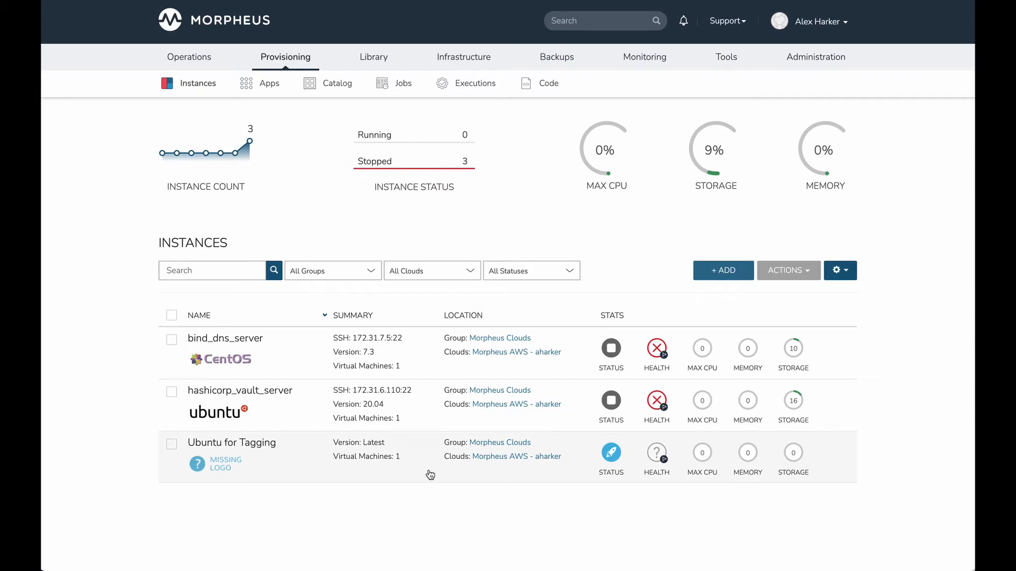
pyautogui.moveTo(619, 470)
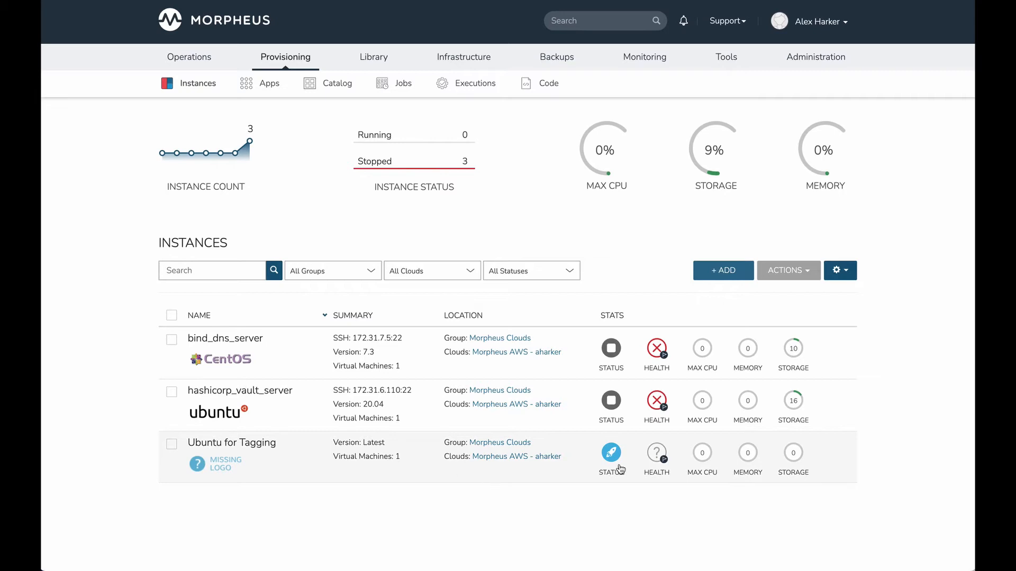
pyautogui.moveTo(512, 473)
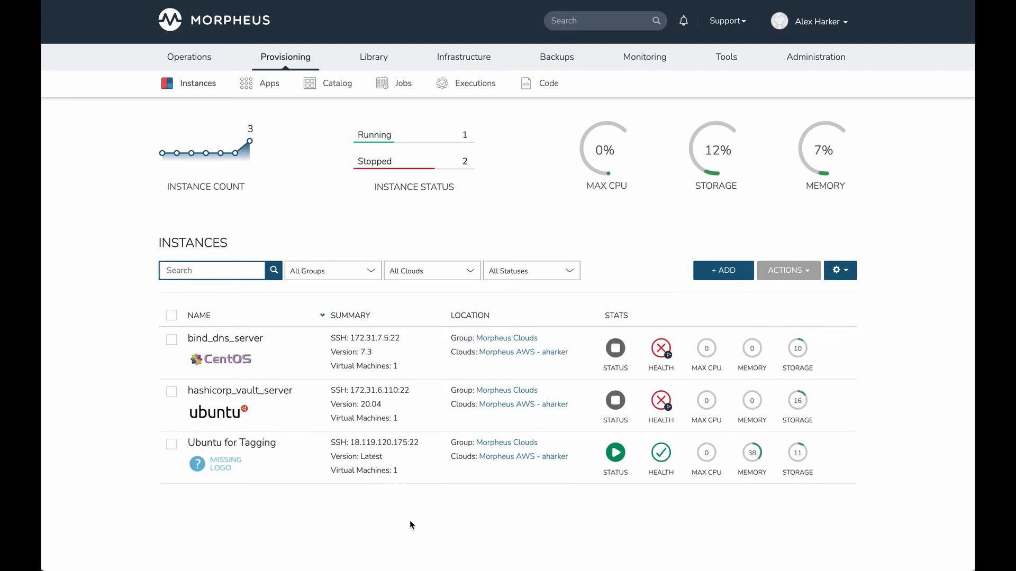
pyautogui.moveTo(239, 452)
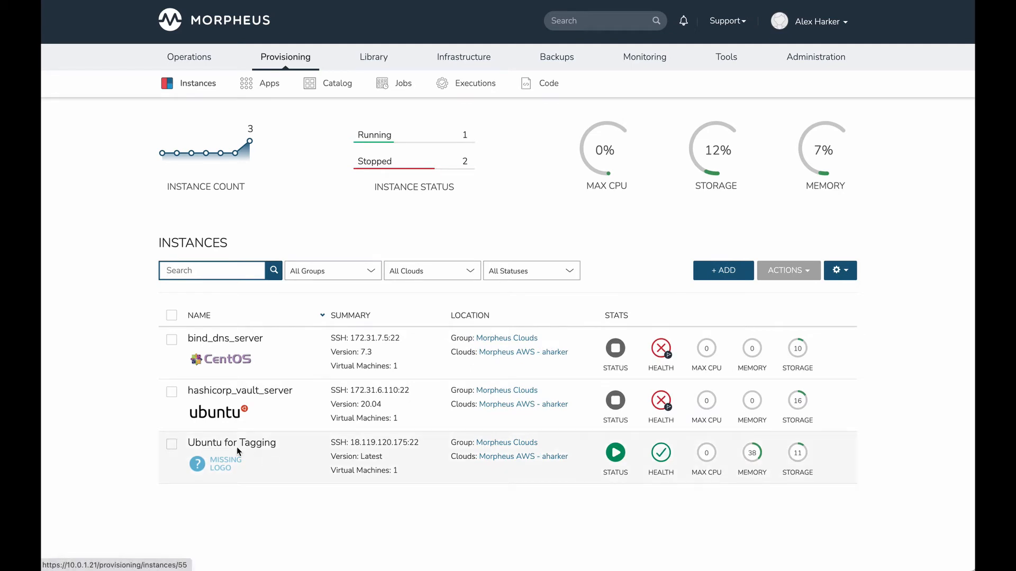
pyautogui.moveTo(259, 452)
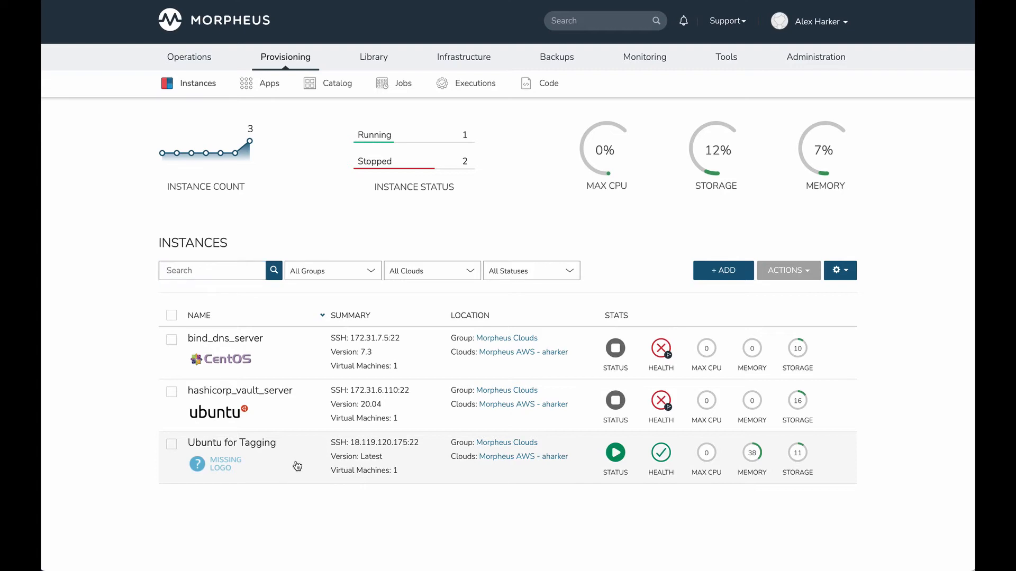
# Open the running Ubuntu for Tagging instance's detail page showing the department: dev tag.
pyautogui.click(231, 443)
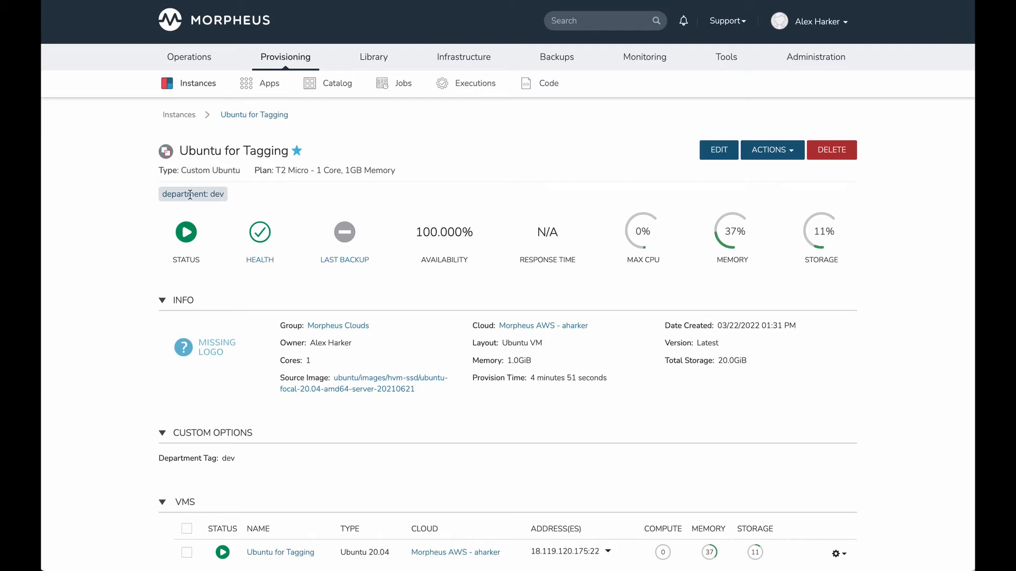
pyautogui.scroll(-3)
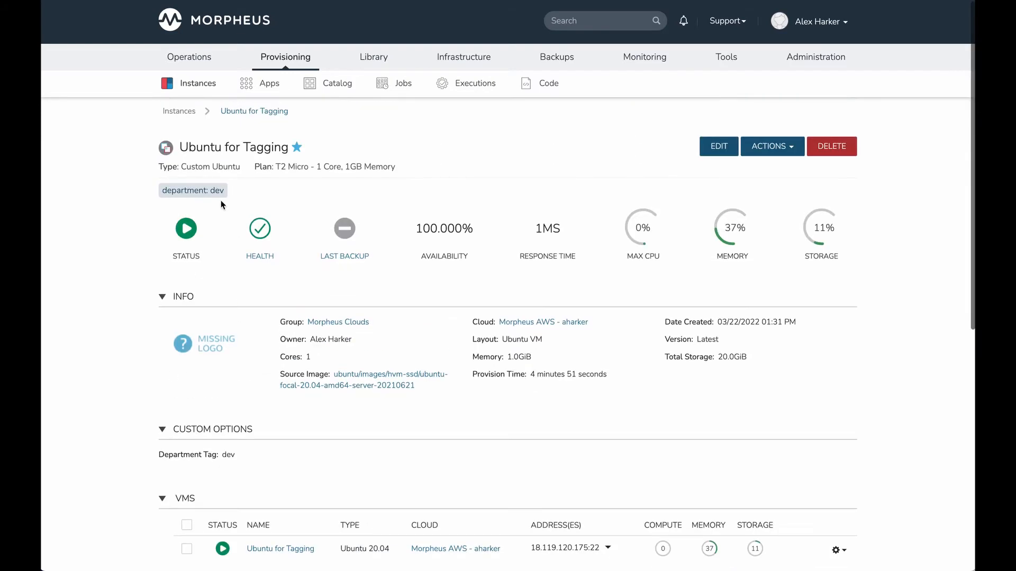
pyautogui.moveTo(150, 194)
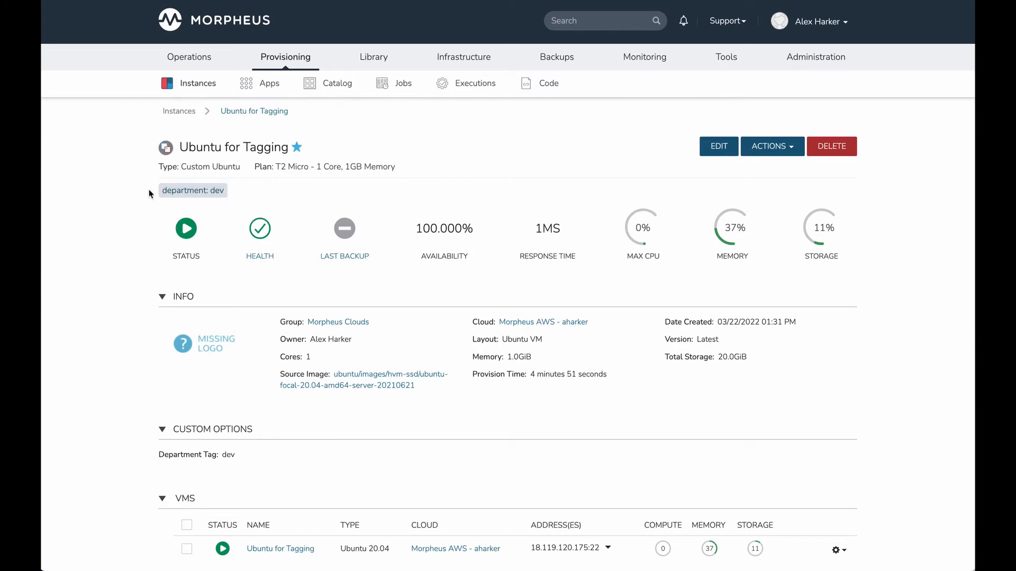
pyautogui.scroll(-3)
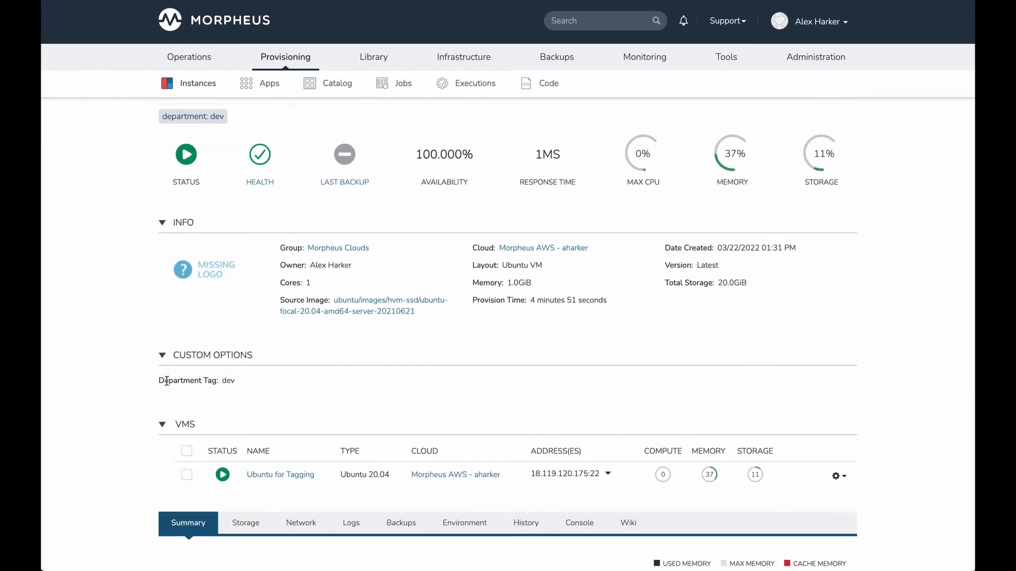
pyautogui.moveTo(248, 387)
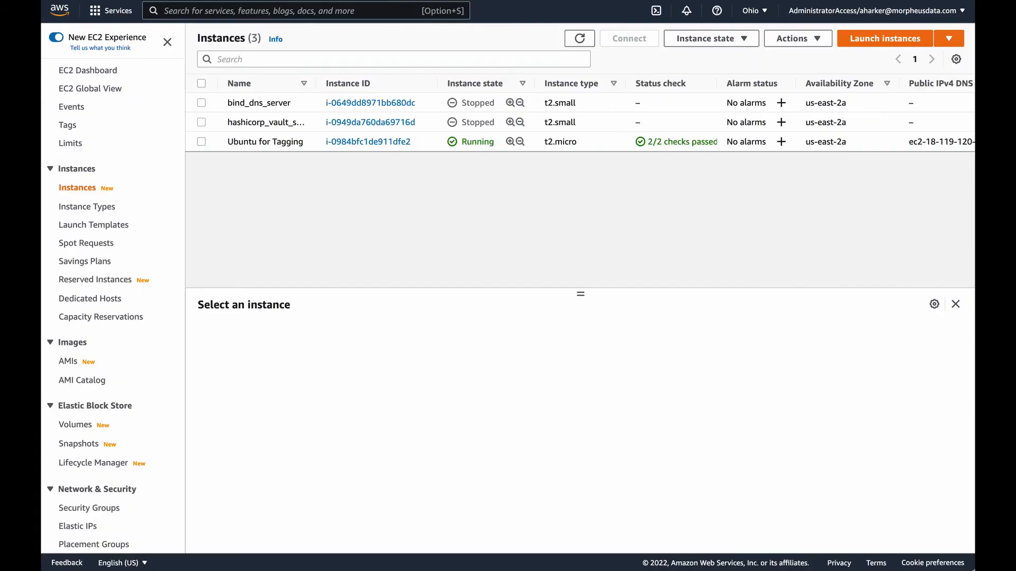
pyautogui.moveTo(367, 141)
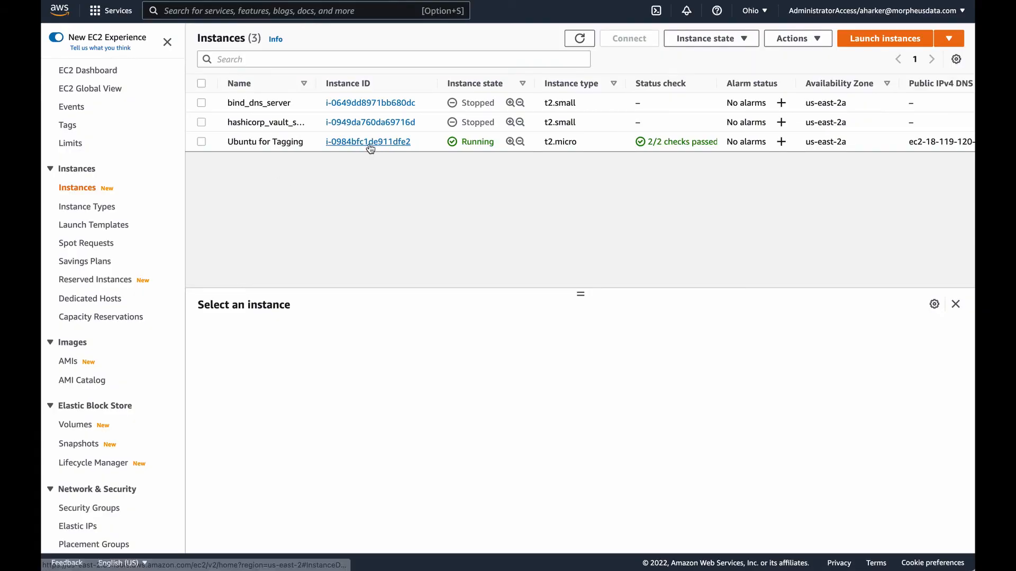
# Show the Ubuntu for Tagging EC2 instance's tags and highlight the department: dev tag.
pyautogui.click(367, 141)
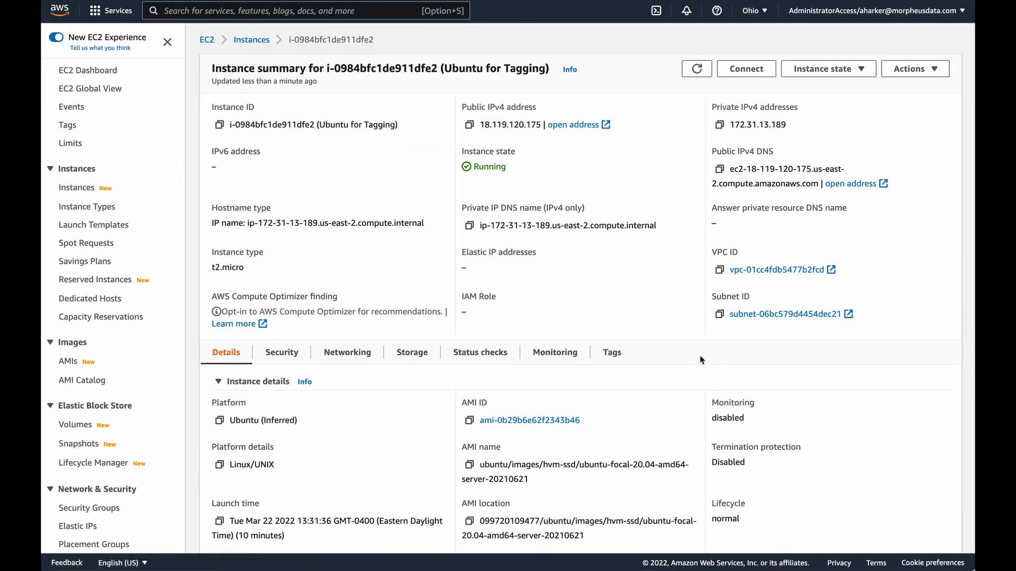
pyautogui.click(611, 352)
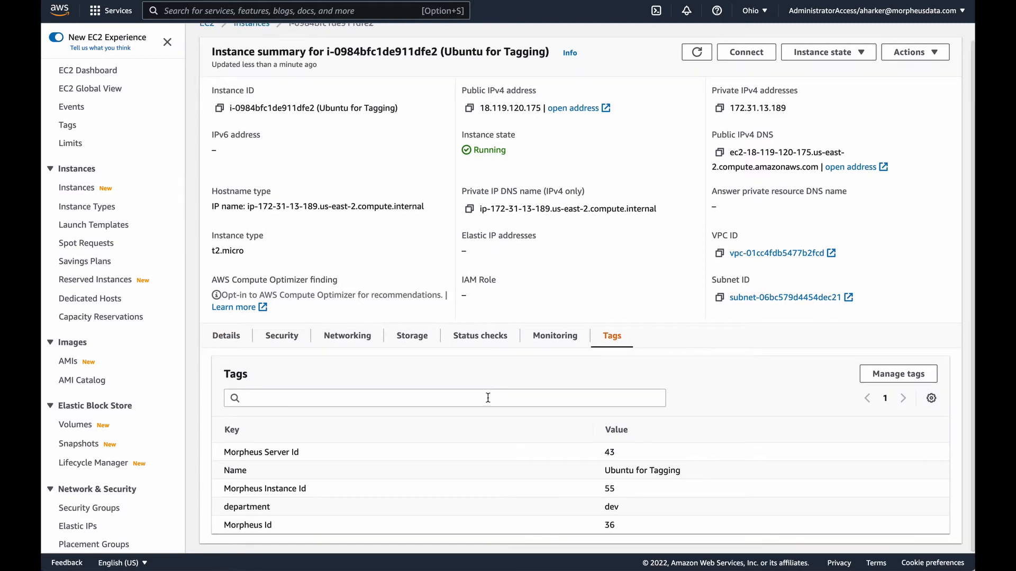
pyautogui.doubleClick(235, 470)
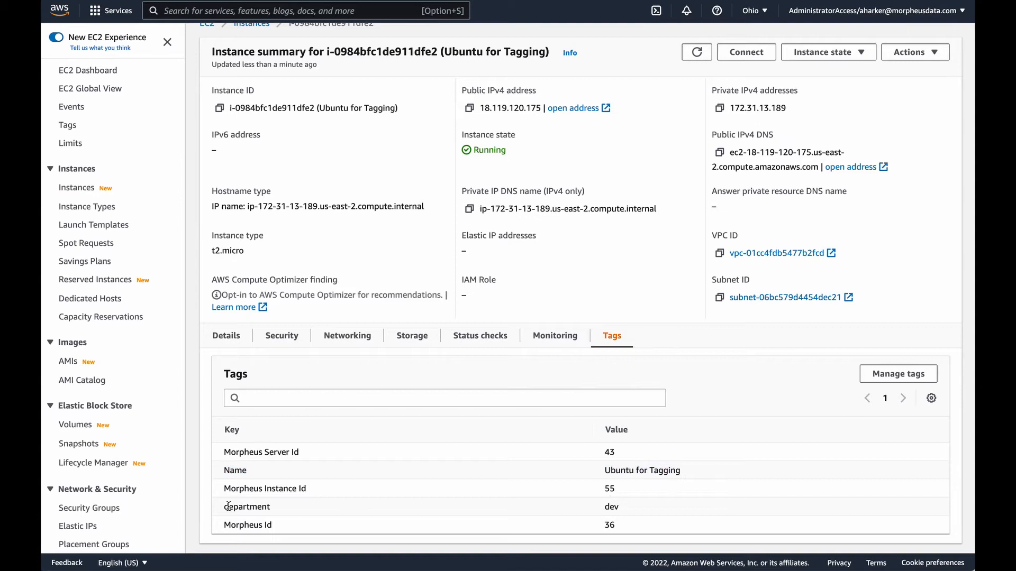
pyautogui.doubleClick(247, 507)
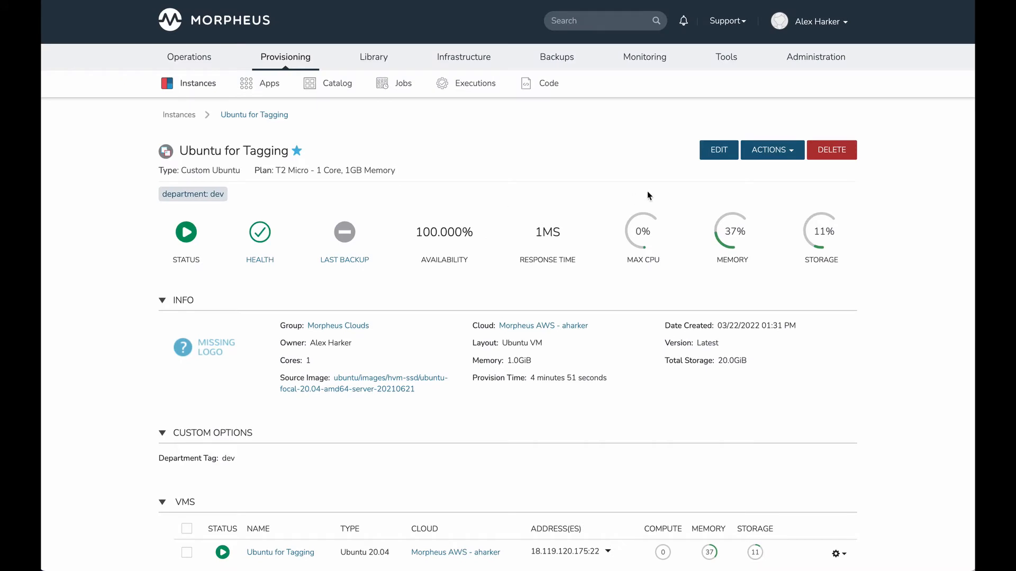
# Change Ubuntu for Tagging's Department Tag option to Accounting and save the instance.
pyautogui.click(718, 149)
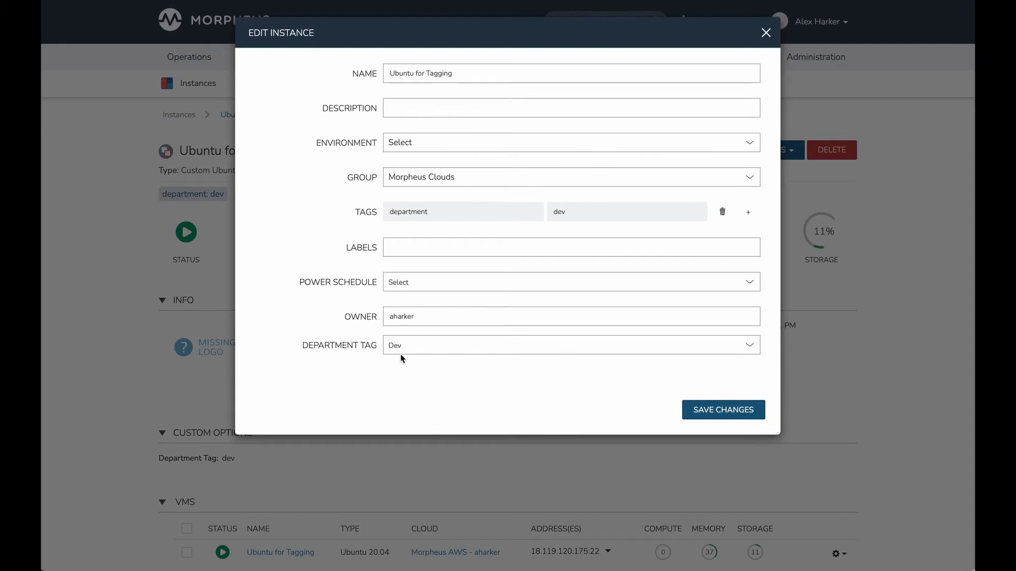
pyautogui.moveTo(337, 355)
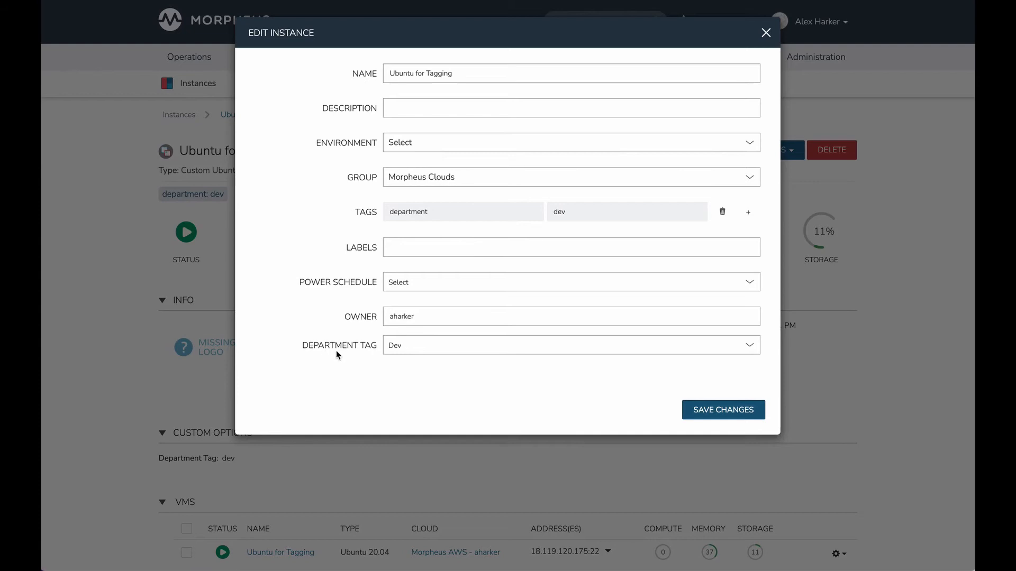
pyautogui.moveTo(398, 348)
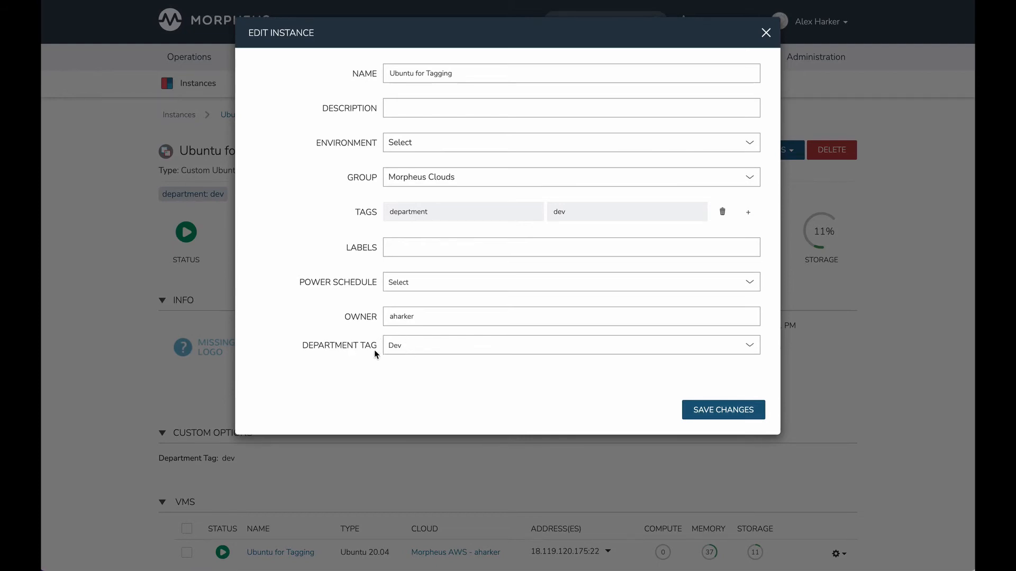
pyautogui.click(571, 344)
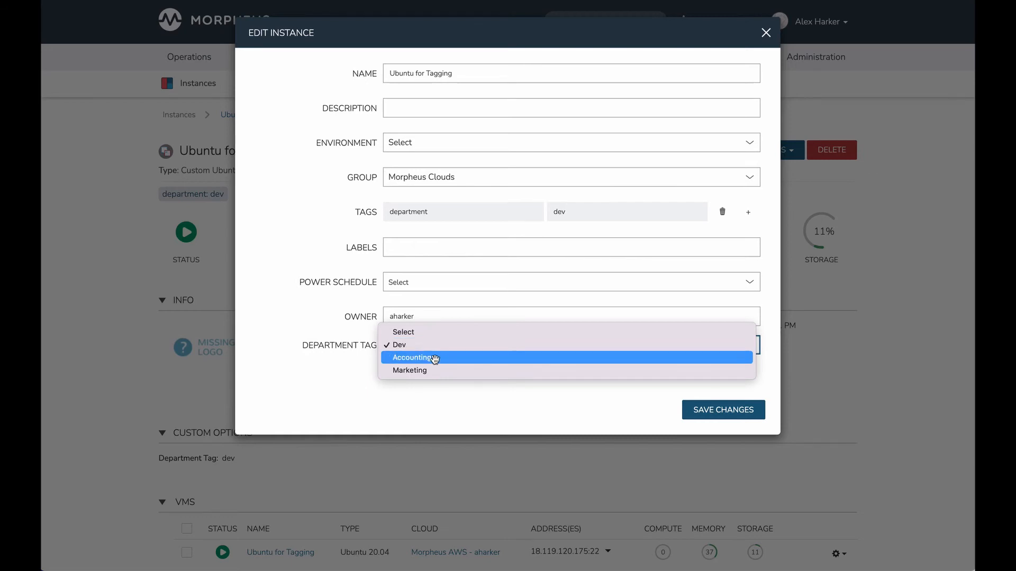
pyautogui.click(413, 357)
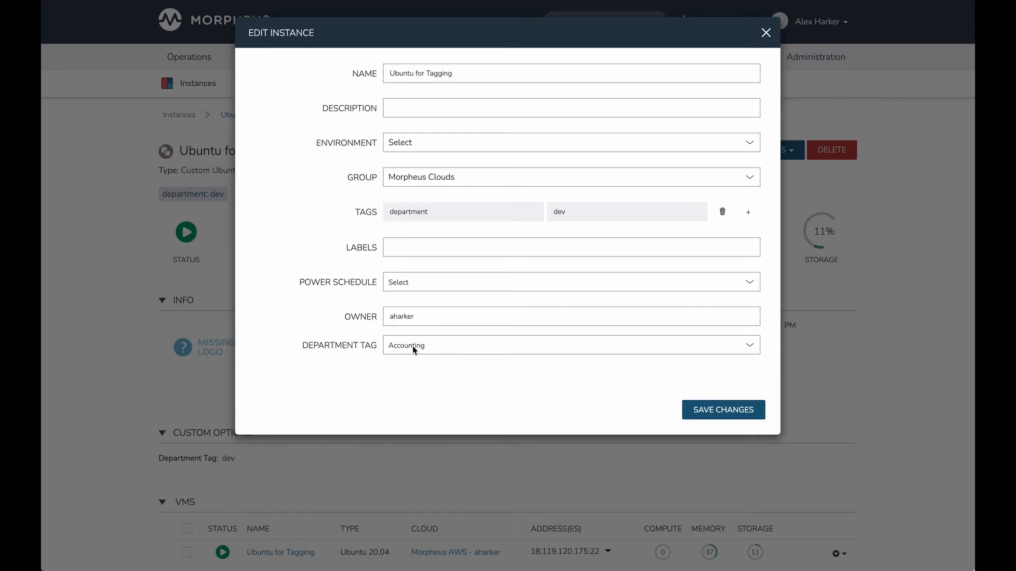
pyautogui.moveTo(415, 358)
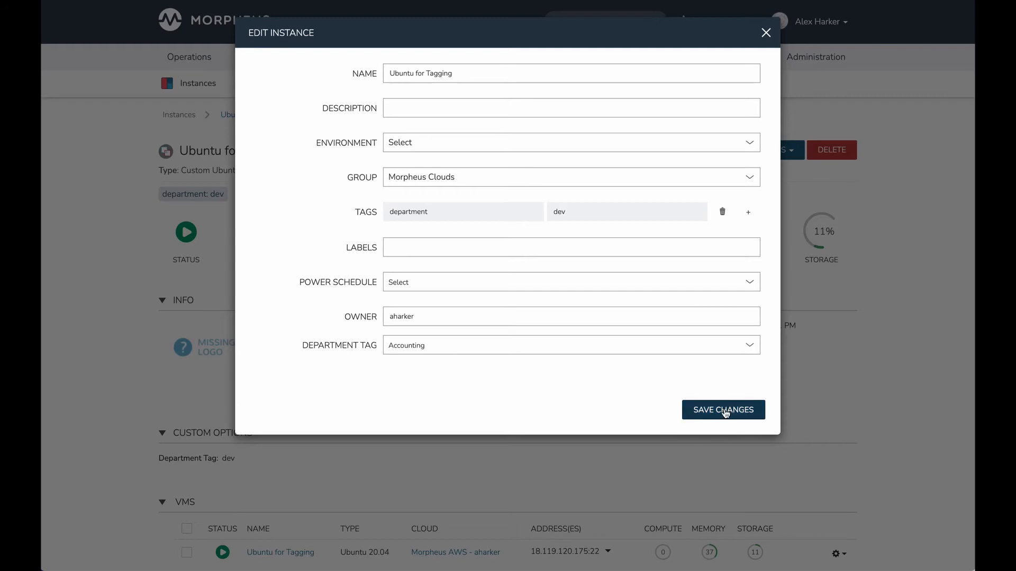
pyautogui.click(722, 410)
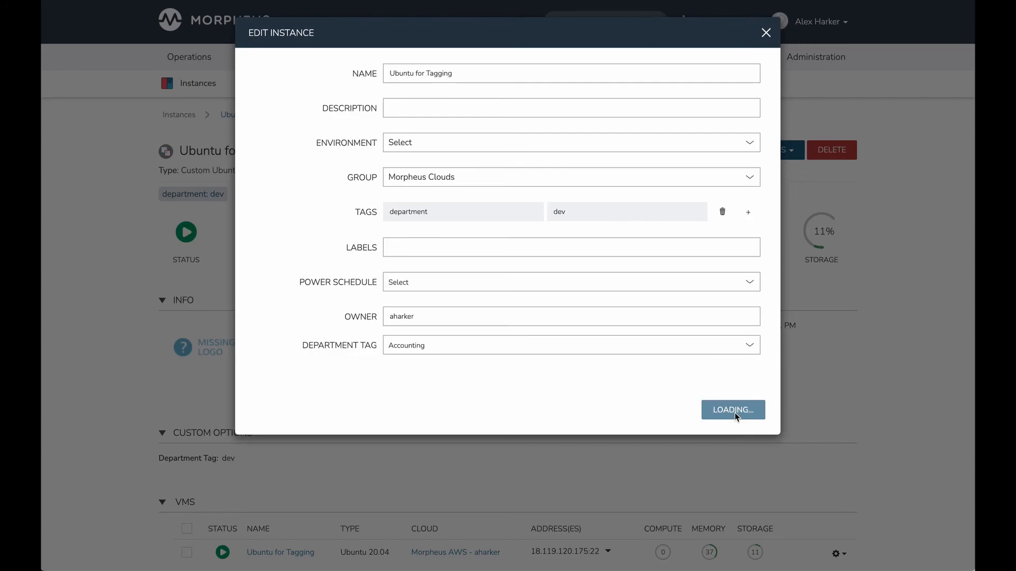
pyautogui.click(732, 410)
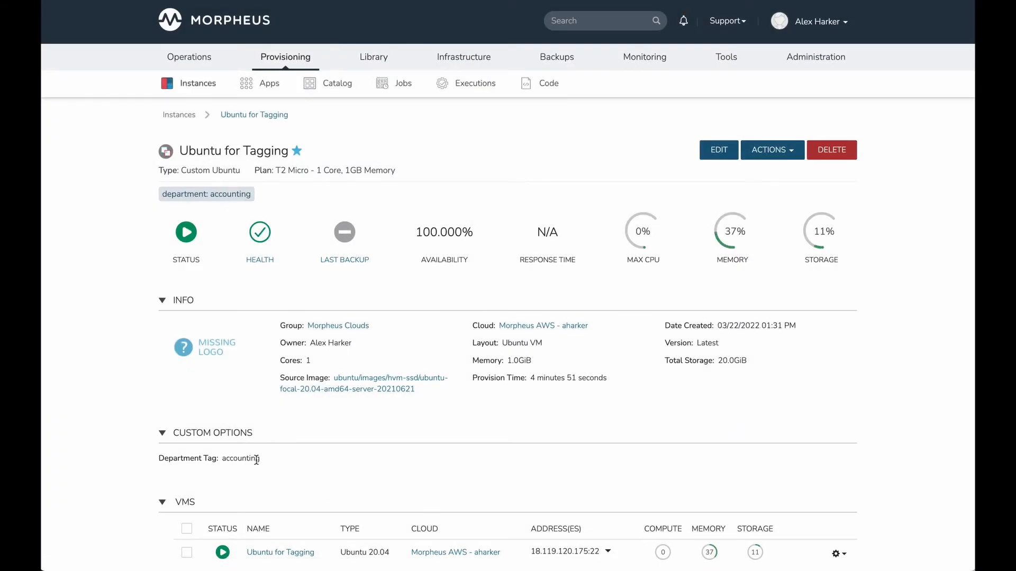
pyautogui.moveTo(421, 465)
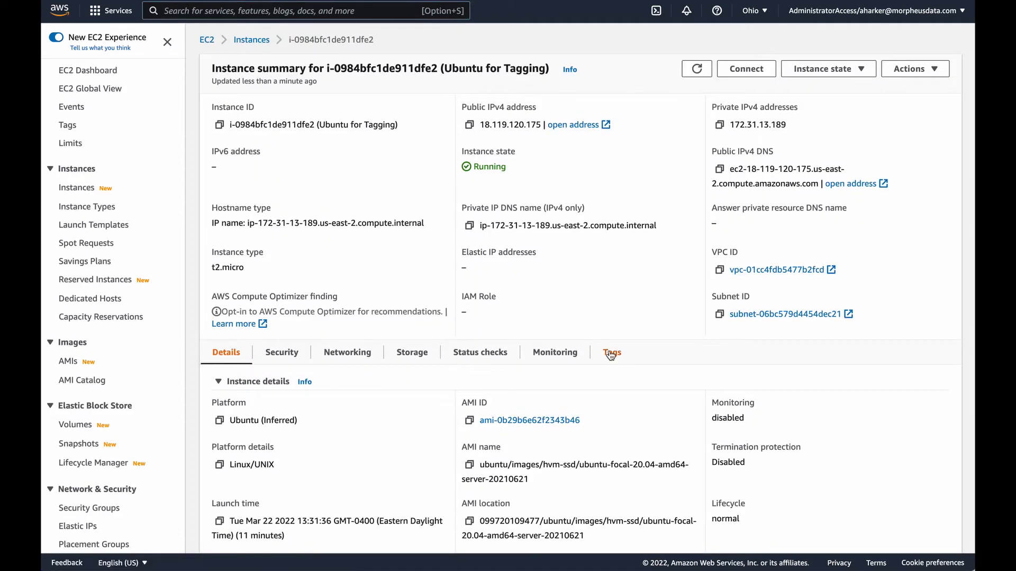
# Replace the EC2 instance's department tag value accounting with dev and save the tags.
pyautogui.click(612, 352)
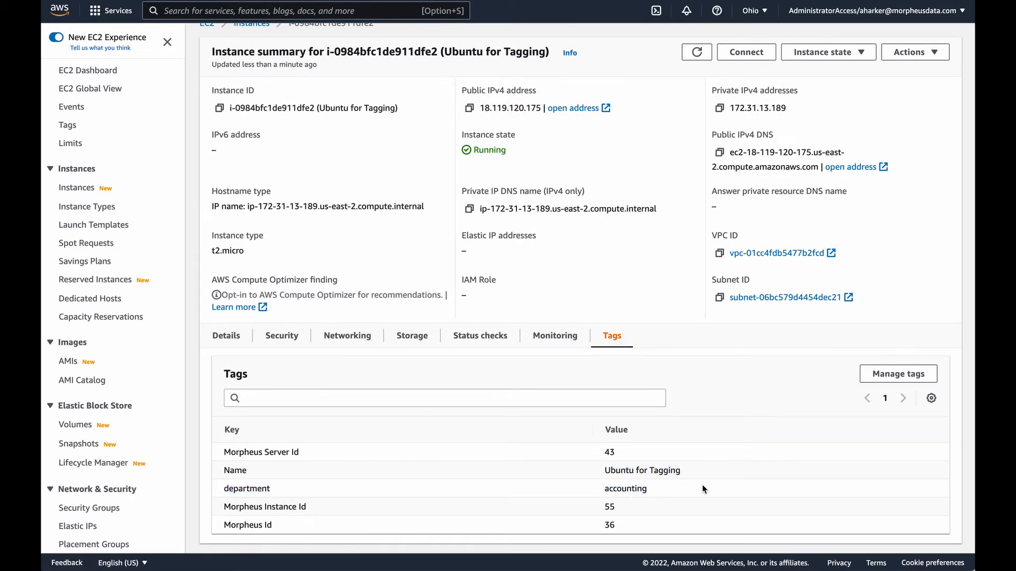
pyautogui.moveTo(823, 378)
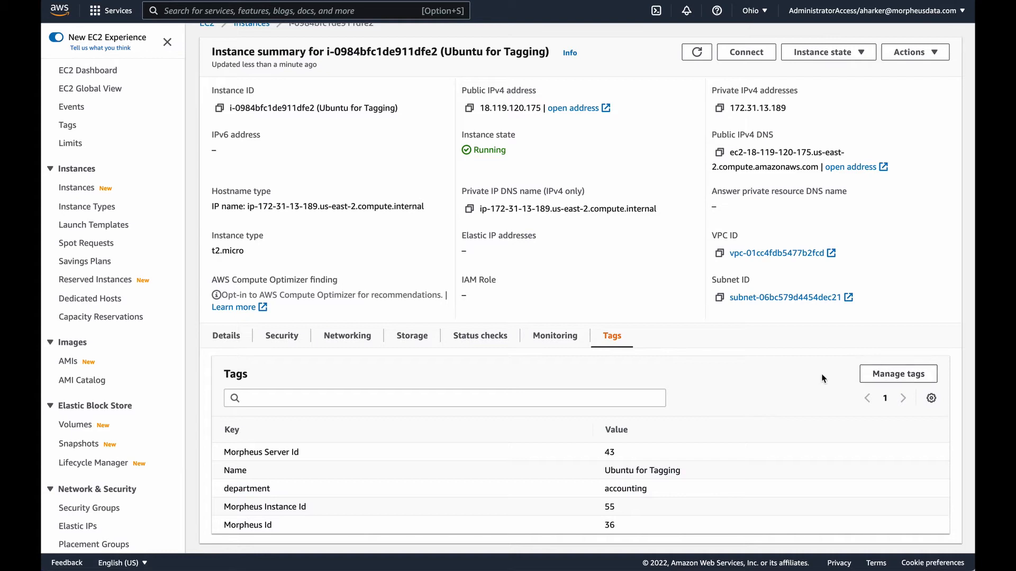
pyautogui.moveTo(631, 491)
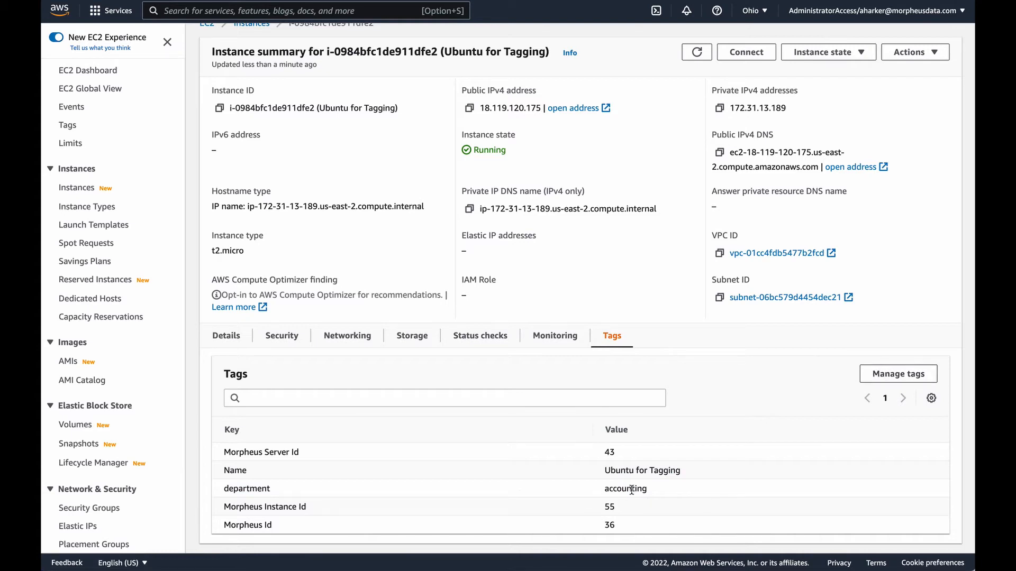
pyautogui.click(898, 374)
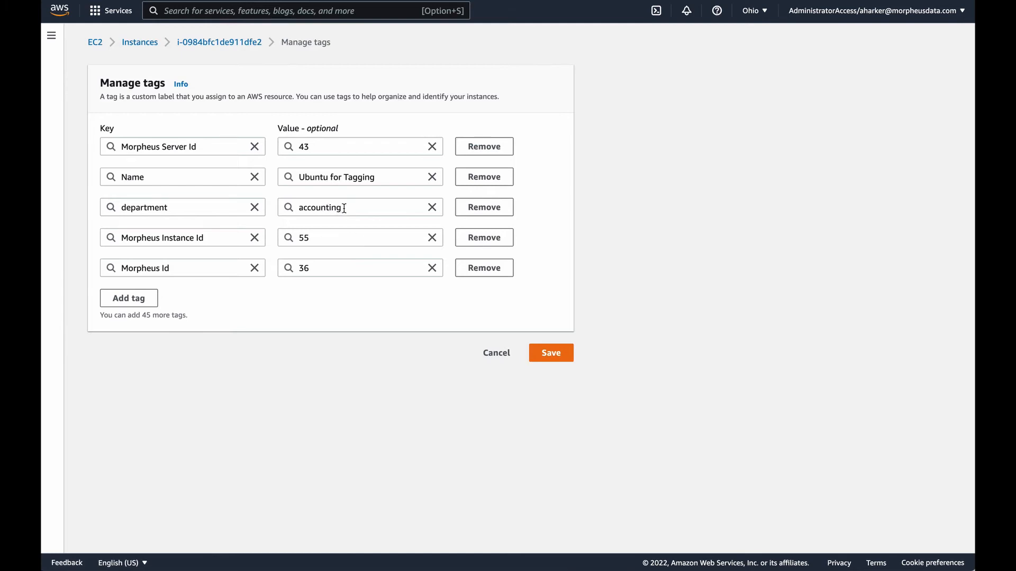
pyautogui.write('dev')
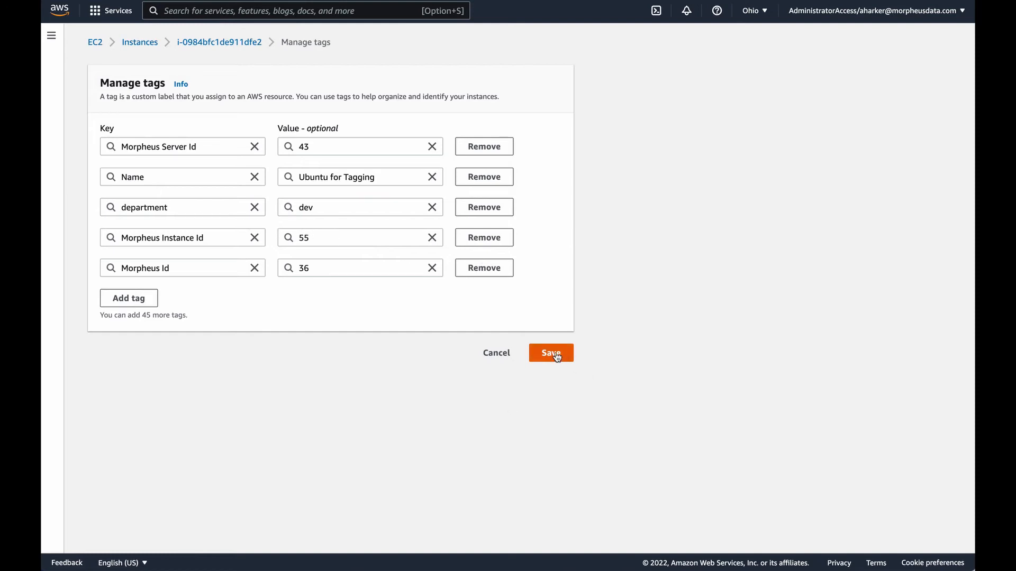
pyautogui.click(550, 352)
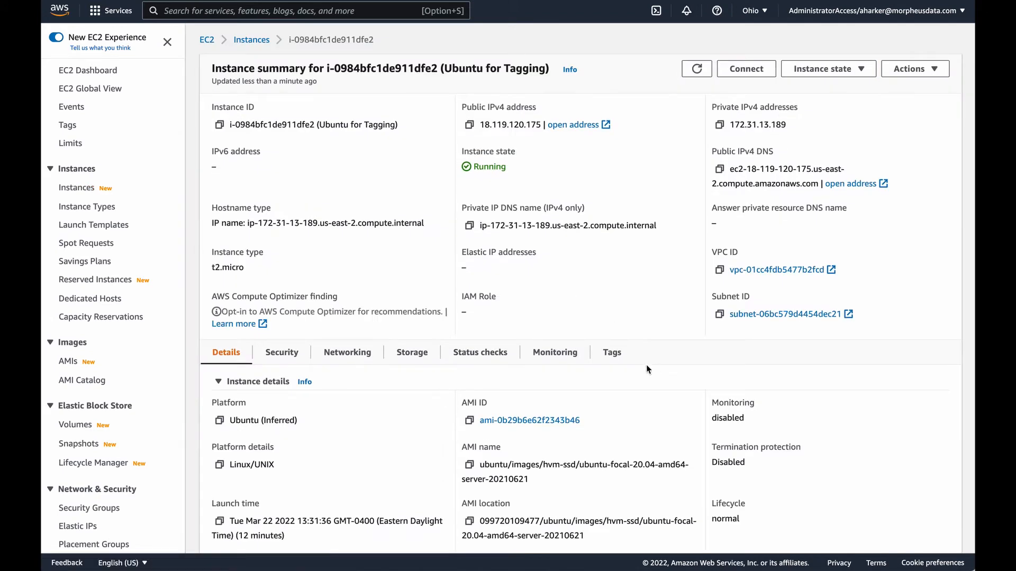
pyautogui.click(610, 352)
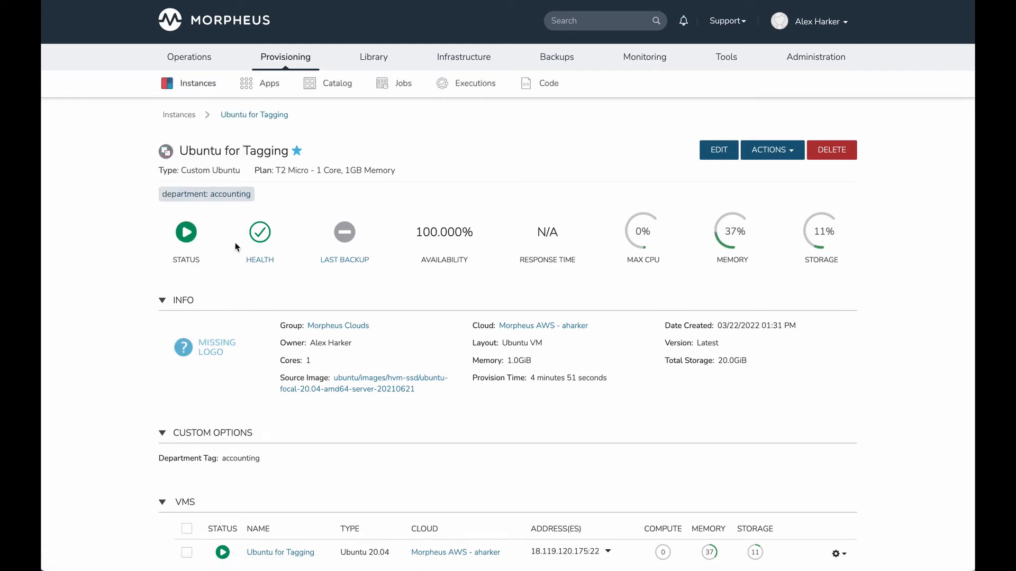
pyautogui.moveTo(513, 173)
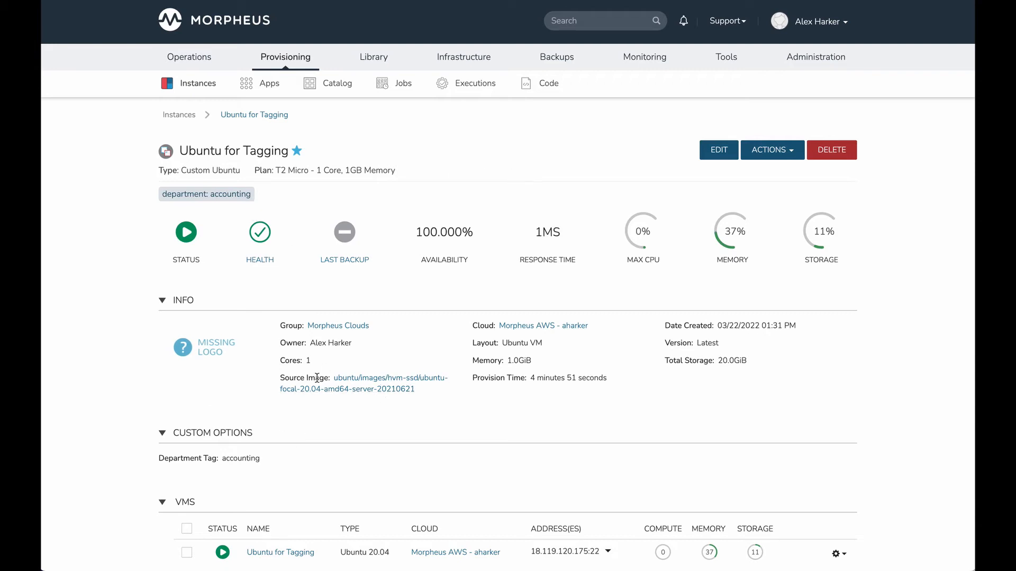
# Run a Short refresh on the Morpheus AWS - aharker cloud under Infrastructure > Clouds.
pyautogui.click(464, 57)
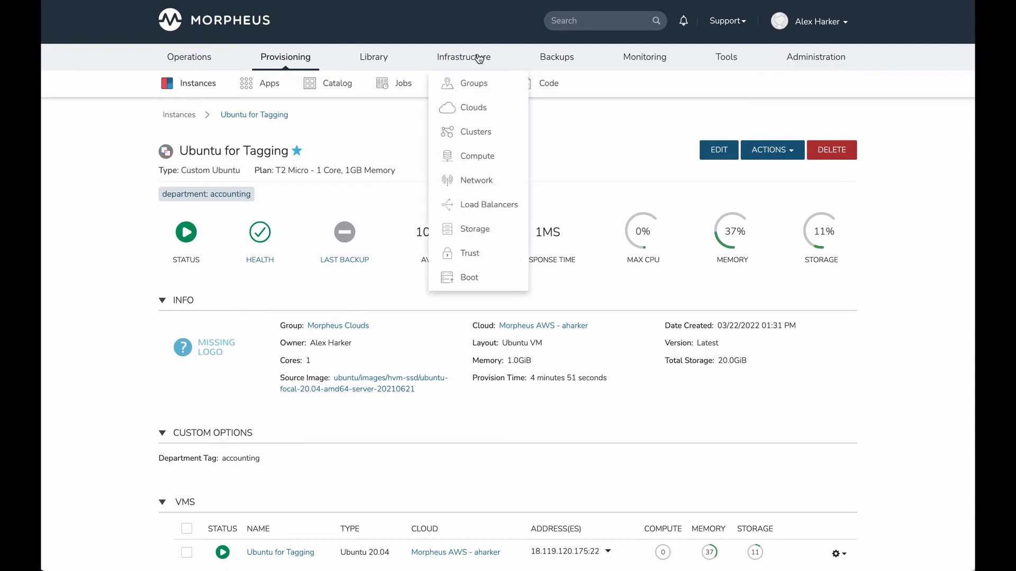
pyautogui.click(473, 107)
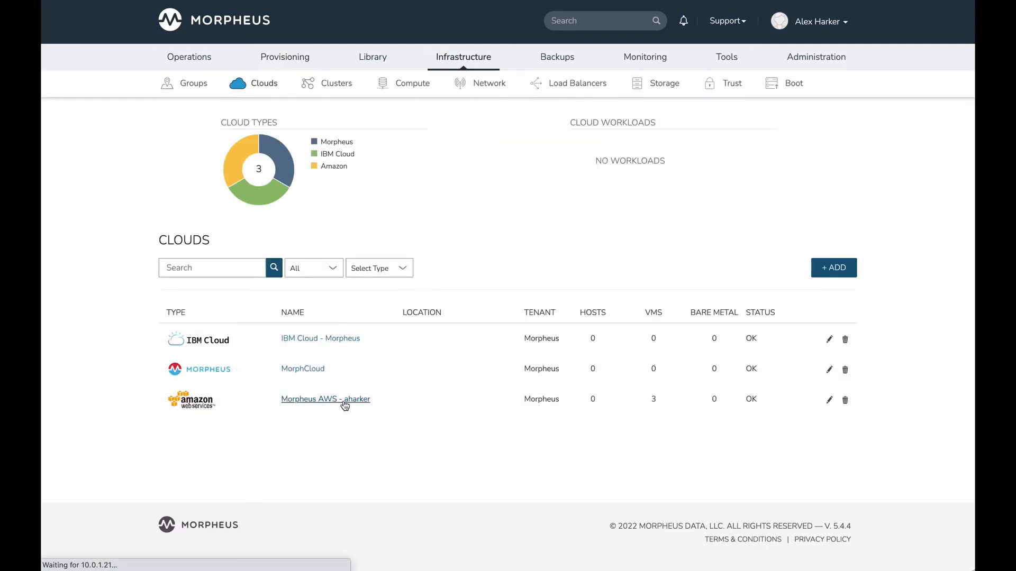
pyautogui.click(326, 398)
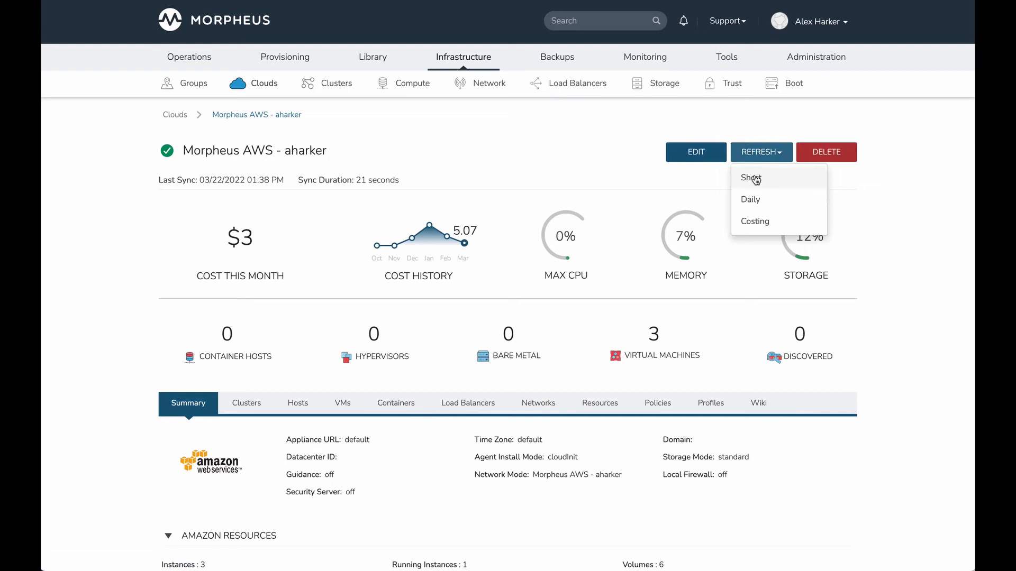
pyautogui.click(750, 177)
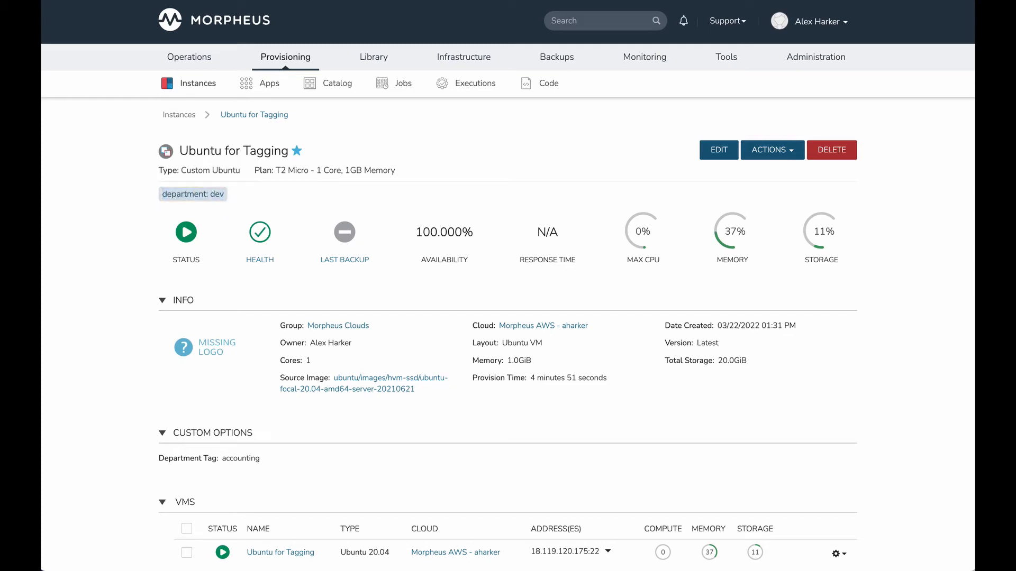
pyautogui.moveTo(294, 255)
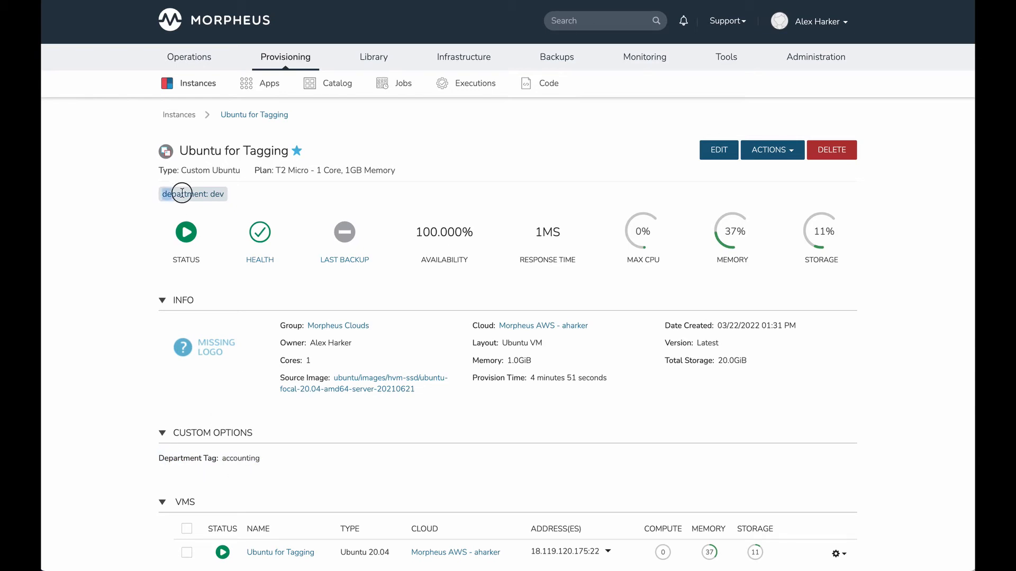
pyautogui.moveTo(617, 191)
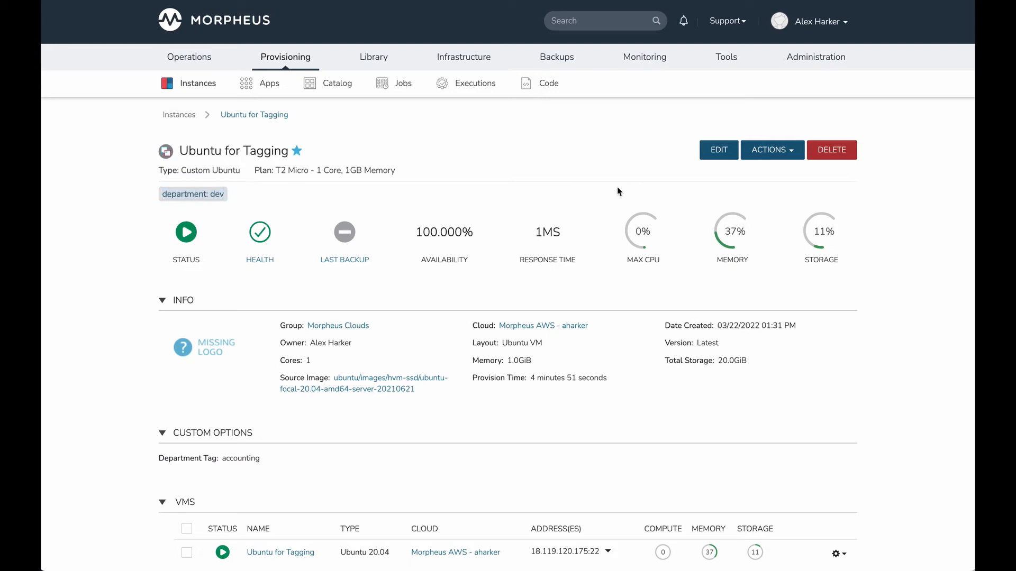
# Edit Ubuntu for Tagging, choose Dev for Department Tag, and save changes.
pyautogui.click(718, 150)
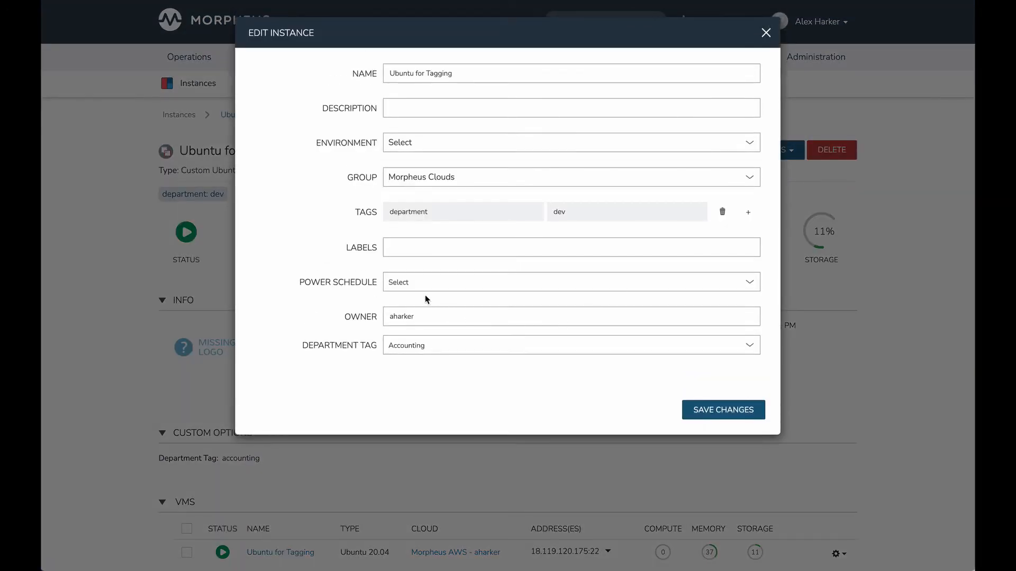
pyautogui.click(570, 344)
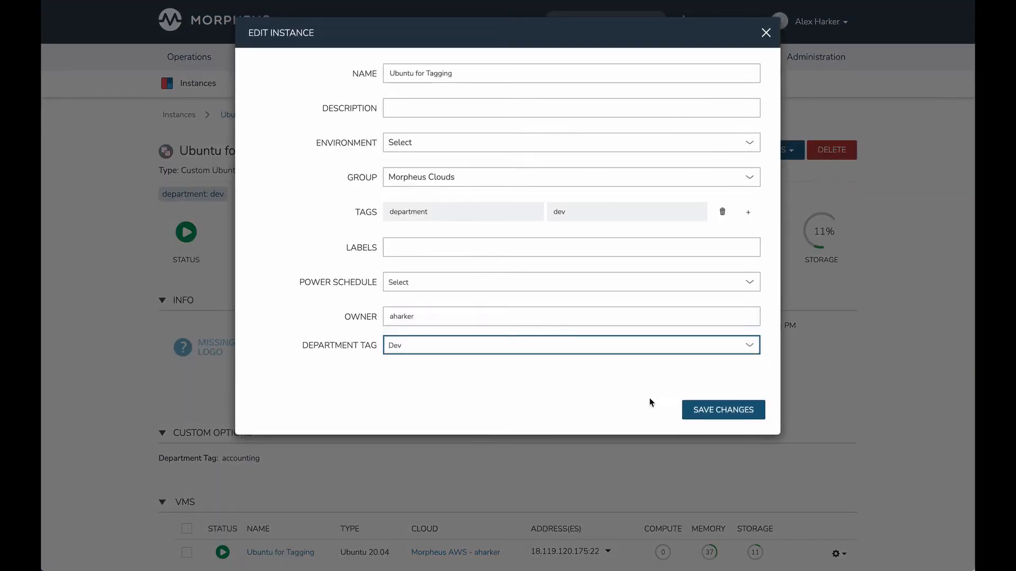
pyautogui.click(722, 410)
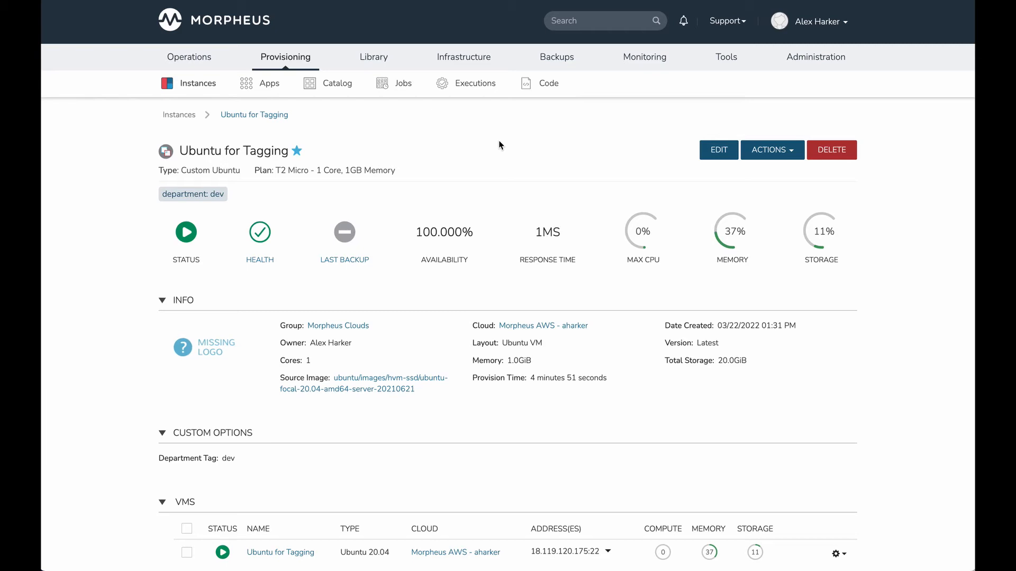
pyautogui.moveTo(503, 156)
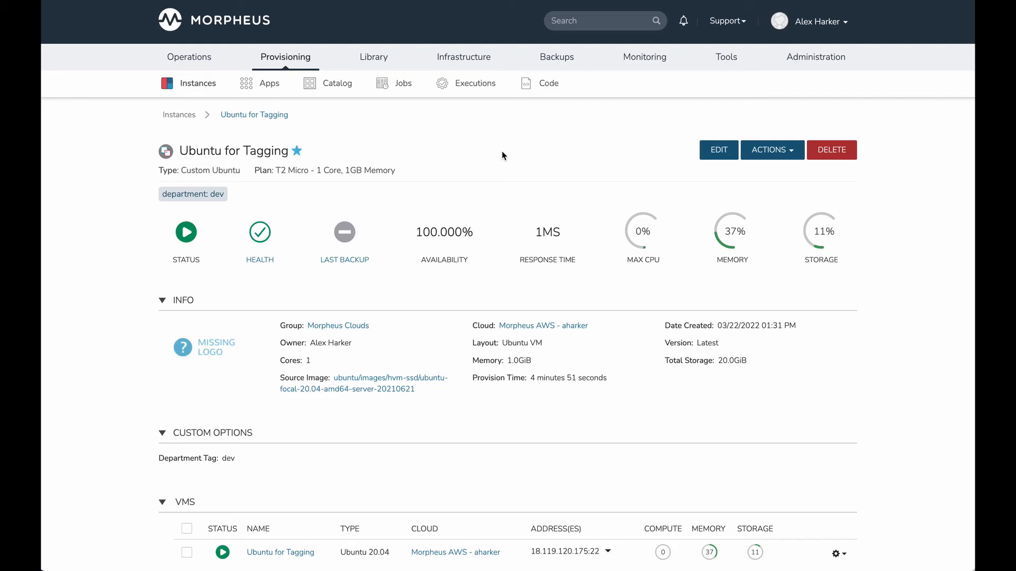
pyautogui.moveTo(486, 159)
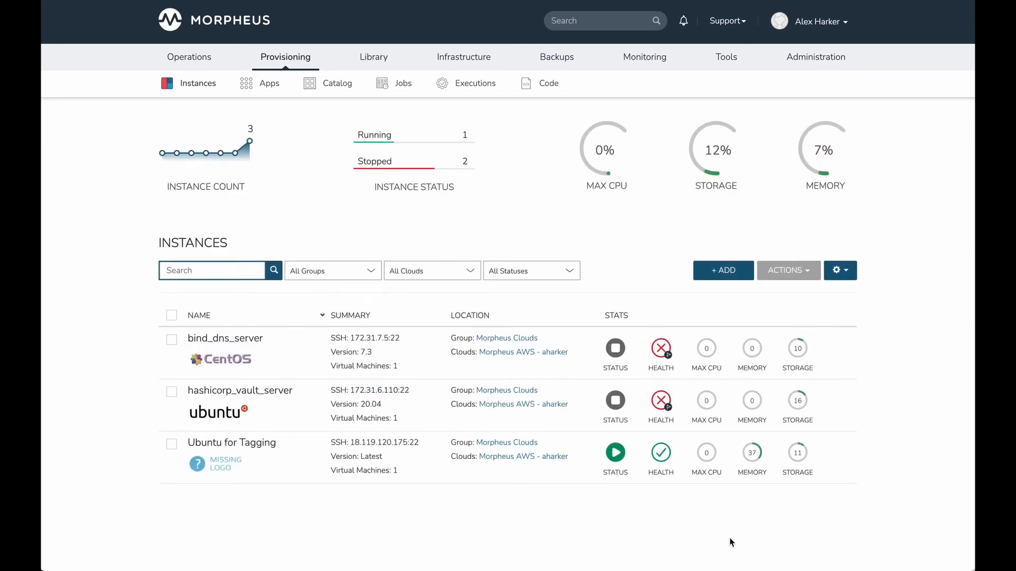
pyautogui.moveTo(912, 413)
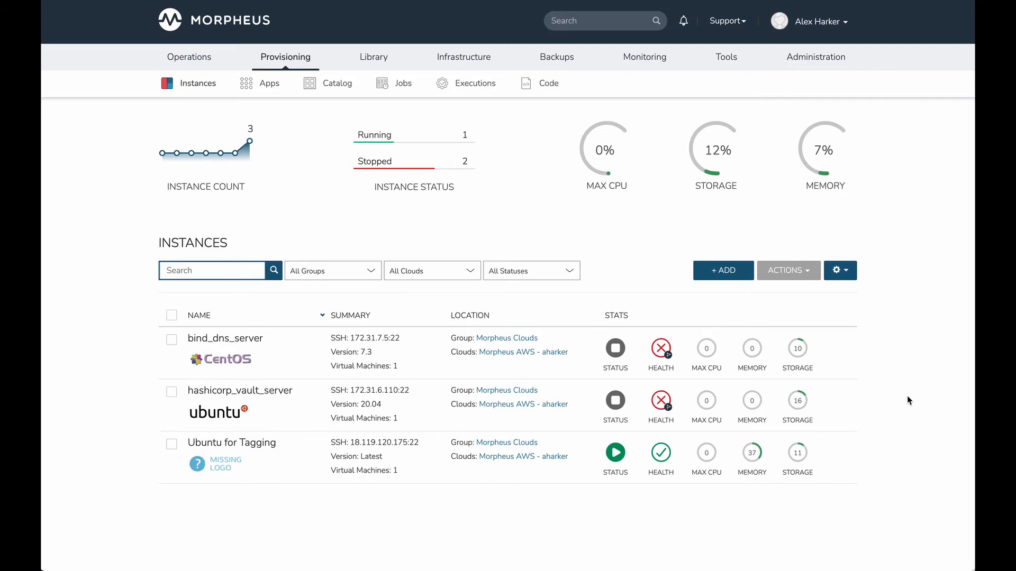
# Open the department tag policy for editing from Administration > Policies.
pyautogui.click(816, 57)
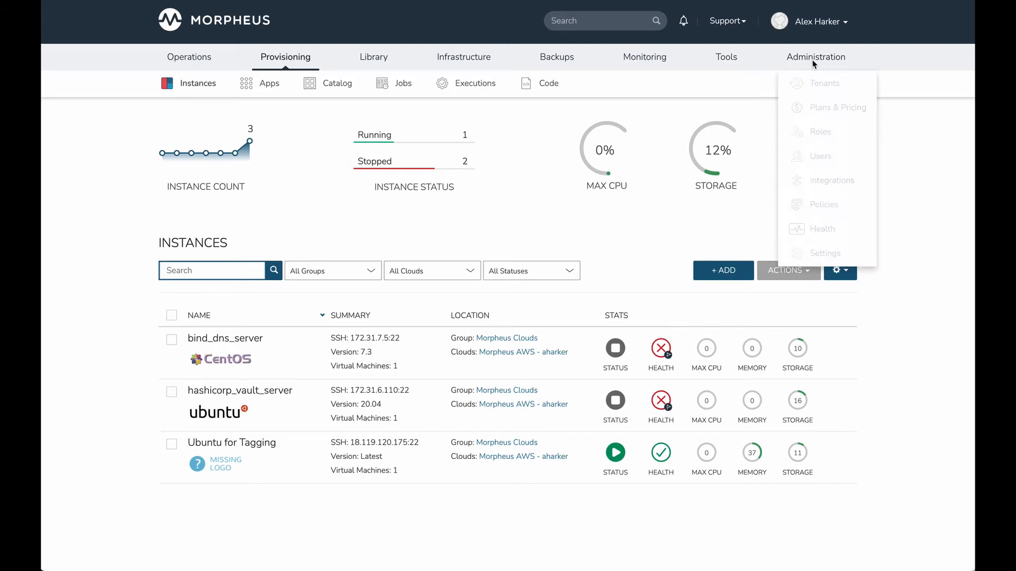
pyautogui.moveTo(823, 204)
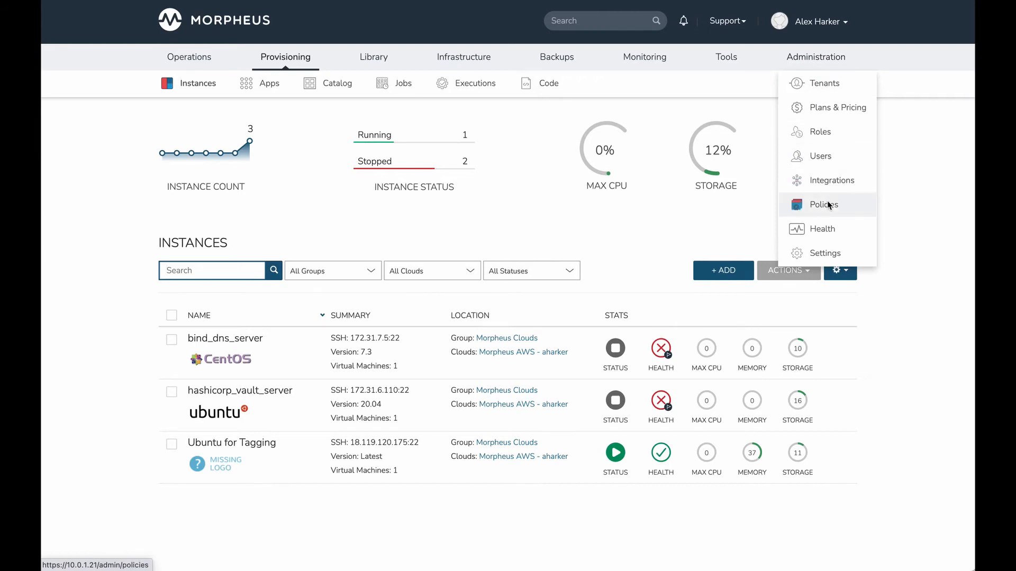
pyautogui.click(824, 205)
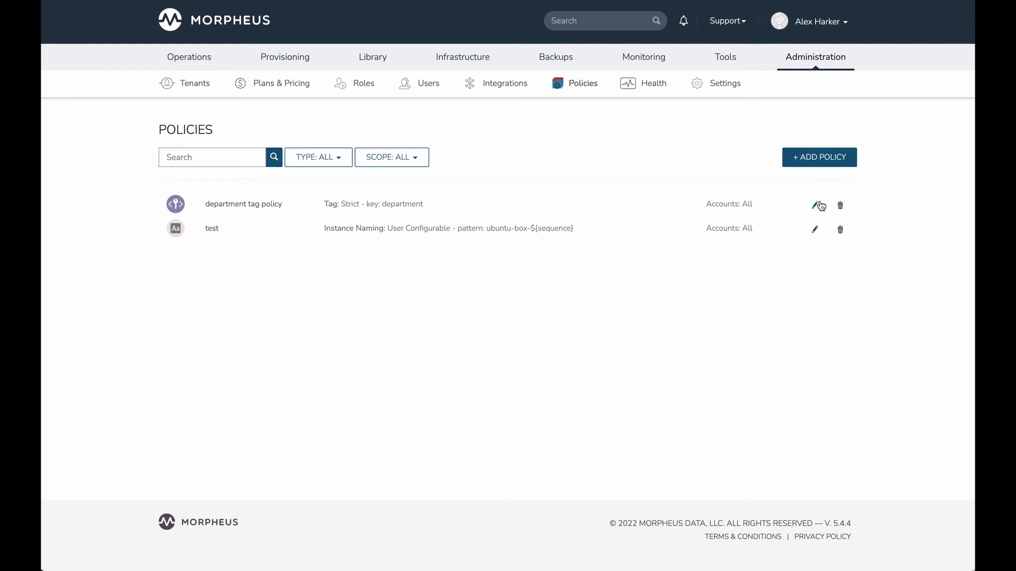
pyautogui.click(815, 205)
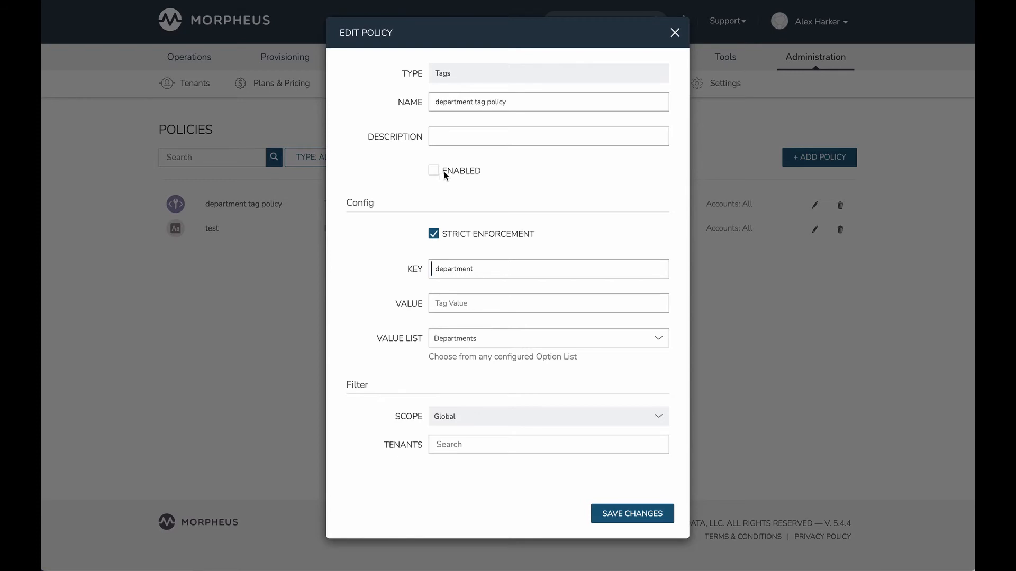
pyautogui.moveTo(419, 176)
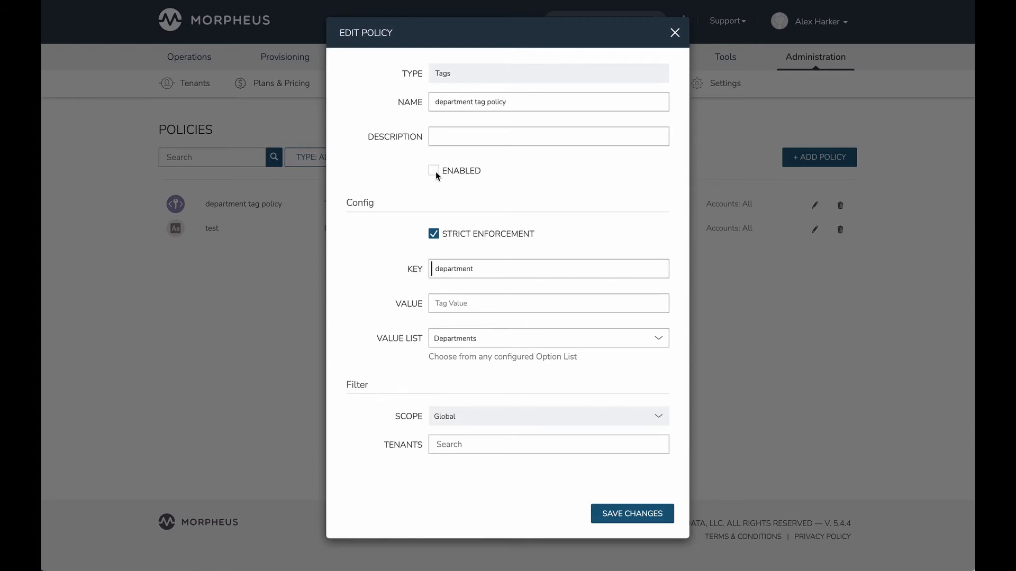
# Save the department tag policy with Strict Enforcement on key department.
pyautogui.click(433, 170)
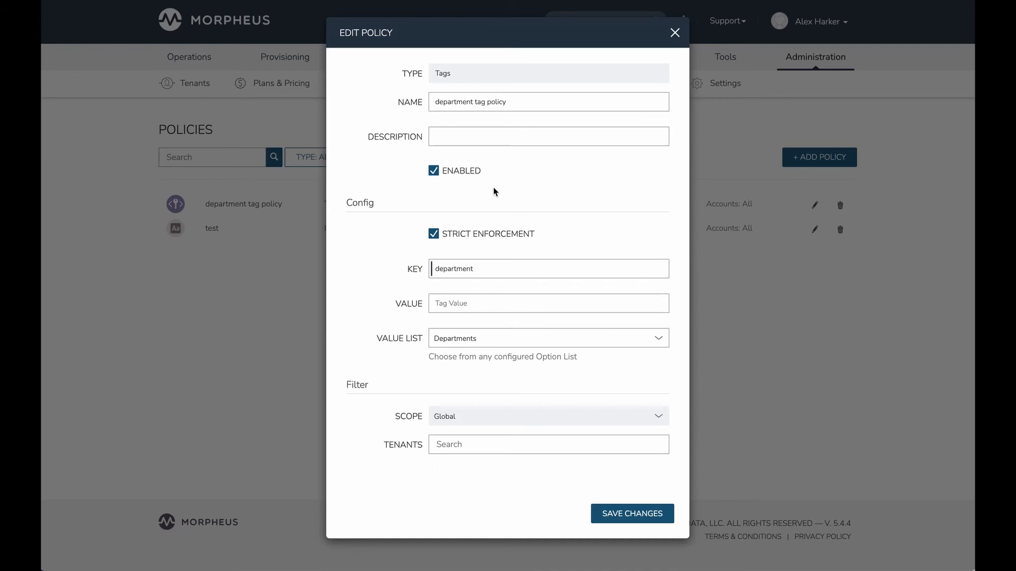
pyautogui.moveTo(487, 240)
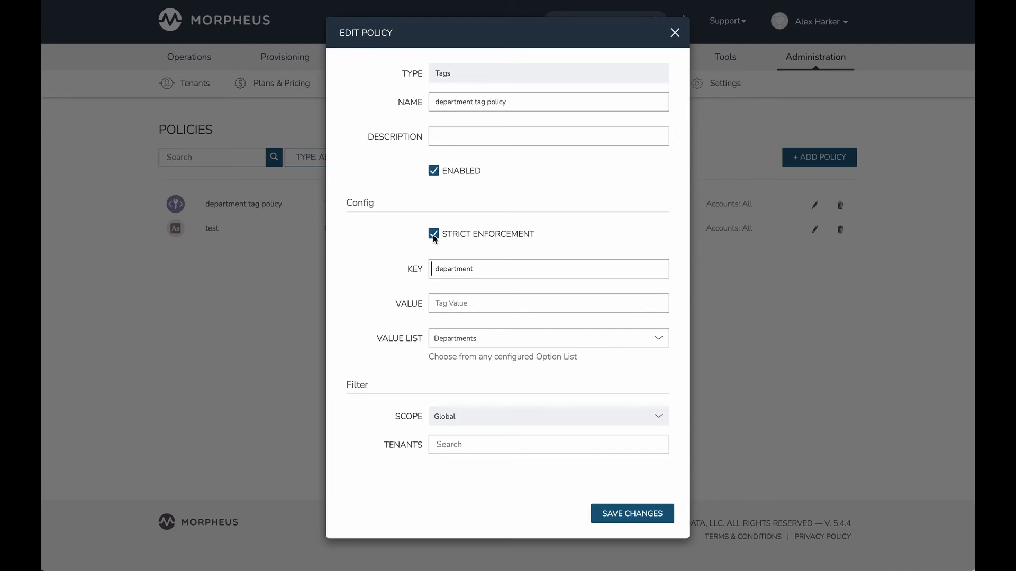
pyautogui.moveTo(440, 241)
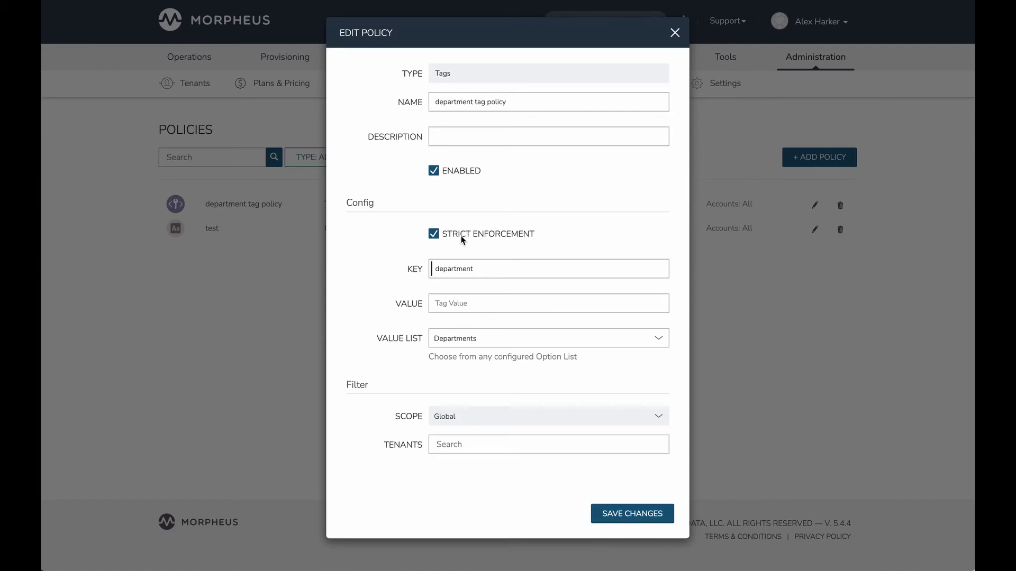
pyautogui.moveTo(456, 249)
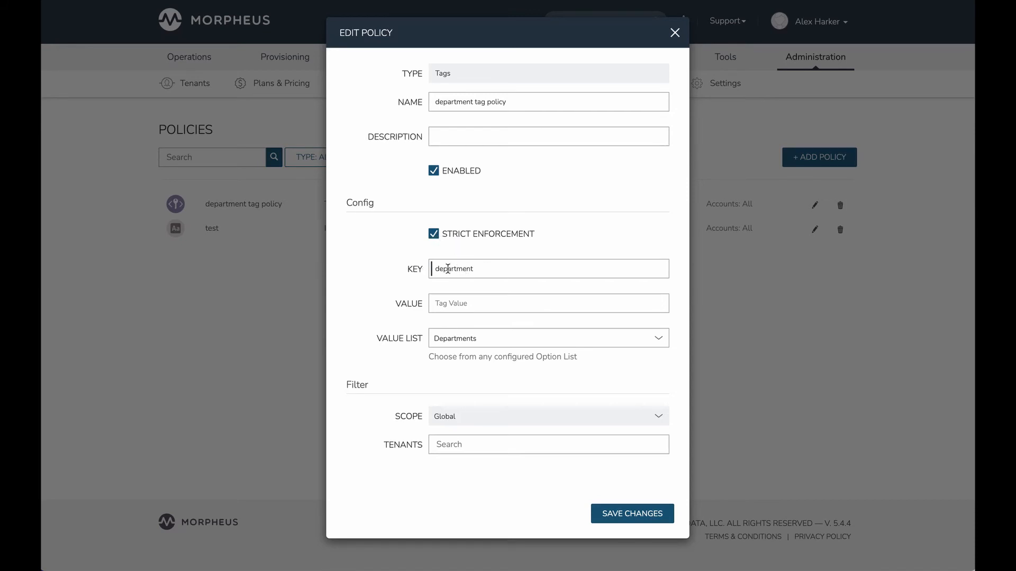
pyautogui.moveTo(438, 293)
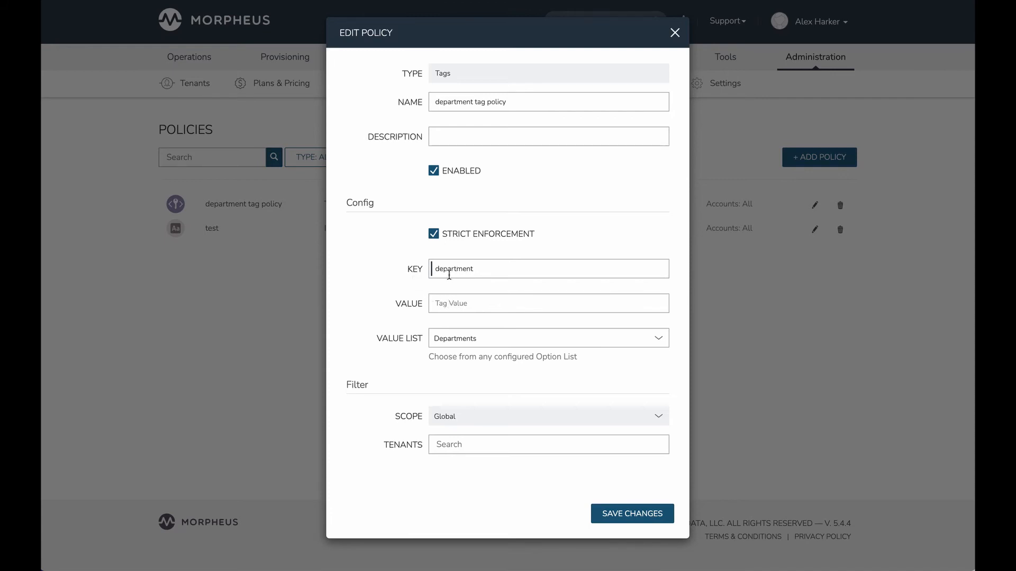
pyautogui.doubleClick(454, 269)
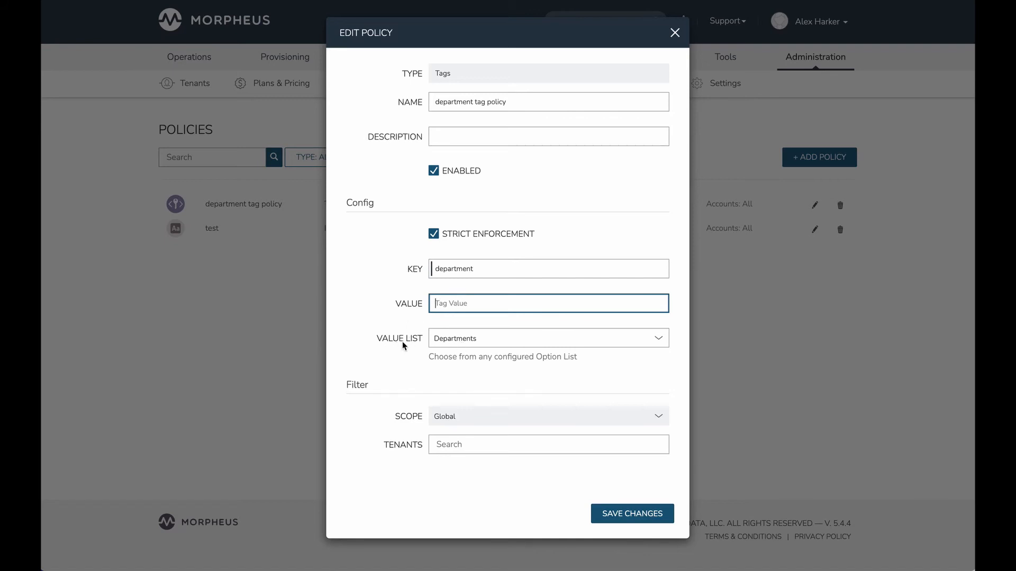
pyautogui.moveTo(404, 346)
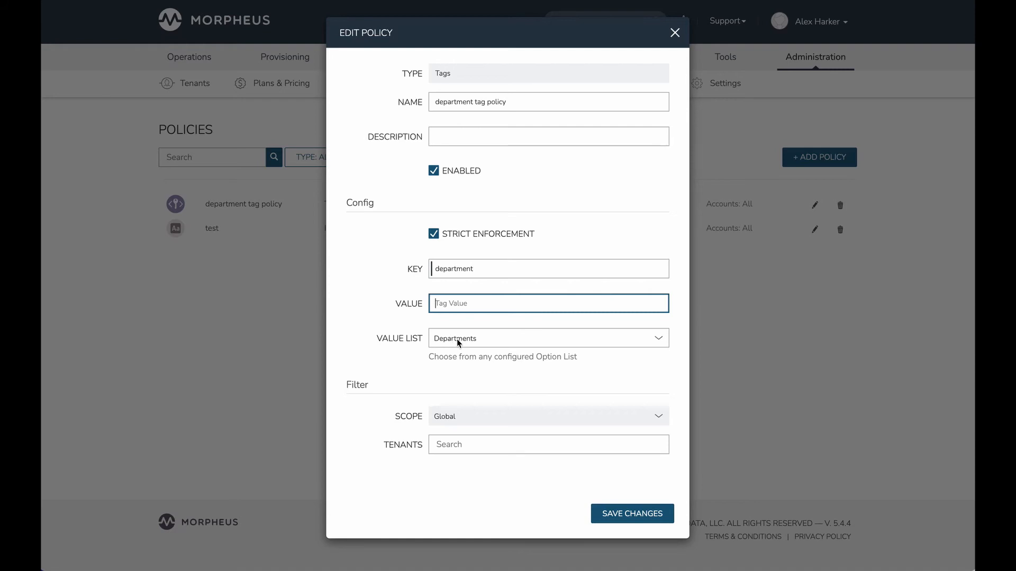
pyautogui.moveTo(447, 370)
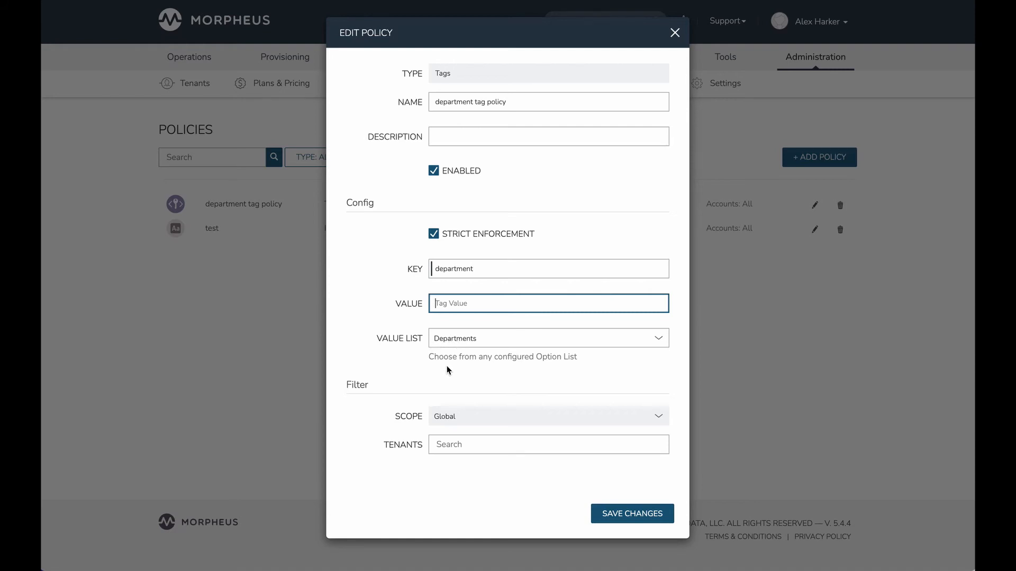
pyautogui.moveTo(456, 428)
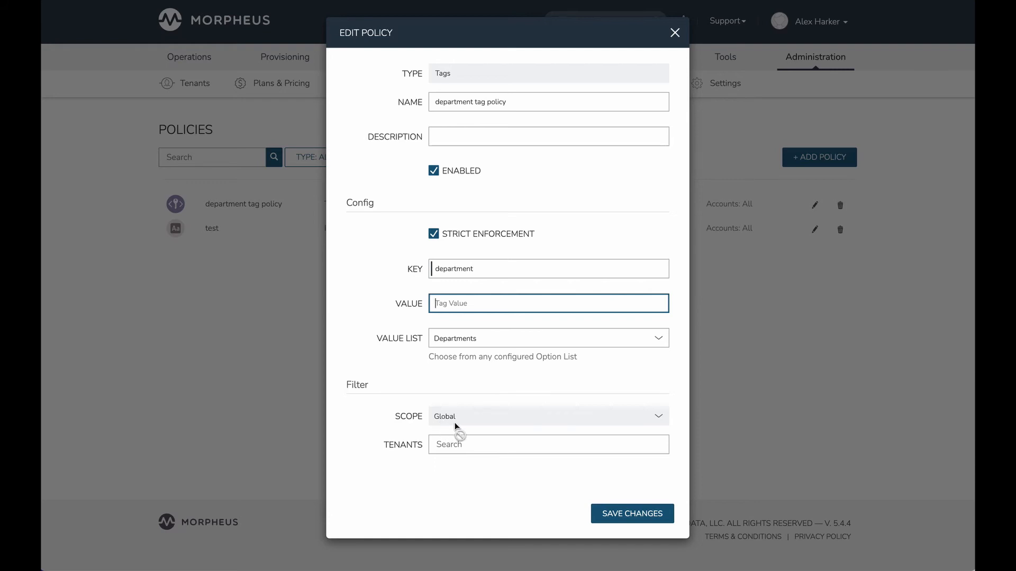
pyautogui.moveTo(443, 431)
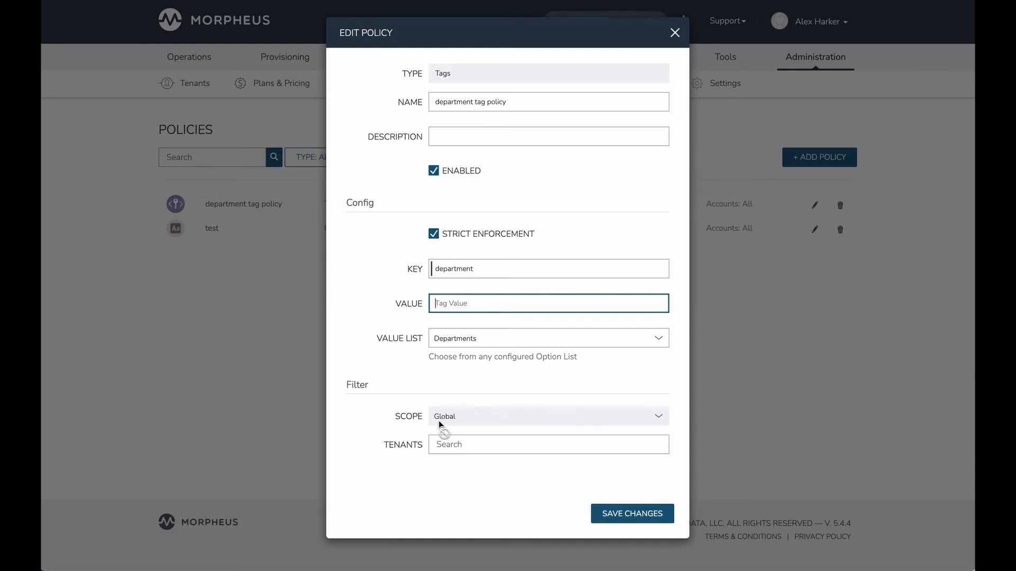
pyautogui.moveTo(455, 427)
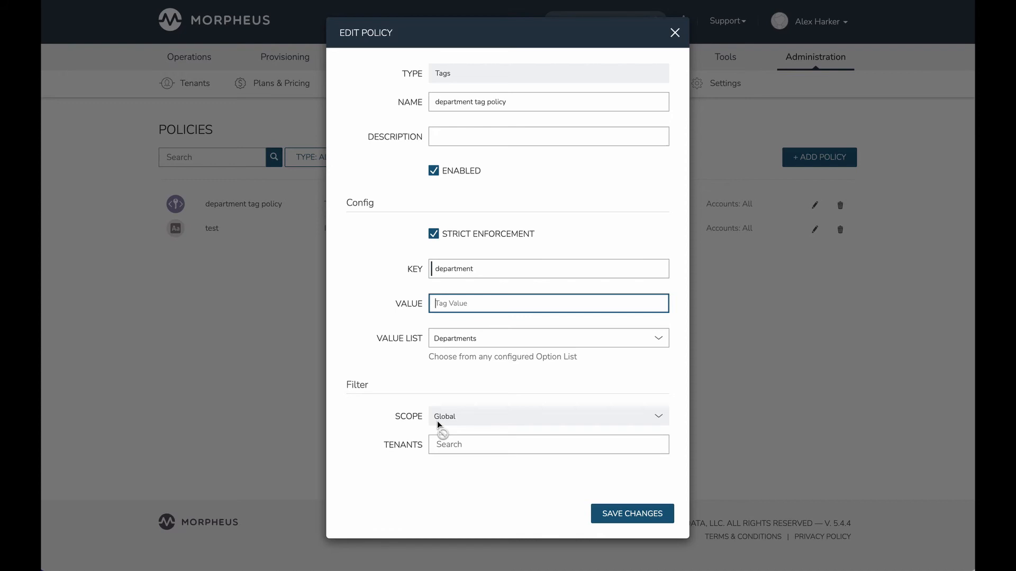
pyautogui.moveTo(445, 427)
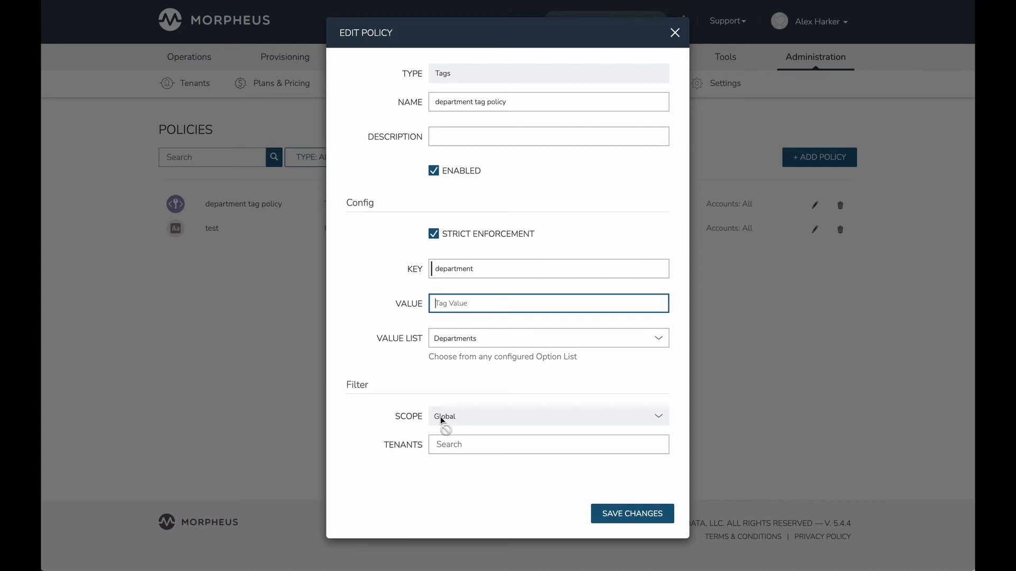
pyautogui.moveTo(447, 427)
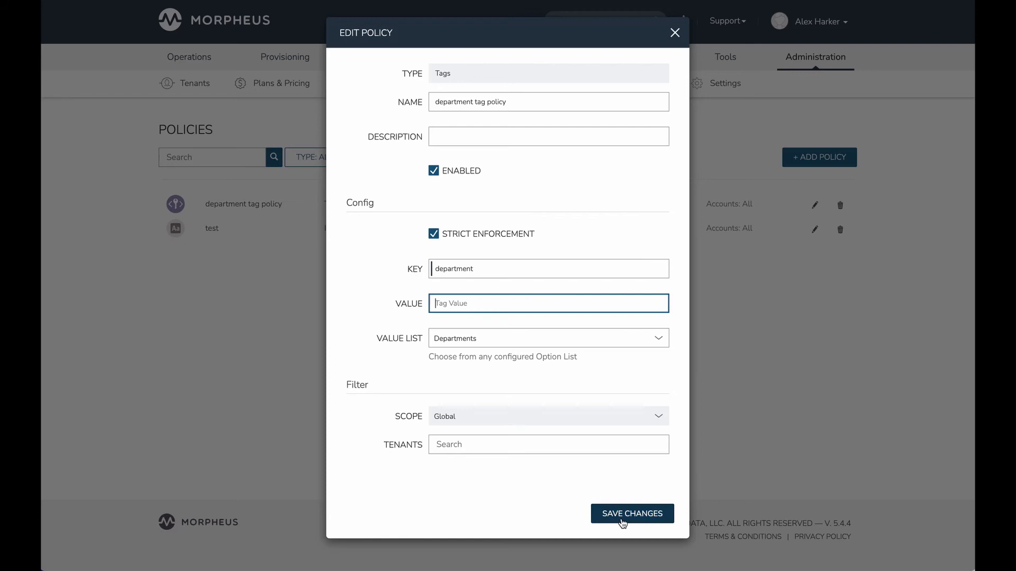
pyautogui.click(632, 514)
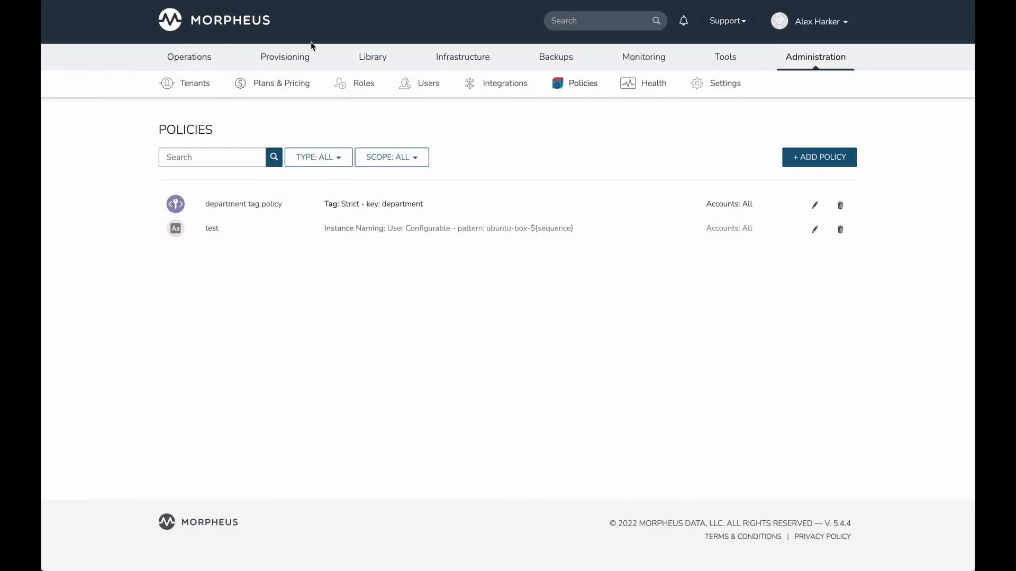
# Start a new Ubuntu instance named Ubuntu2 from Provisioning > Instances.
pyautogui.click(285, 57)
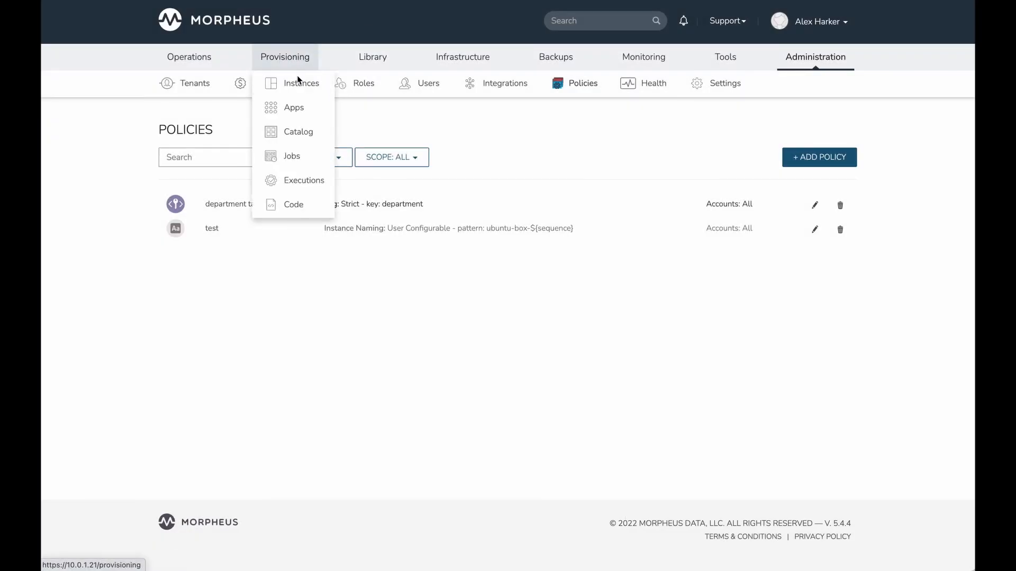
pyautogui.click(301, 83)
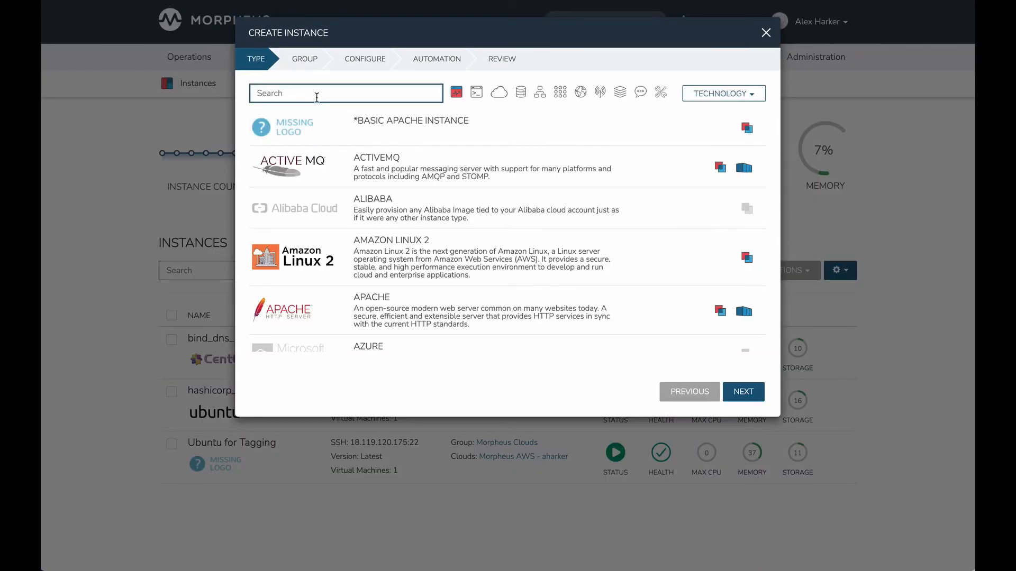
pyautogui.write('ubun')
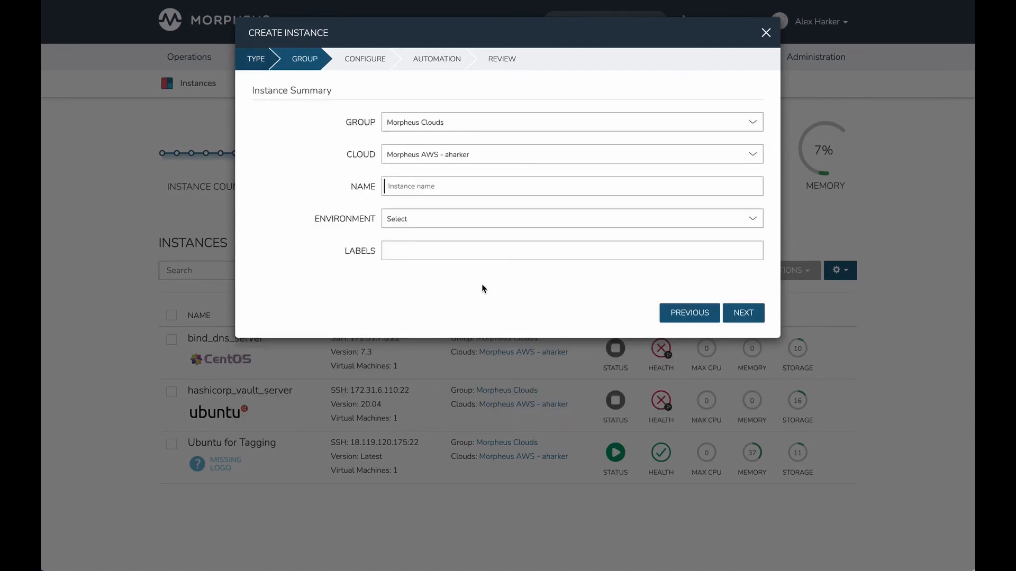
pyautogui.write('u')
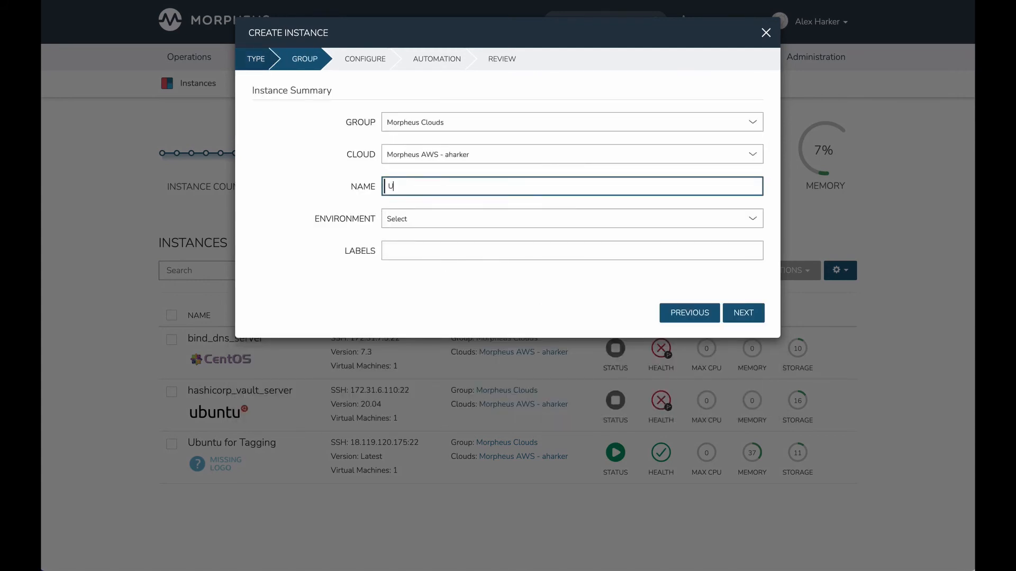
pyautogui.write('Ubuntu2')
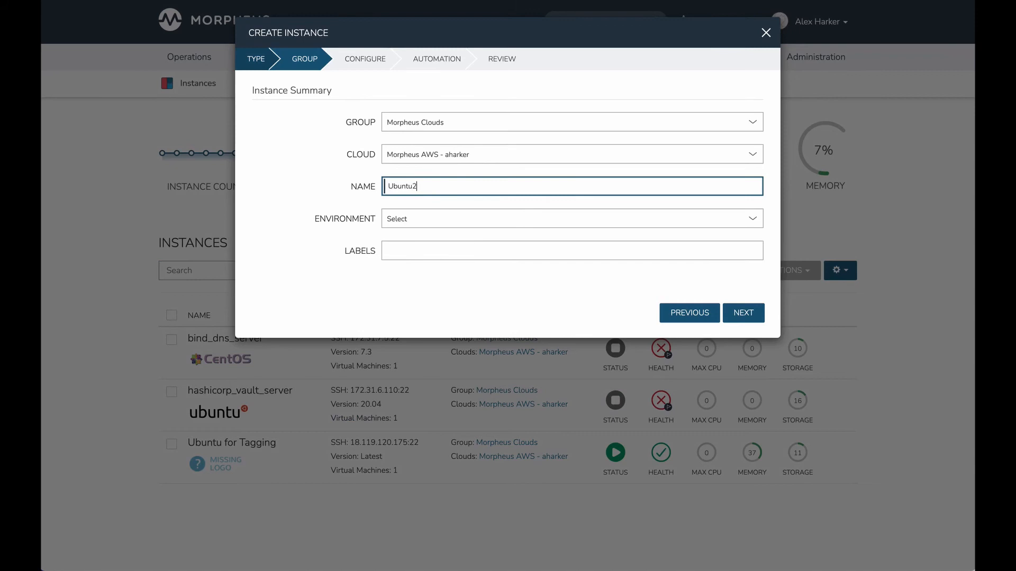
pyautogui.click(743, 312)
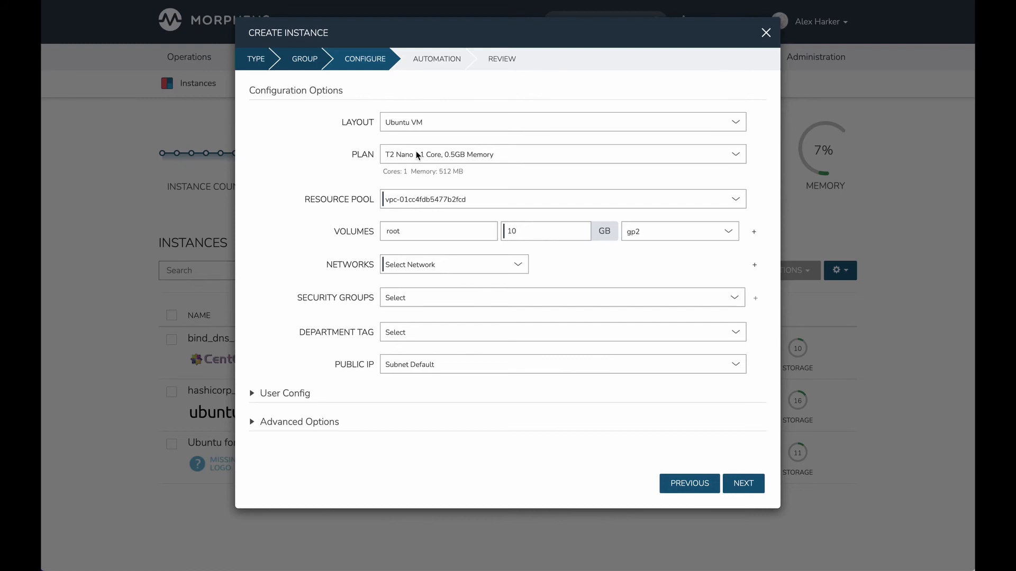
# Configure Ubuntu2 with the T2 Micro plan, 20 GB root volume, network and default security group.
pyautogui.click(560, 154)
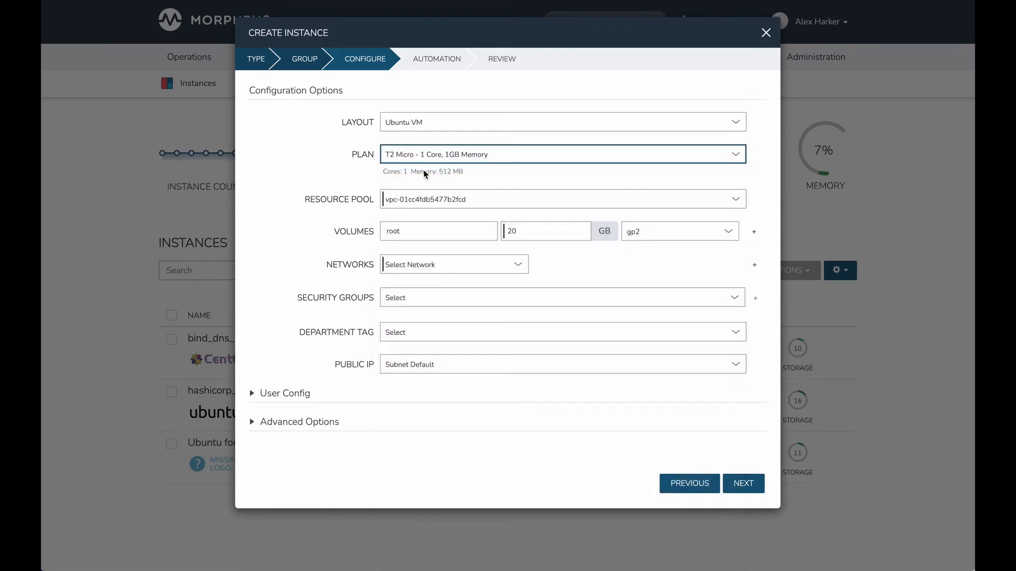
pyautogui.click(454, 263)
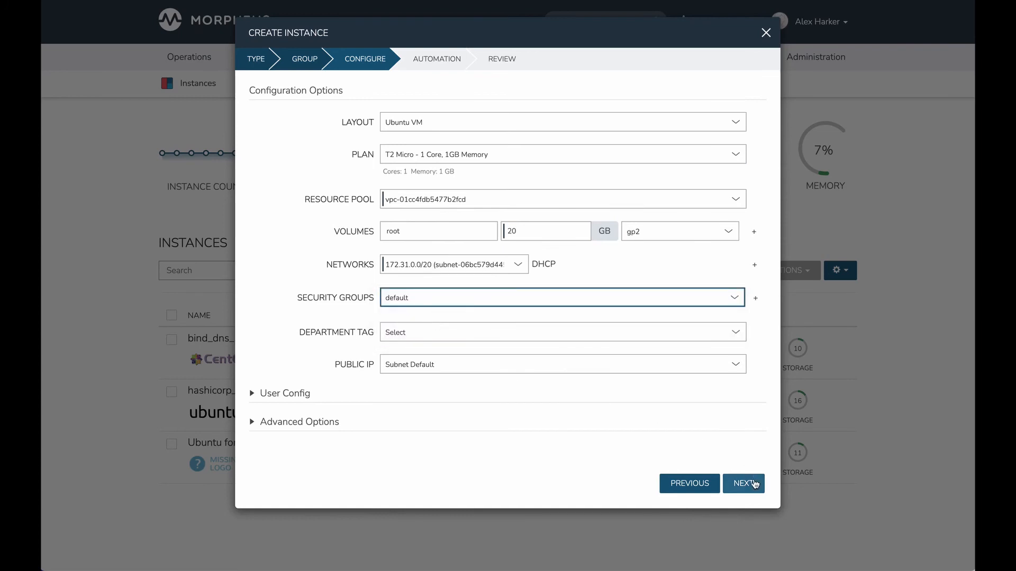
pyautogui.moveTo(653, 427)
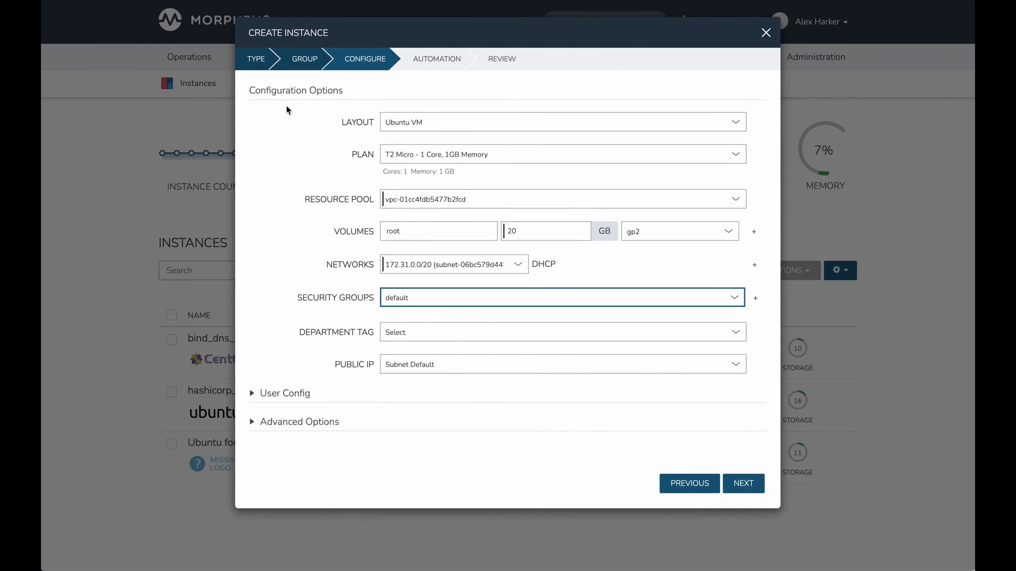
pyautogui.moveTo(424, 337)
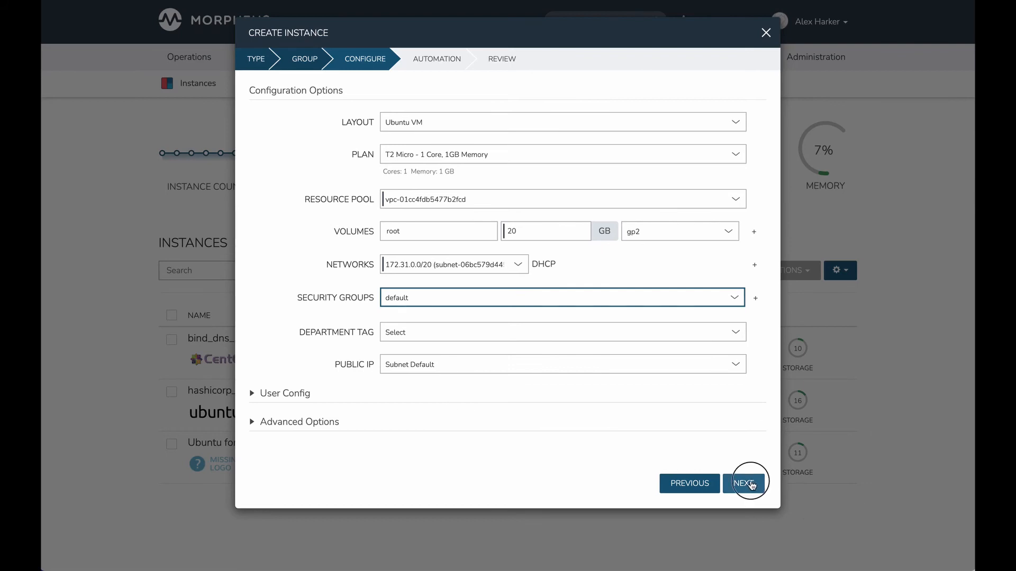
pyautogui.click(746, 483)
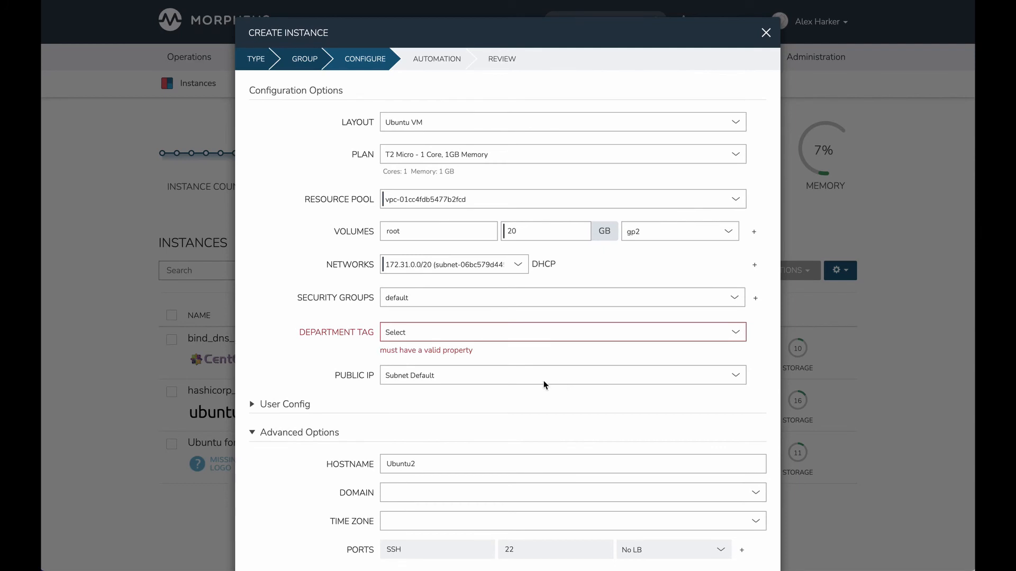
pyautogui.moveTo(335, 340)
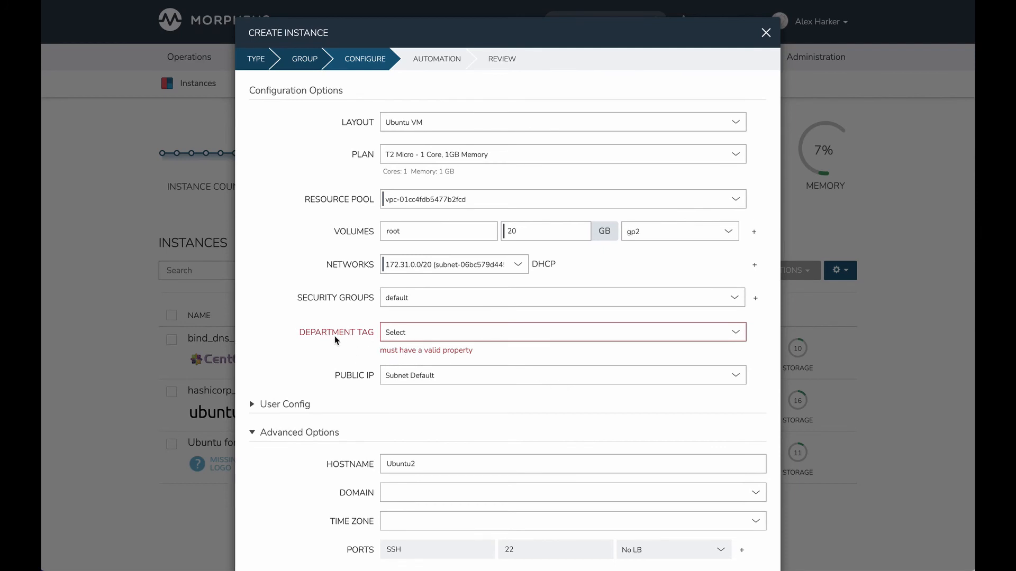
pyautogui.moveTo(393, 353)
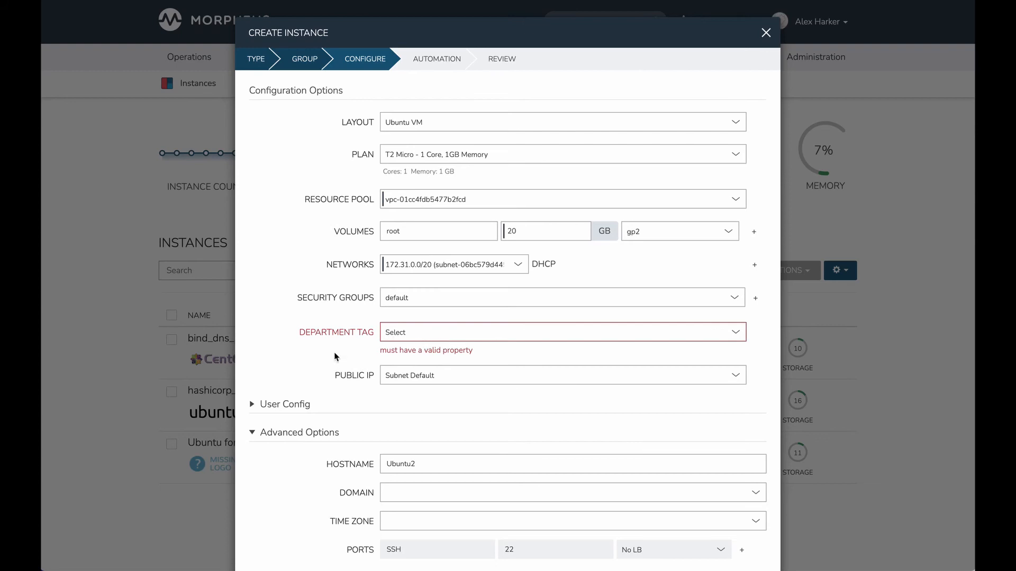
# Set Ubuntu2's Department Tag option to Dev.
pyautogui.scroll(-3)
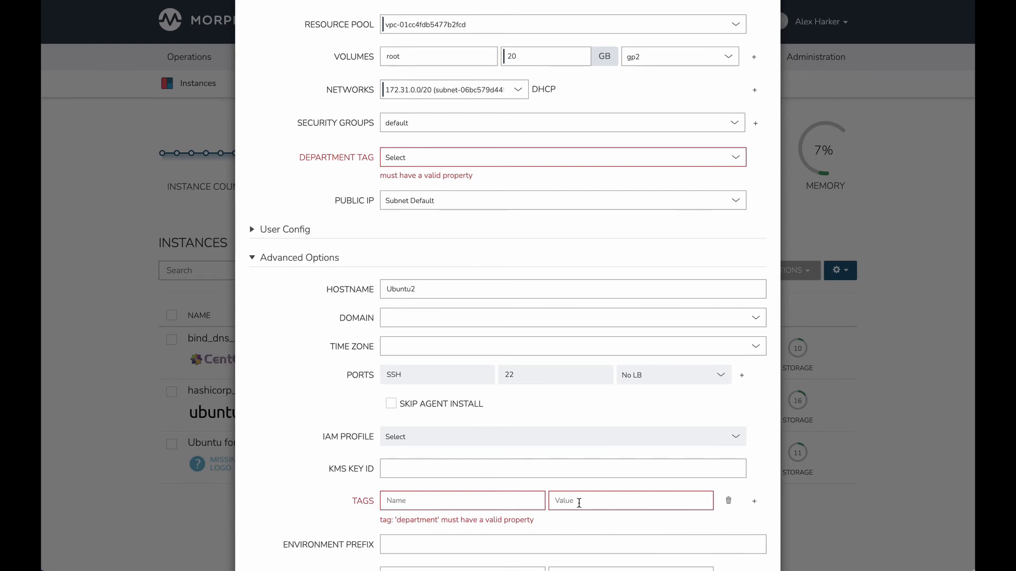
pyautogui.scroll(-3)
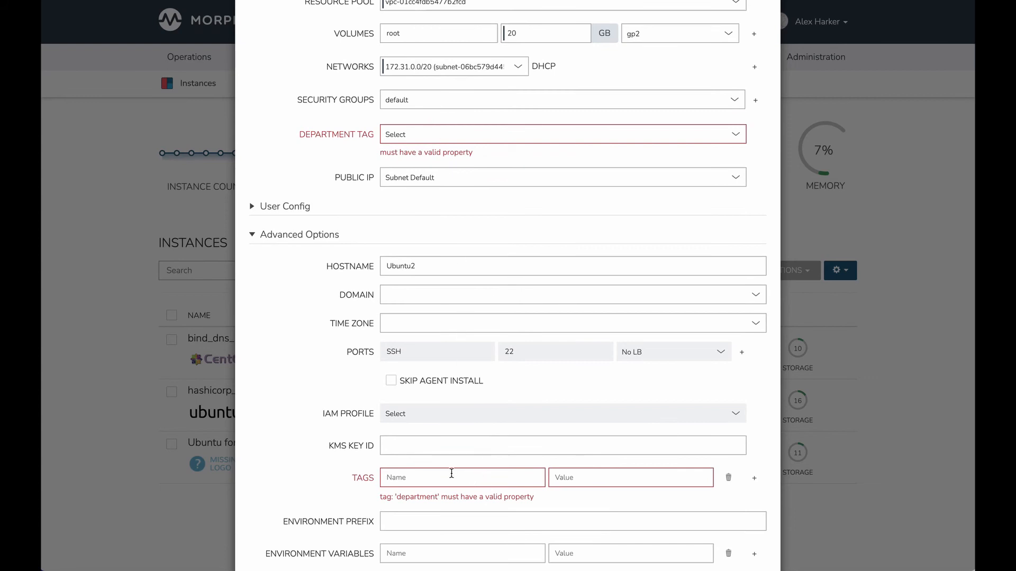
pyautogui.click(562, 134)
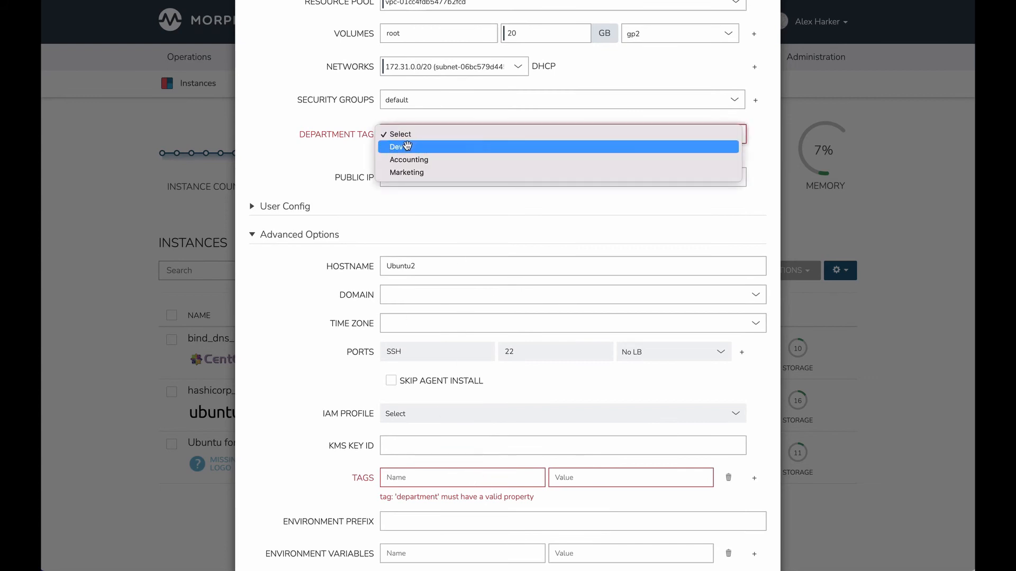
pyautogui.click(397, 146)
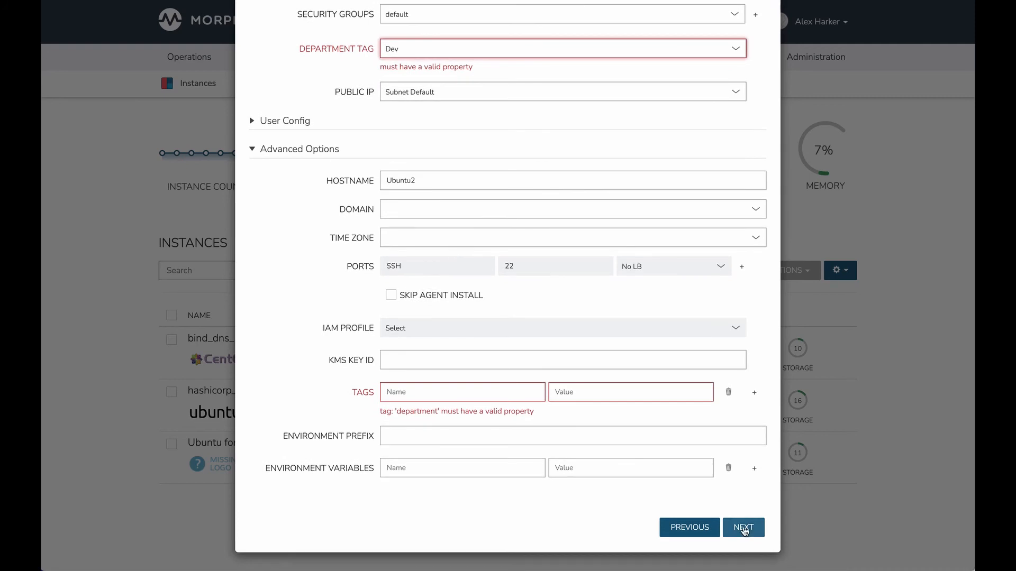
pyautogui.click(743, 527)
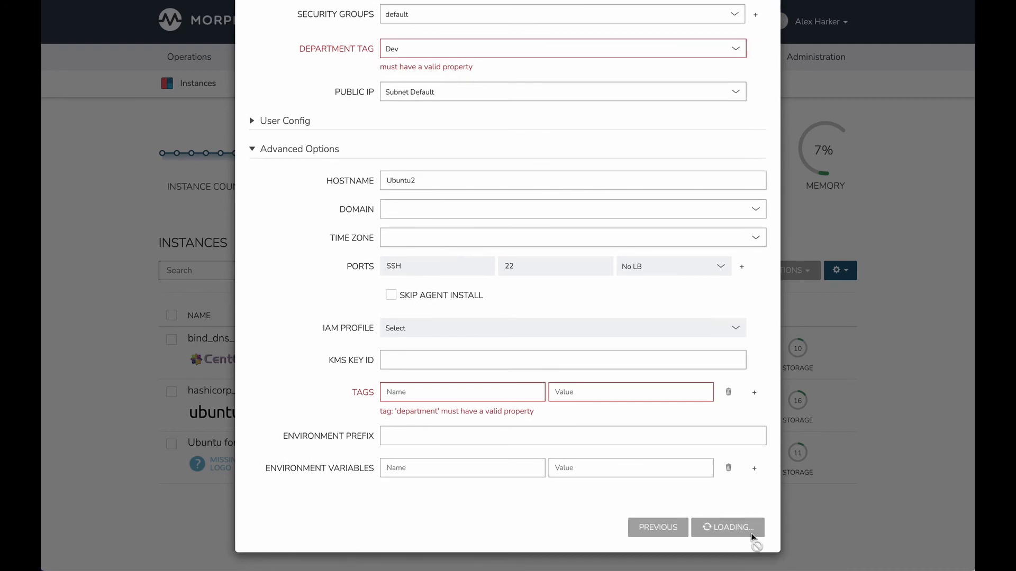
# Add a tag named department with value dev and advance to Automation.
pyautogui.click(727, 526)
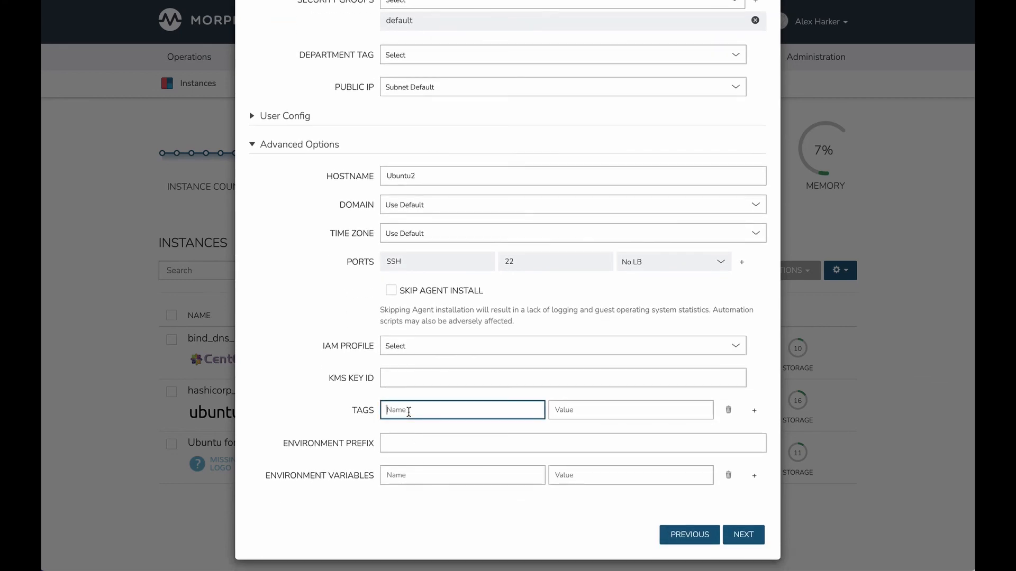
pyautogui.write('department')
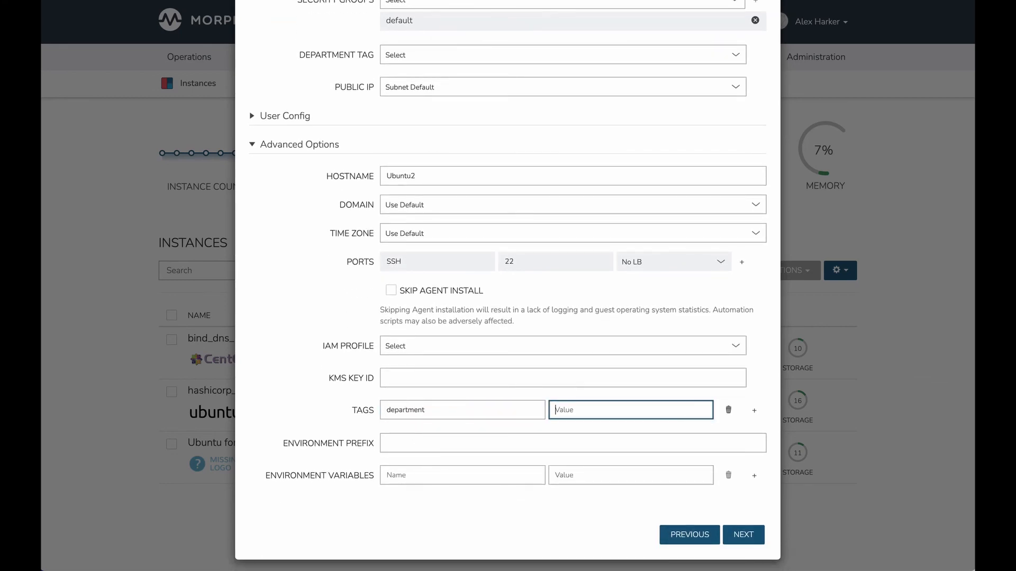
pyautogui.write('dev')
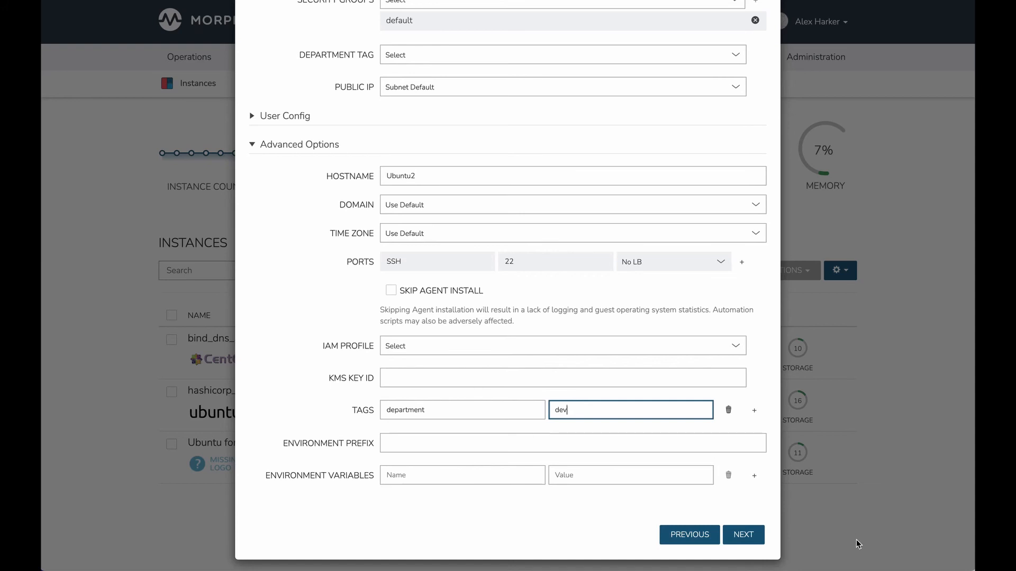
pyautogui.click(743, 534)
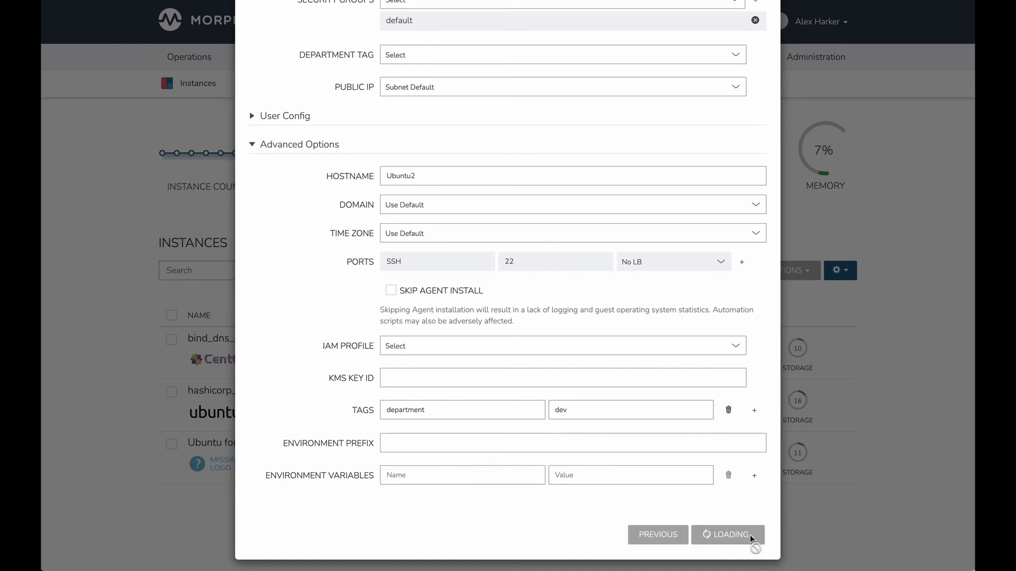
pyautogui.click(727, 535)
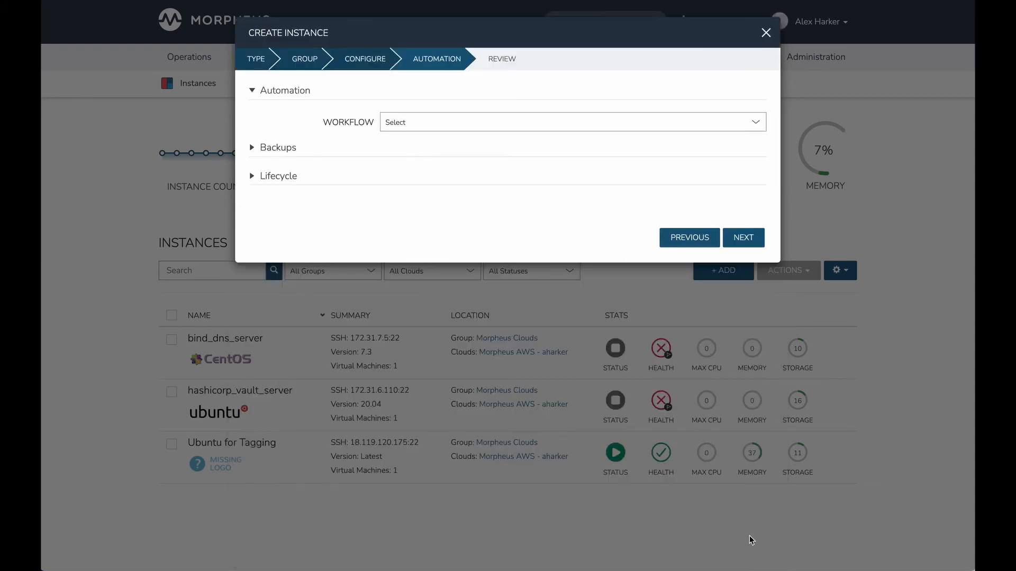
pyautogui.moveTo(672, 218)
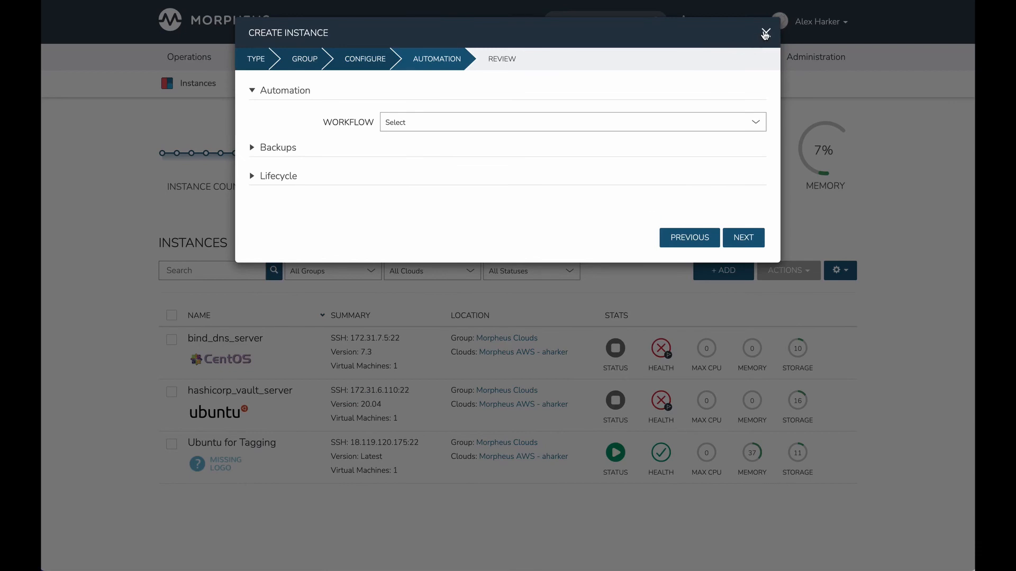
# Cancel the Ubuntu2 wizard, make the department tag policy Not Strict, return to Instances.
pyautogui.click(764, 33)
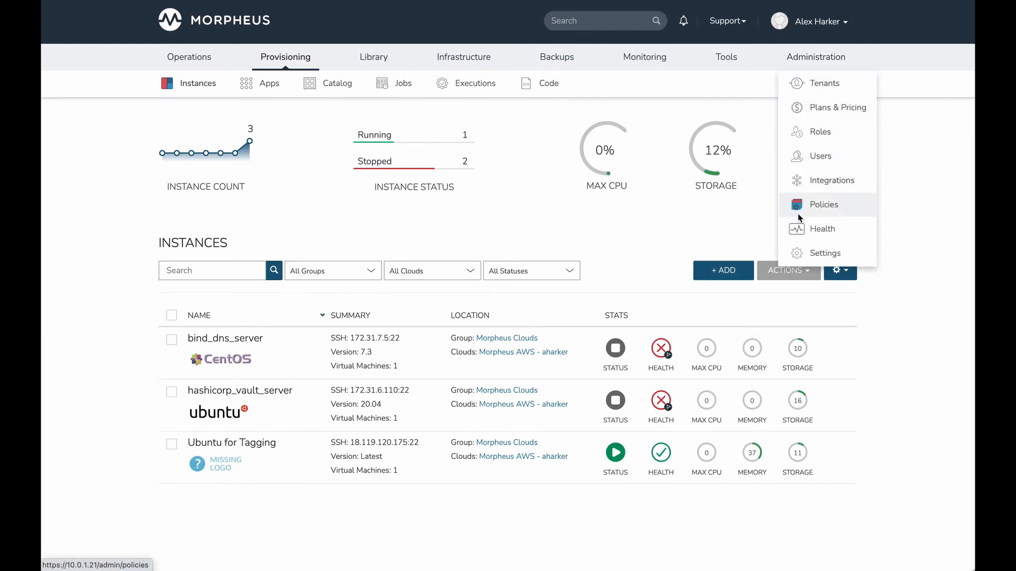
pyautogui.click(823, 204)
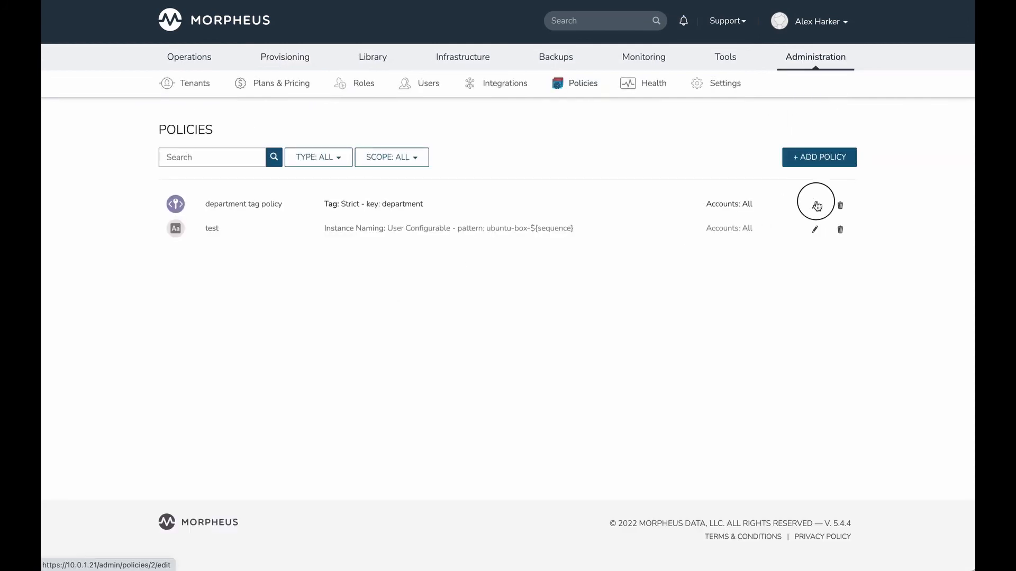
pyautogui.click(814, 205)
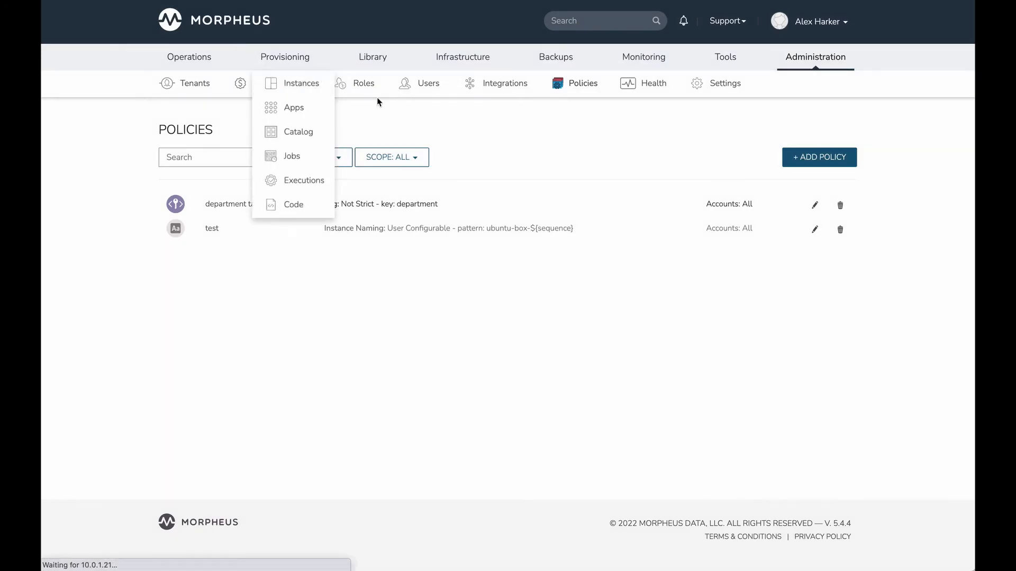
pyautogui.click(285, 56)
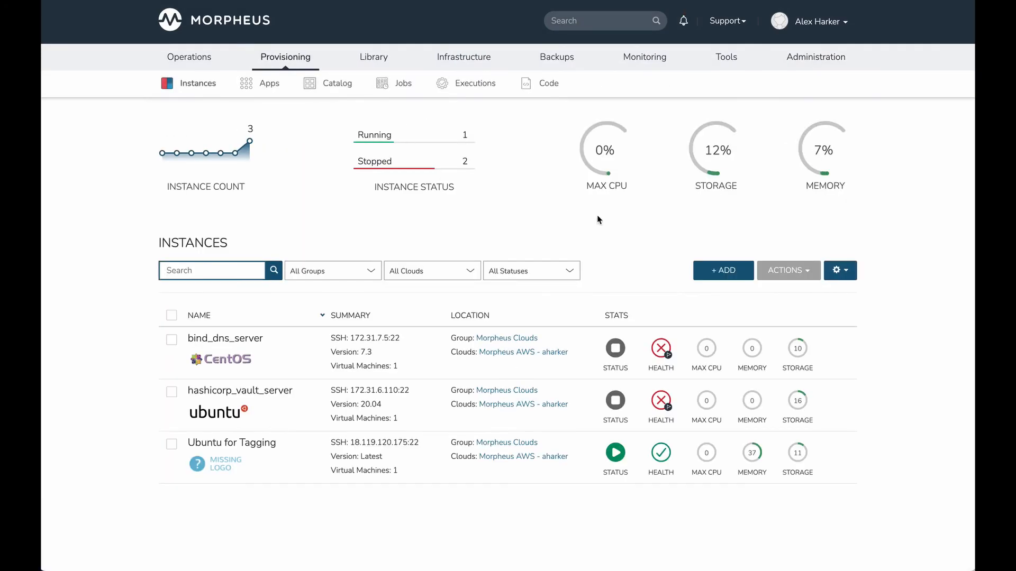
# Start a Custom Ubuntu instance named Ubuntu2.
pyautogui.click(723, 271)
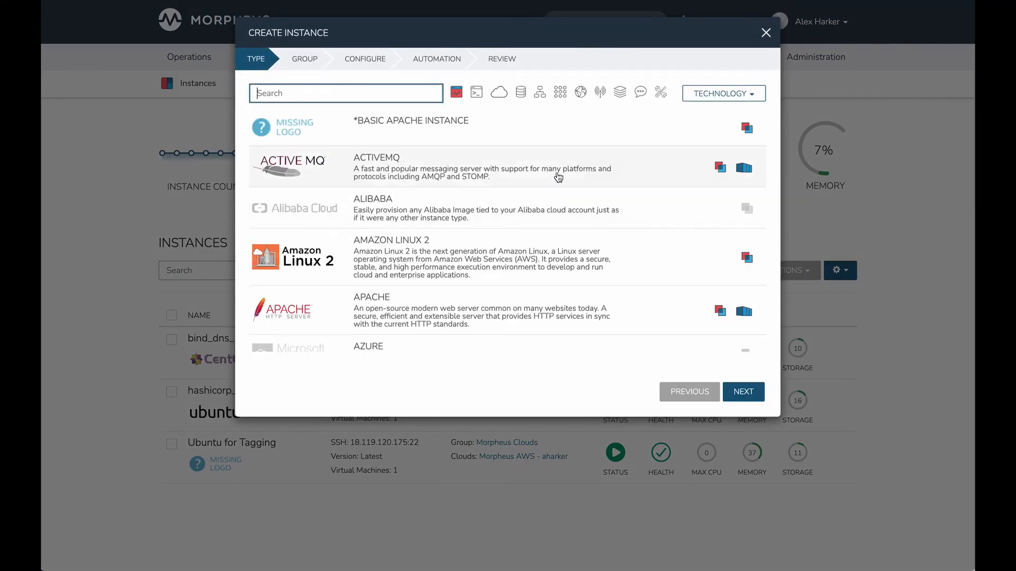
pyautogui.write('ubuntu')
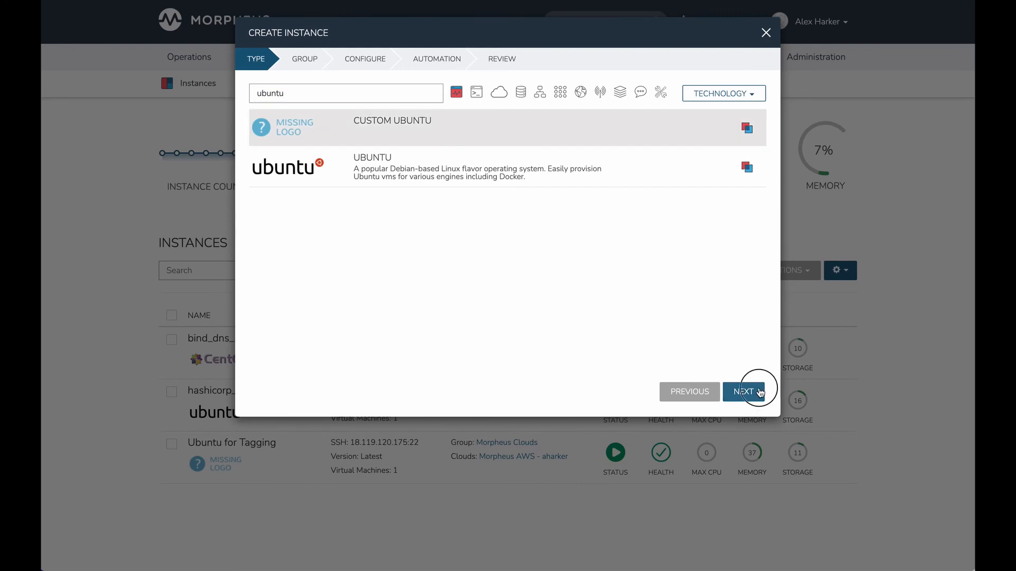
pyautogui.click(742, 392)
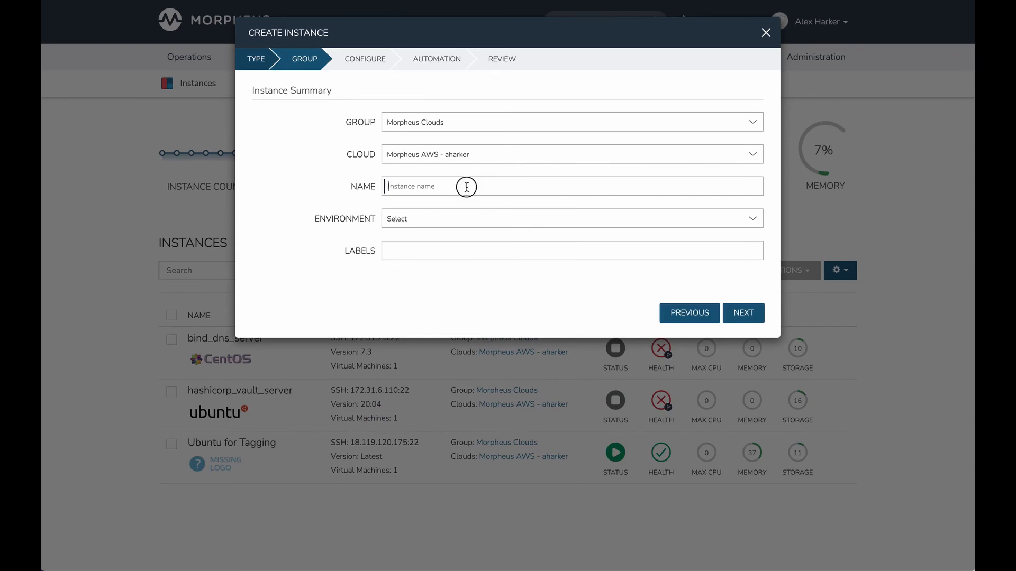
pyautogui.write('Ubuntu')
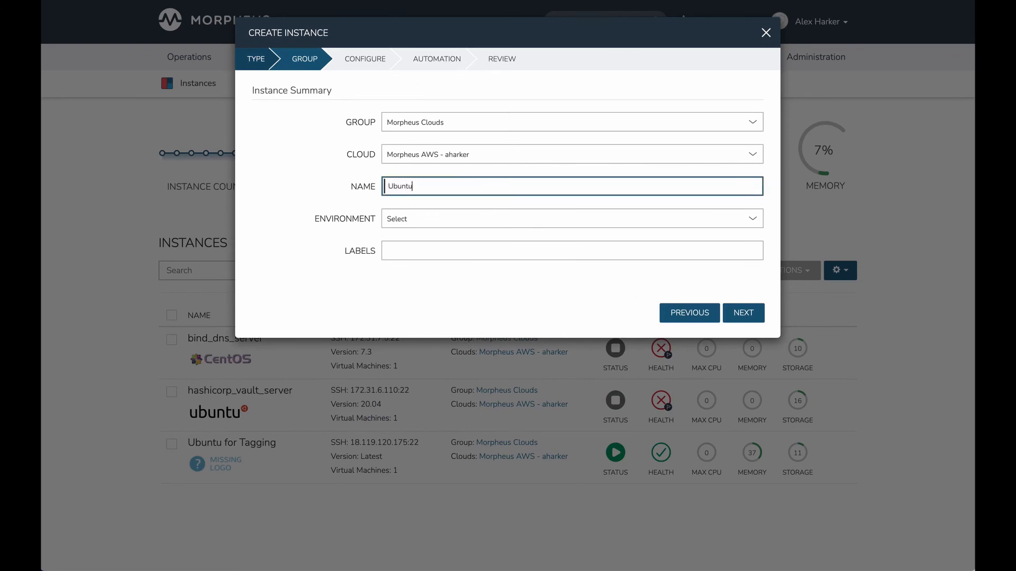
pyautogui.write('2')
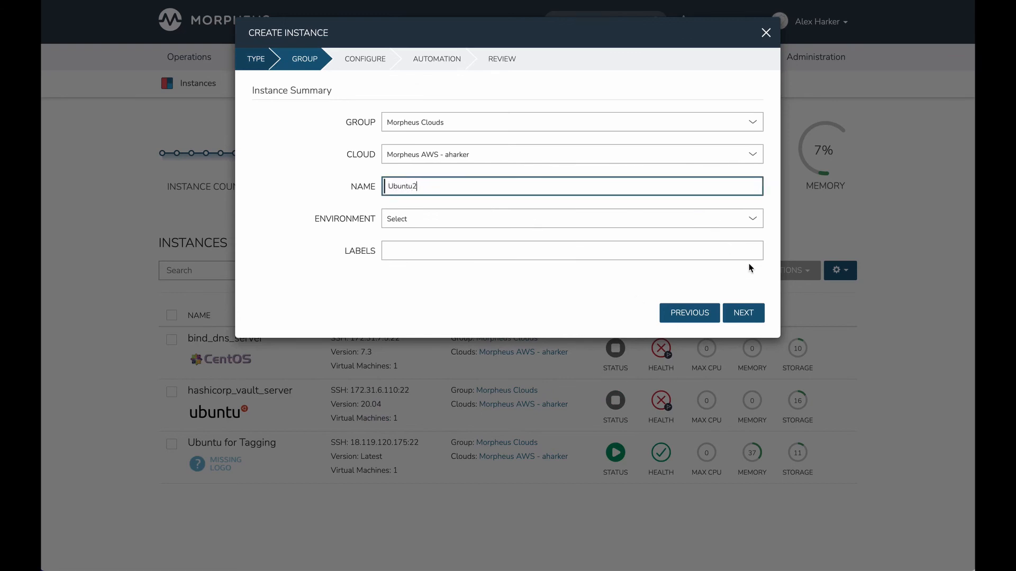
pyautogui.click(743, 313)
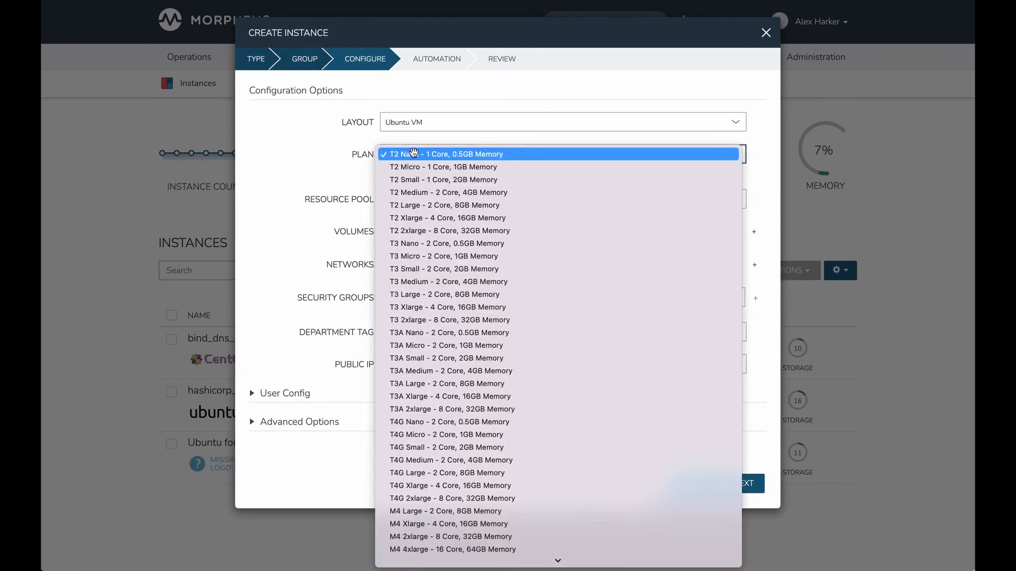
# Choose the T2 Micro plan and default security group, skip Automation, and complete creation.
pyautogui.click(443, 167)
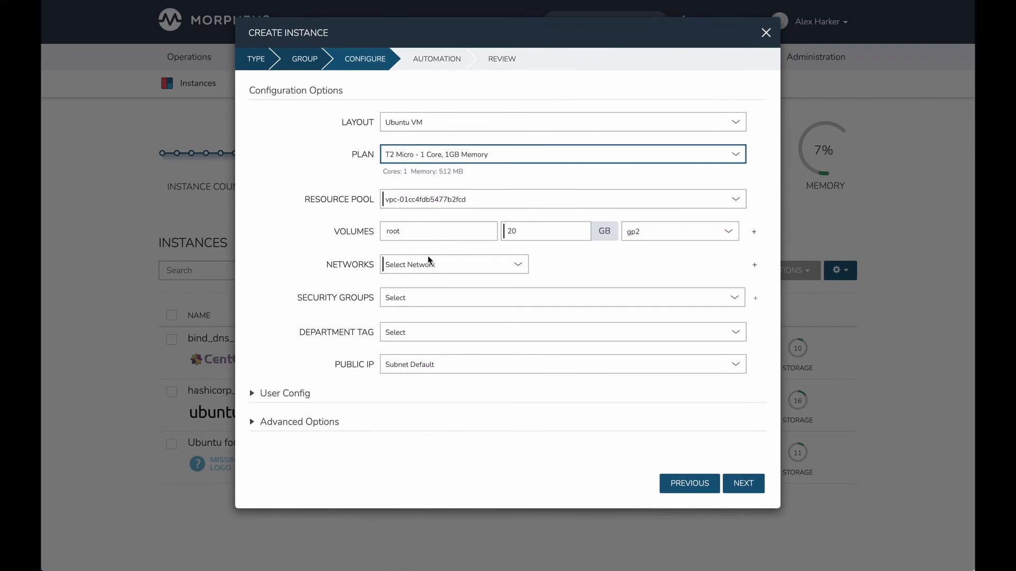
pyautogui.click(560, 298)
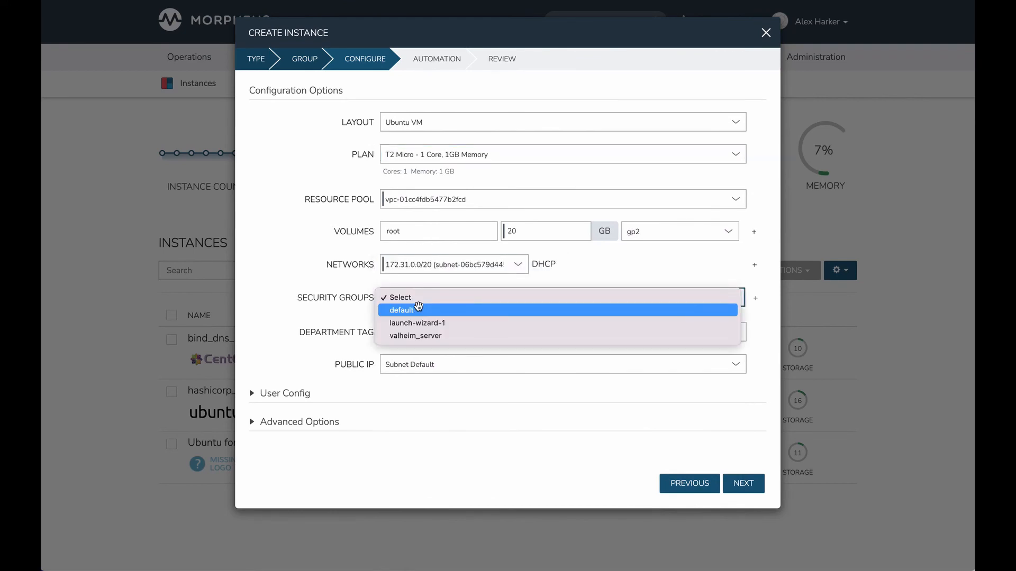
pyautogui.click(401, 310)
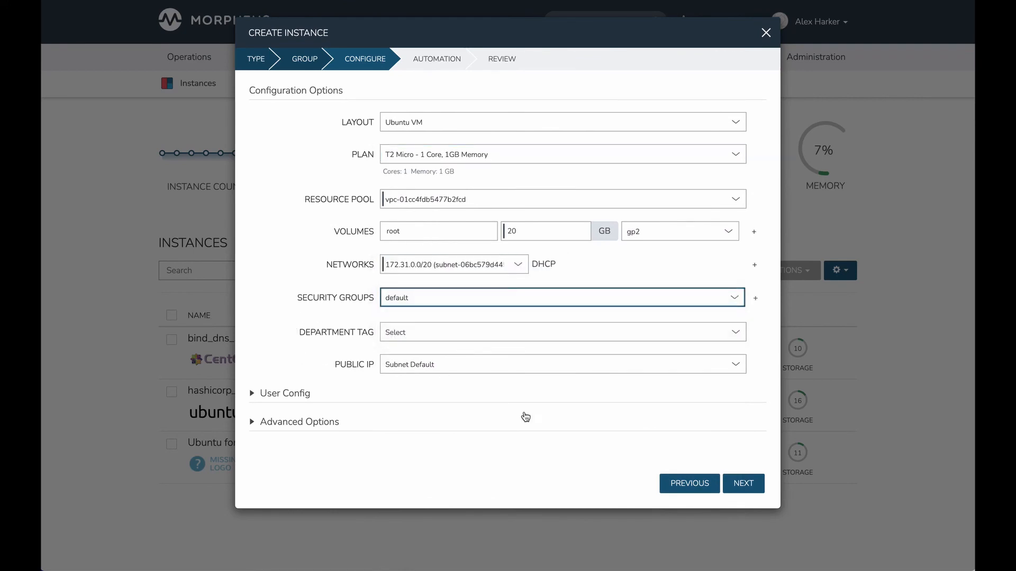
pyautogui.click(743, 483)
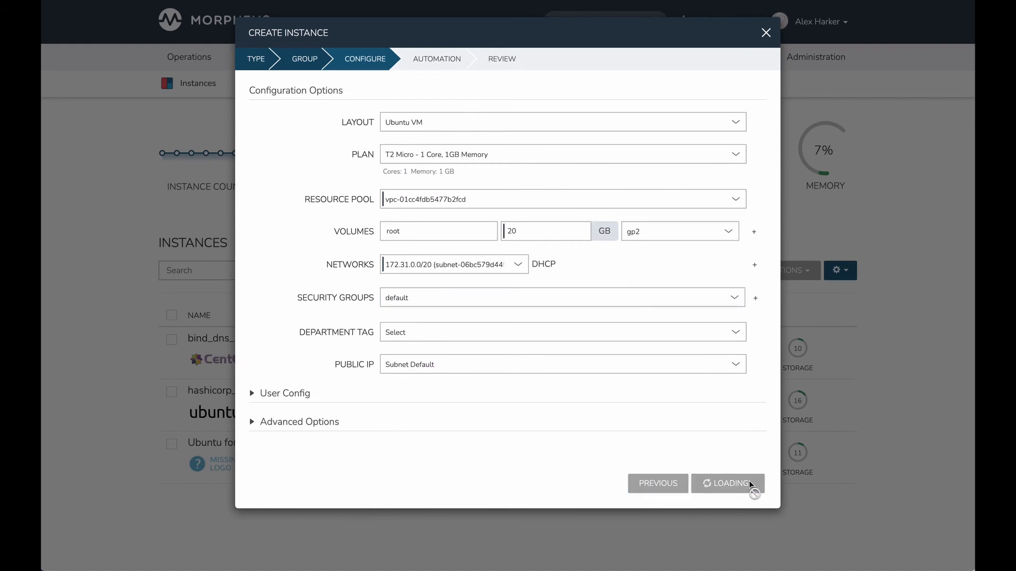
pyautogui.click(728, 483)
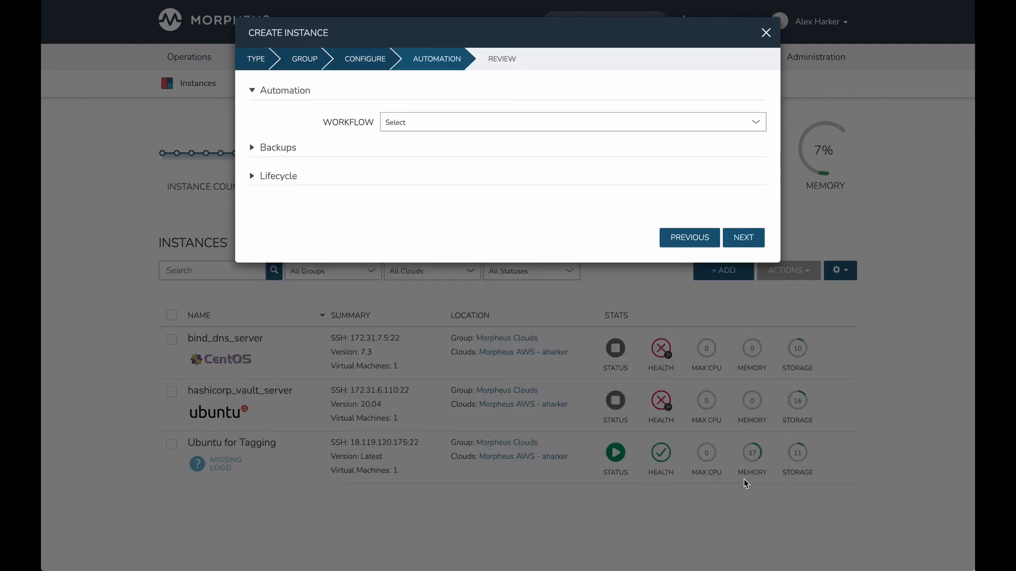
pyautogui.click(743, 237)
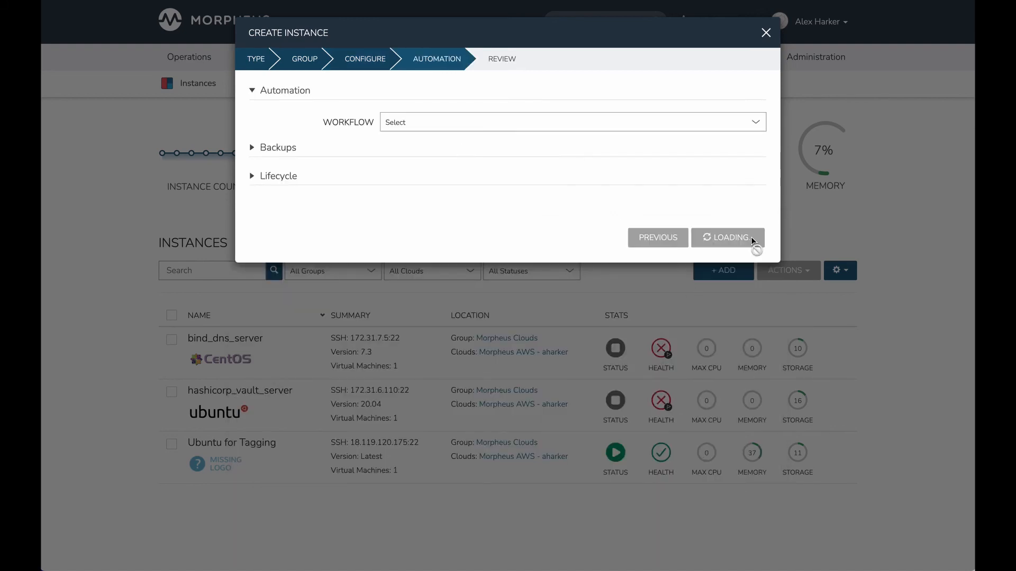
pyautogui.click(727, 237)
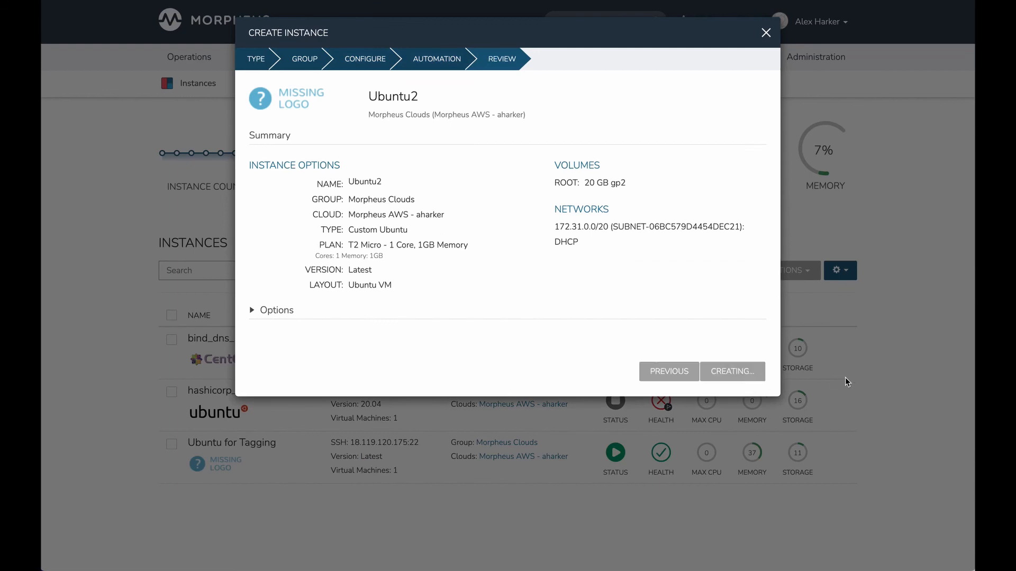
pyautogui.click(732, 371)
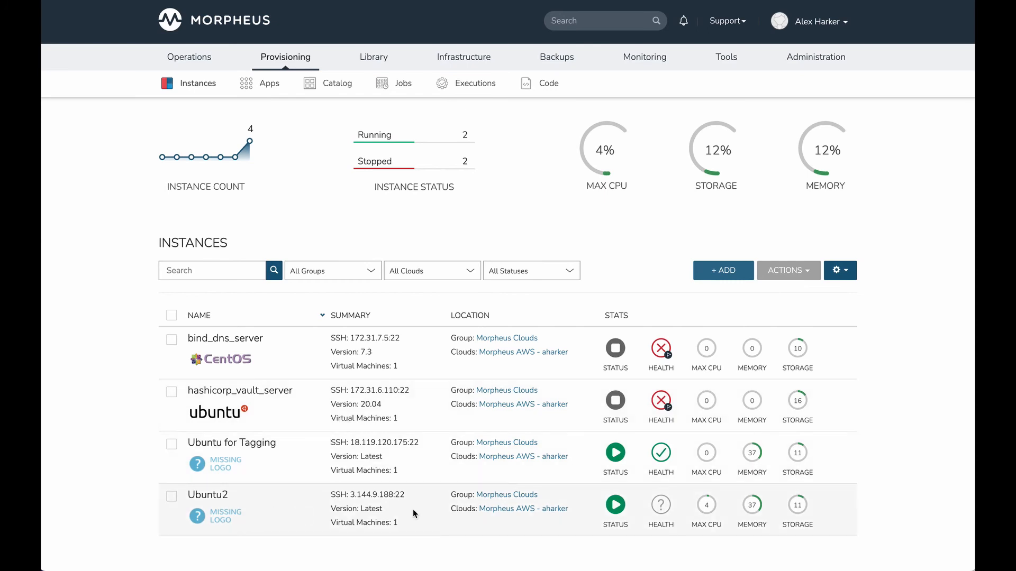
pyautogui.moveTo(269, 509)
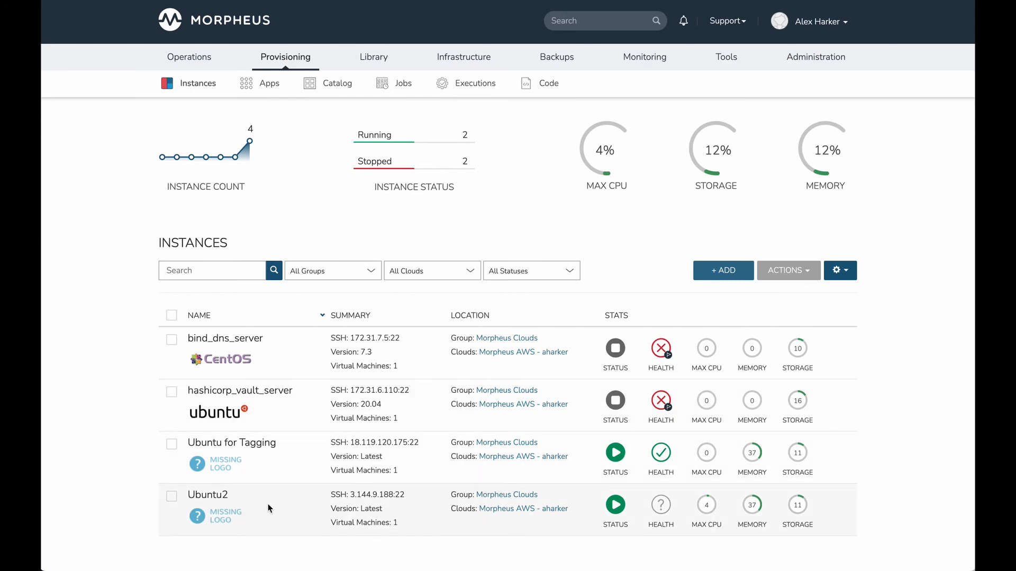
pyautogui.moveTo(364, 504)
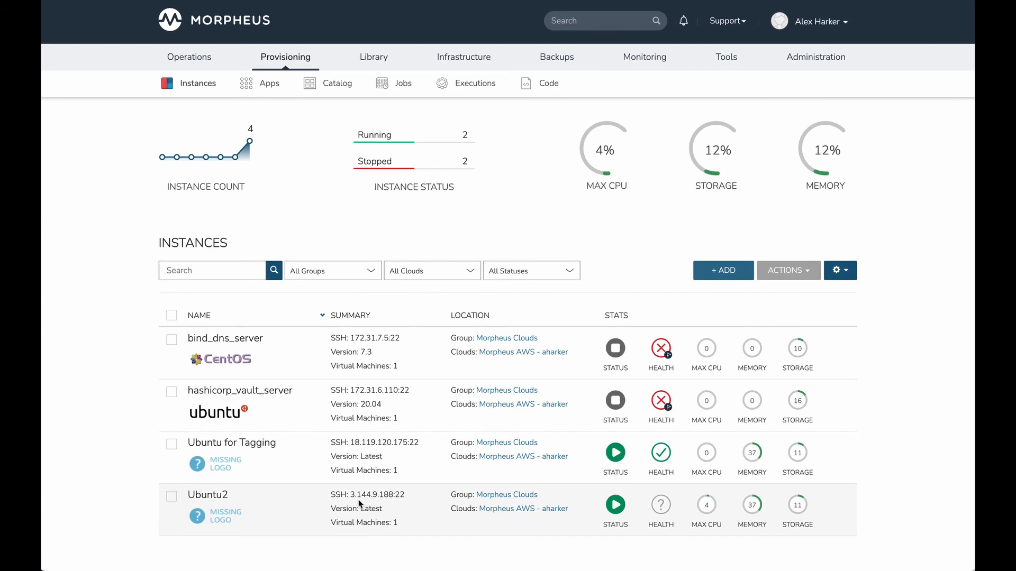
pyautogui.moveTo(292, 509)
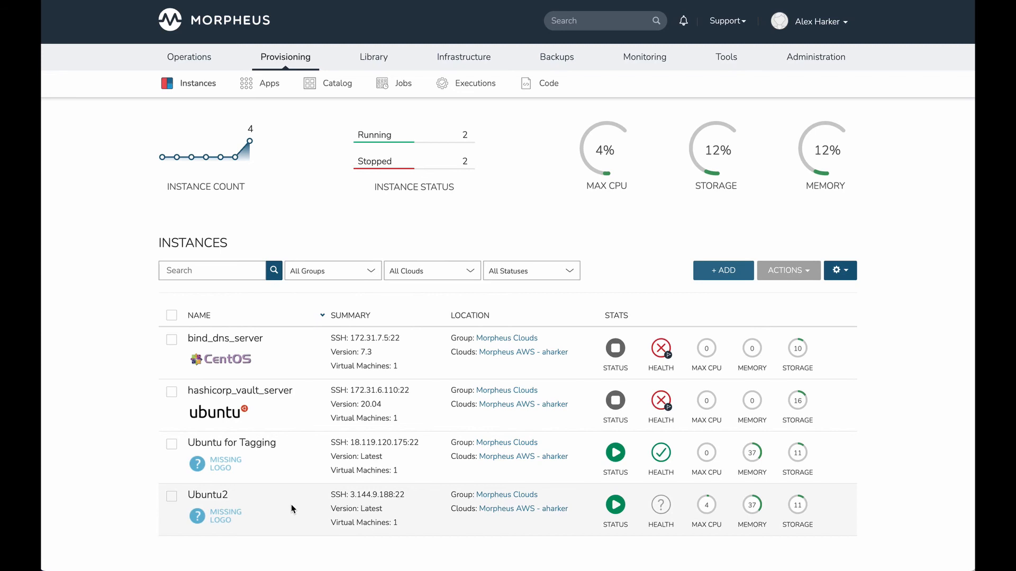
# Open the running Ubuntu2 instance's detail page from the Instances list.
pyautogui.click(208, 494)
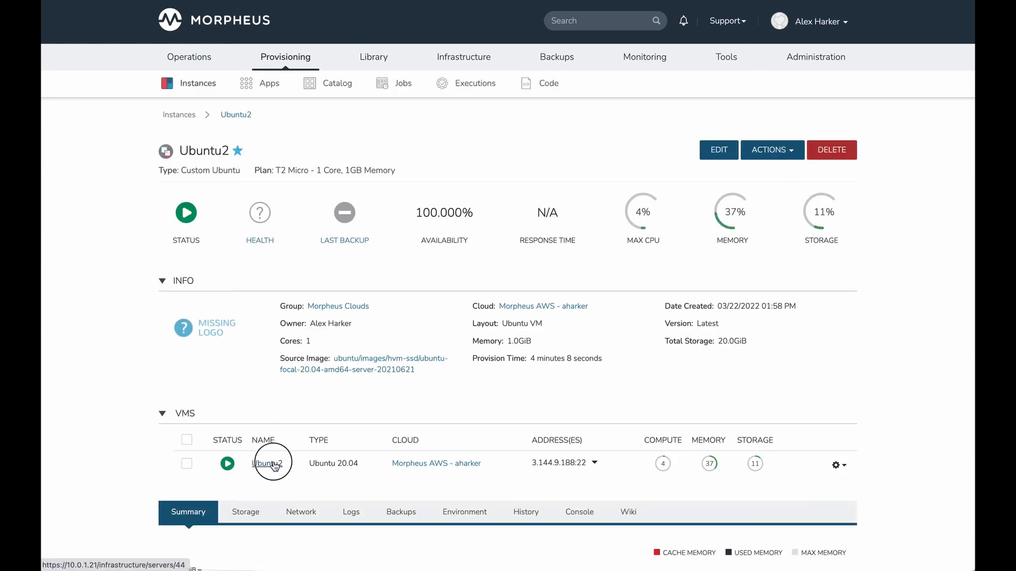
pyautogui.click(272, 464)
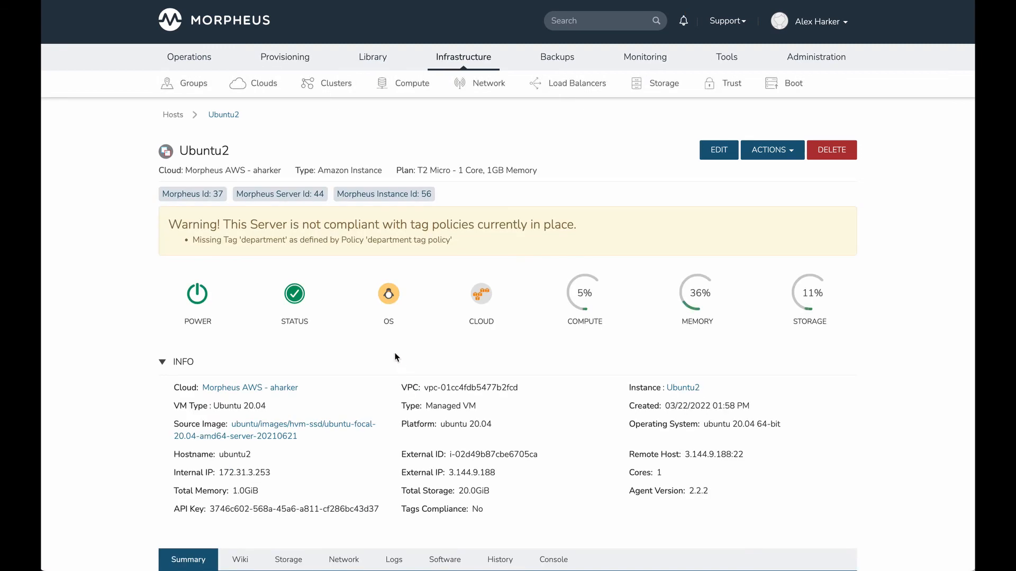
pyautogui.moveTo(528, 214)
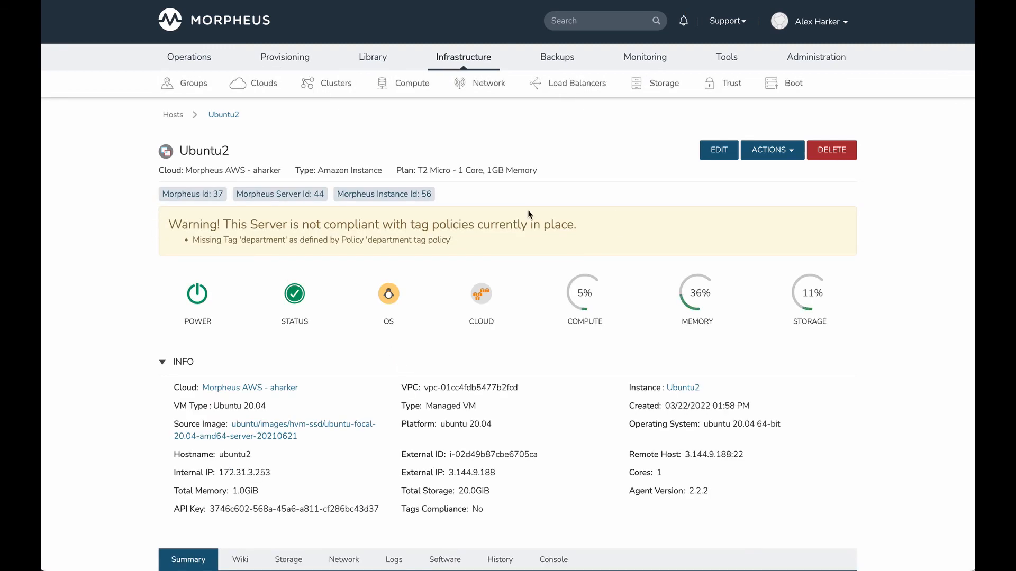
pyautogui.moveTo(147, 216)
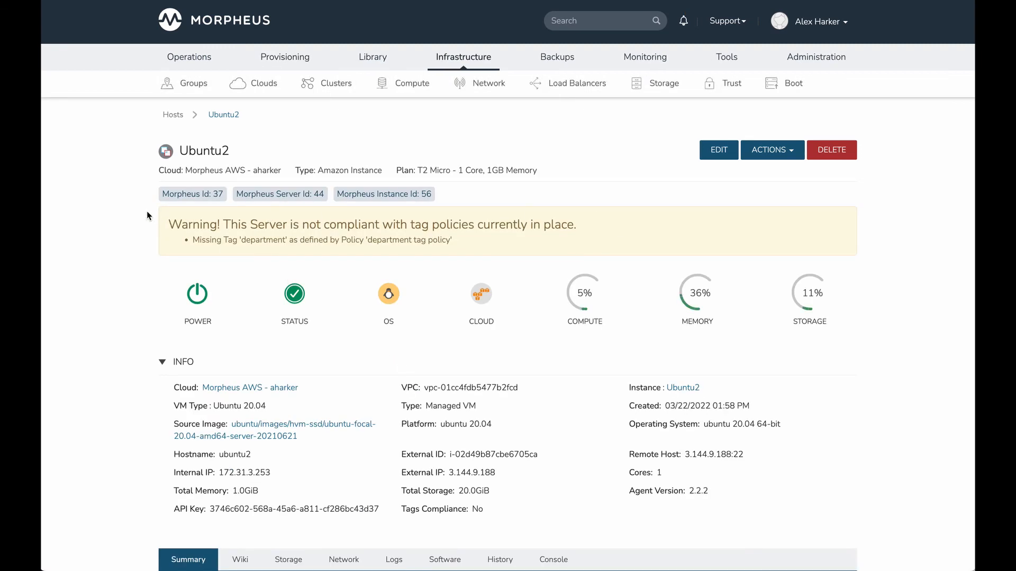
pyautogui.moveTo(513, 260)
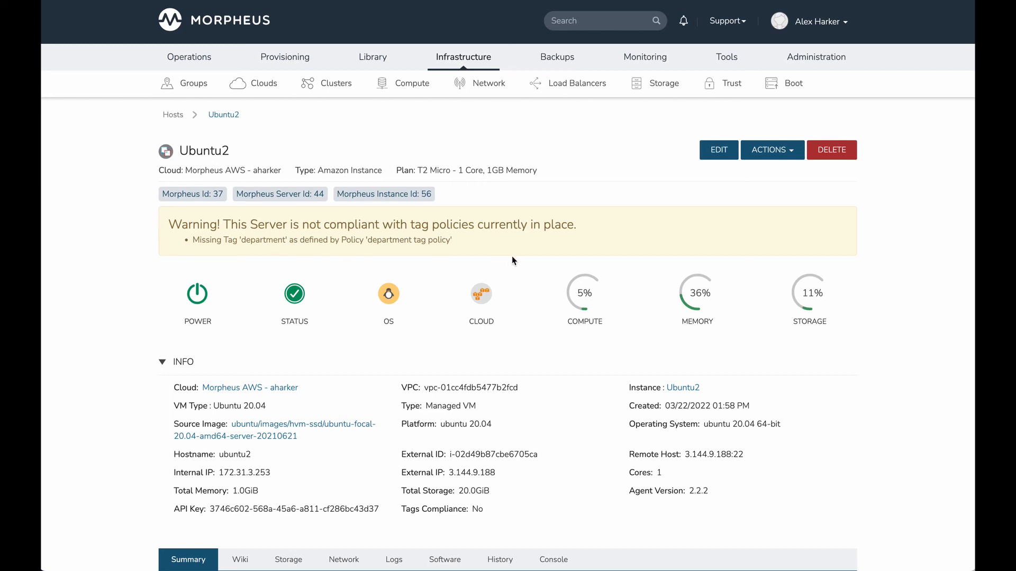
pyautogui.moveTo(209, 236)
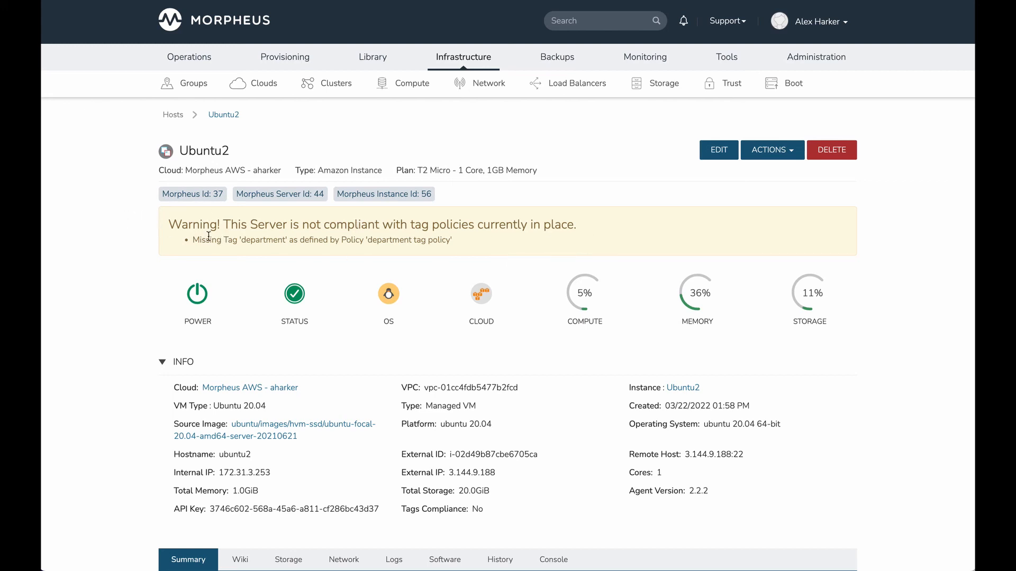
pyautogui.moveTo(191, 240); pyautogui.dragTo(362, 240)
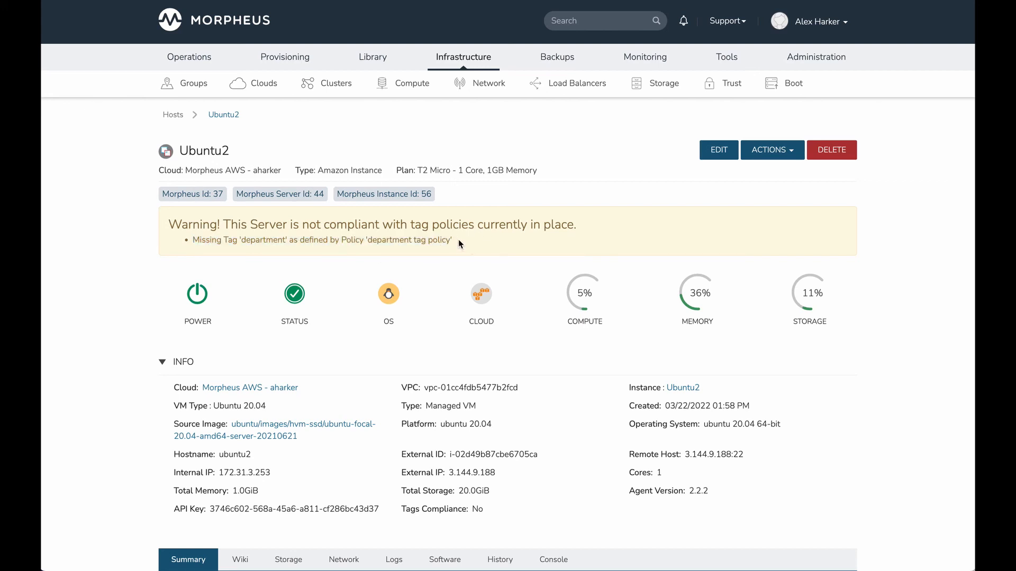
pyautogui.moveTo(272, 257)
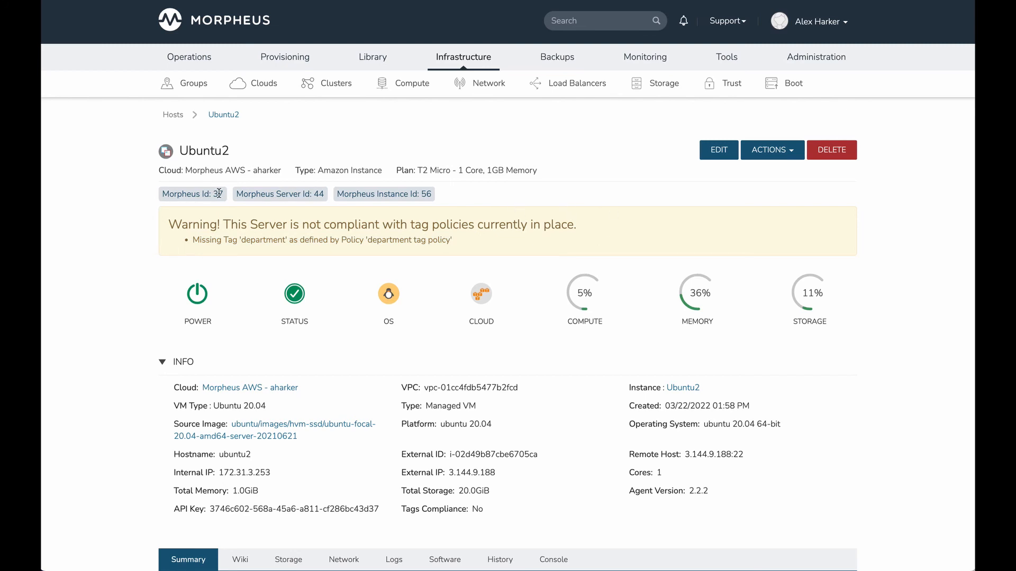
pyautogui.moveTo(427, 193)
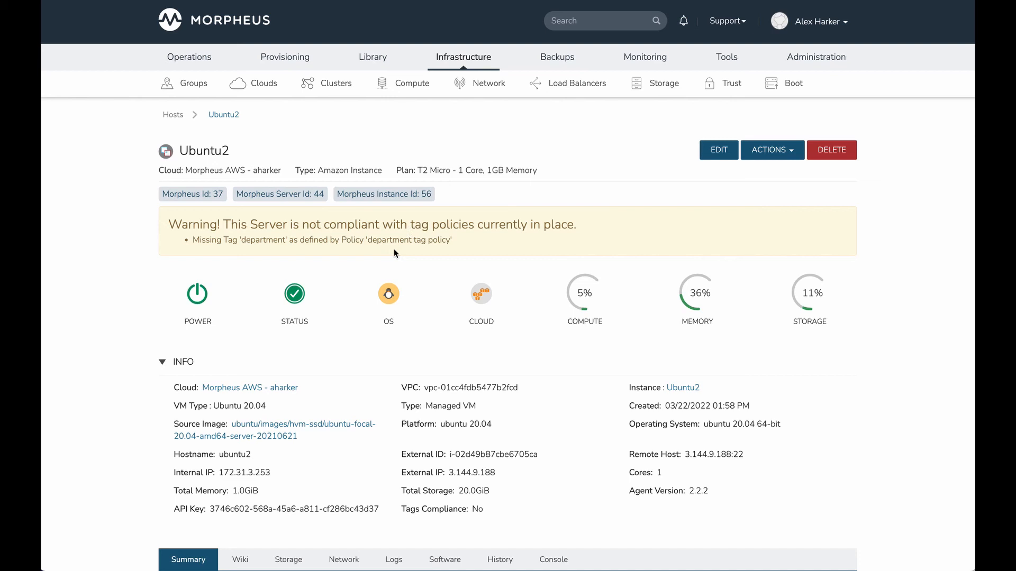
pyautogui.moveTo(462, 248)
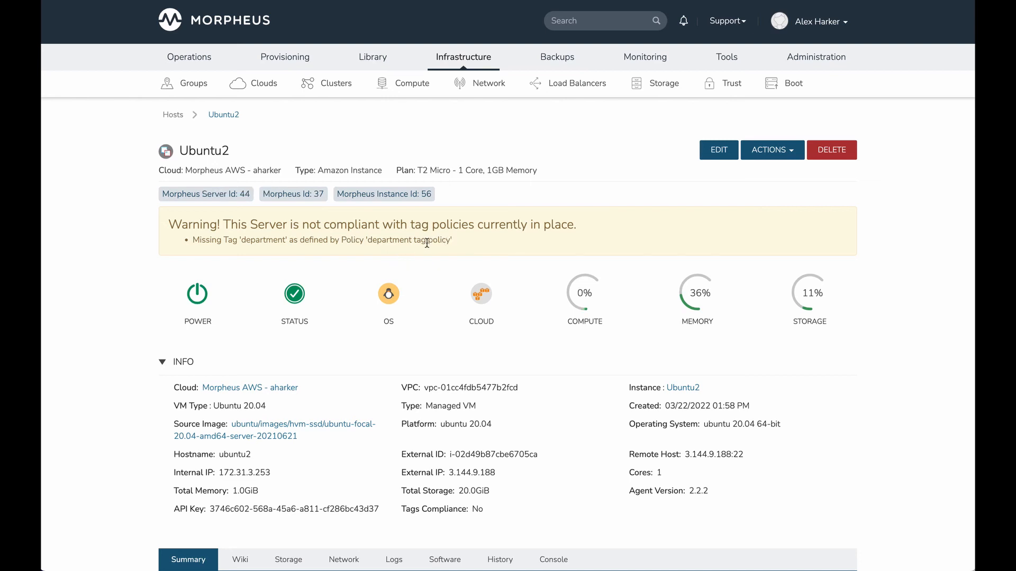
# Go to Operations > Reports and scroll the report types toward Tag Compliance.
pyautogui.click(285, 57)
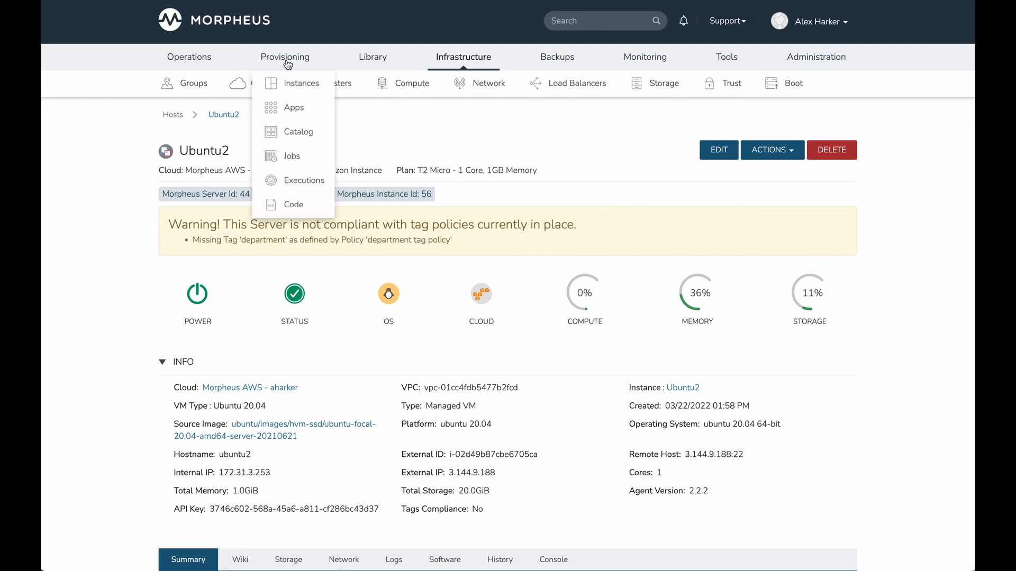
pyautogui.moveTo(188, 58)
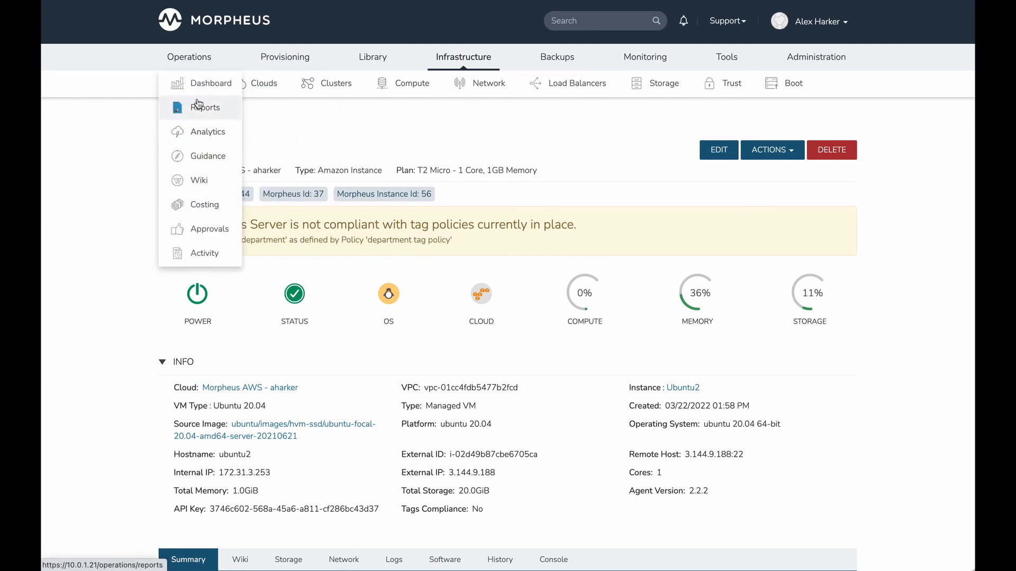
pyautogui.click(205, 107)
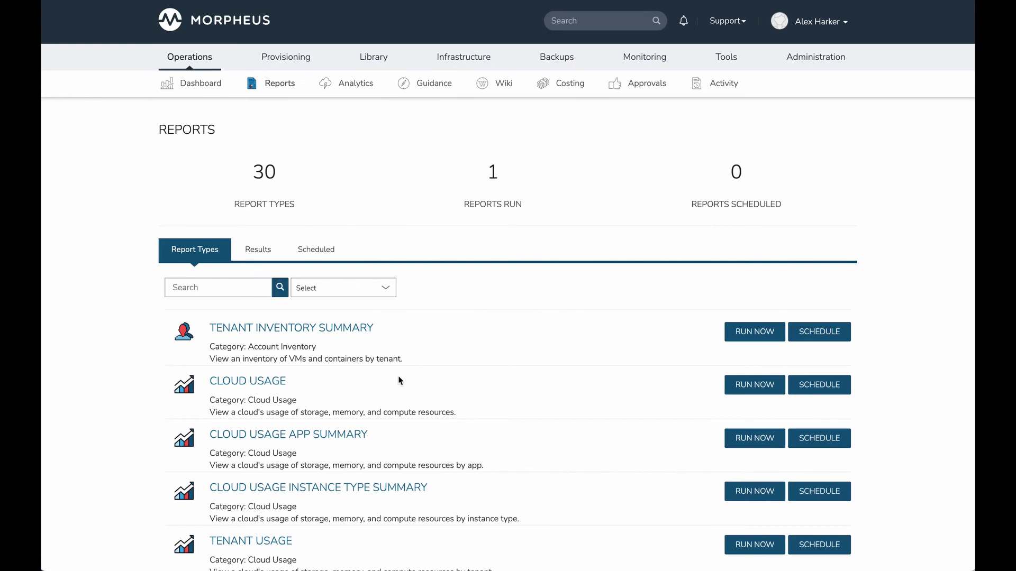
pyautogui.scroll(-3)
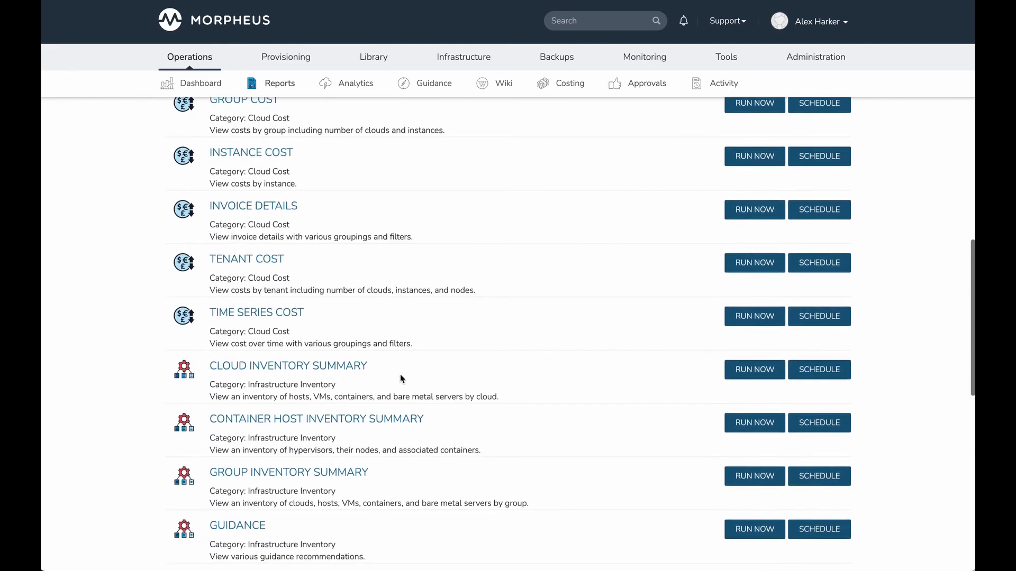
pyautogui.scroll(-3)
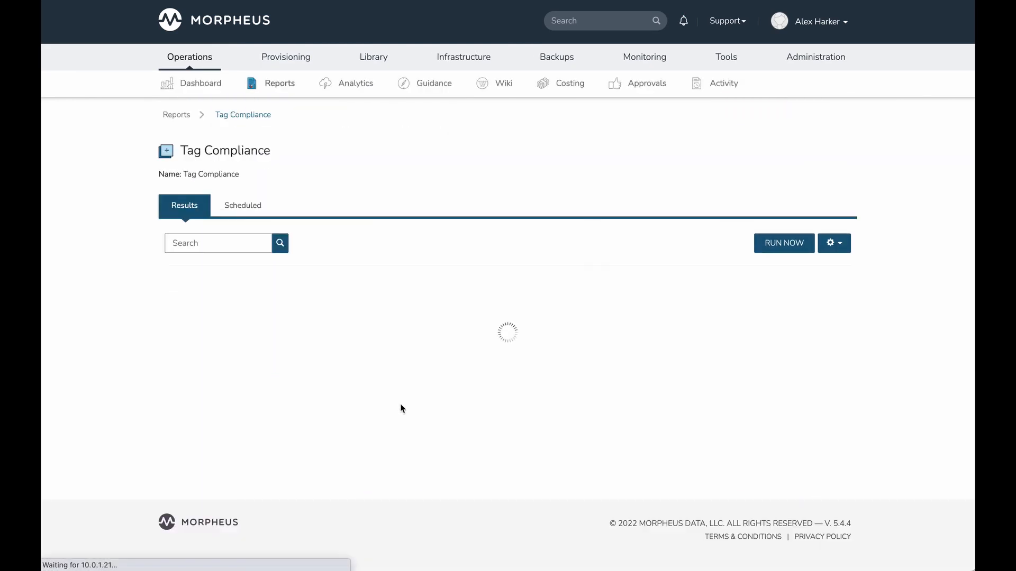
# Run the Tag Compliance report for the Morpheus AWS cloud.
pyautogui.click(783, 243)
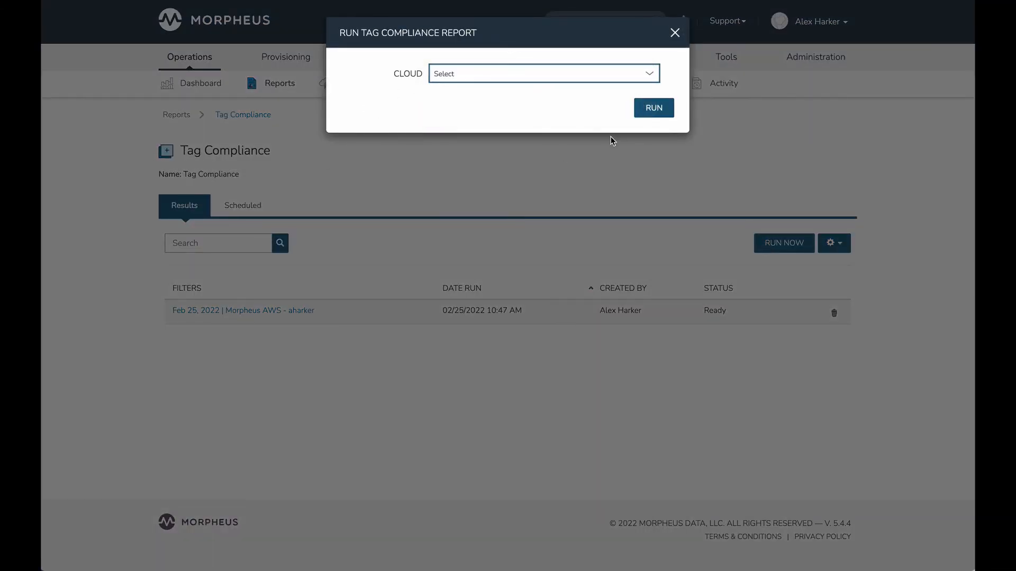
pyautogui.moveTo(577, 132)
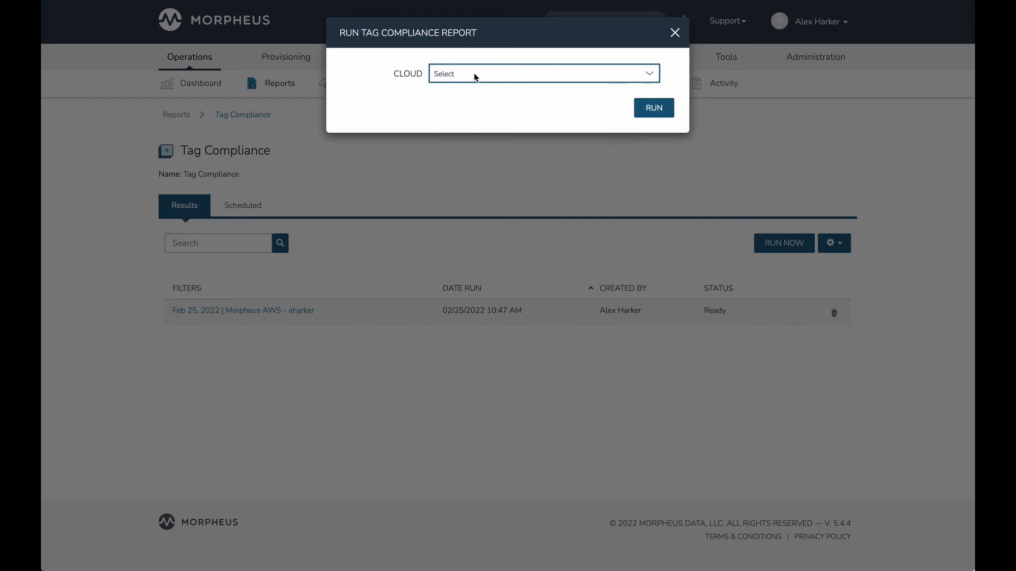
pyautogui.click(543, 73)
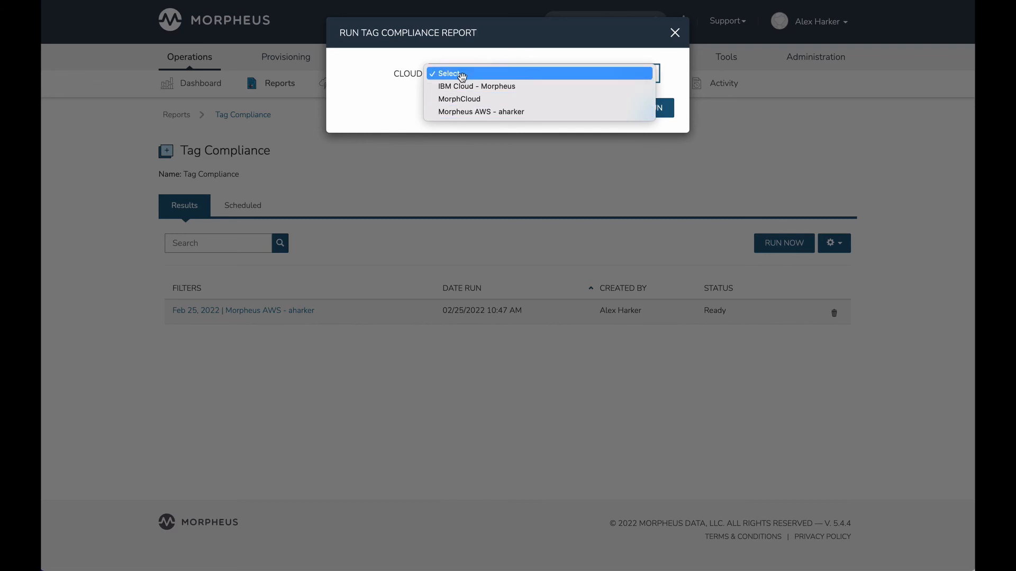
pyautogui.click(481, 111)
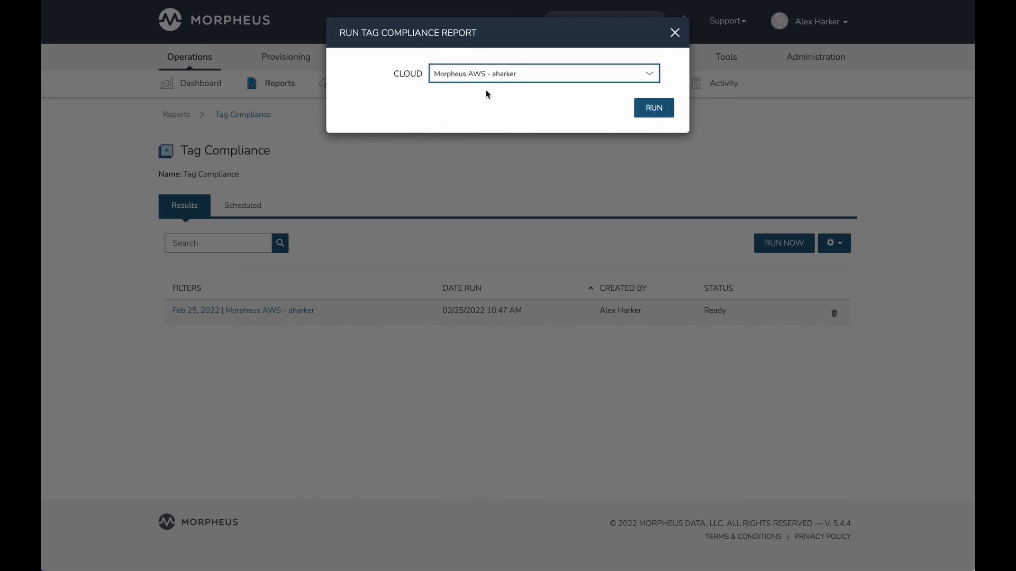
pyautogui.click(653, 108)
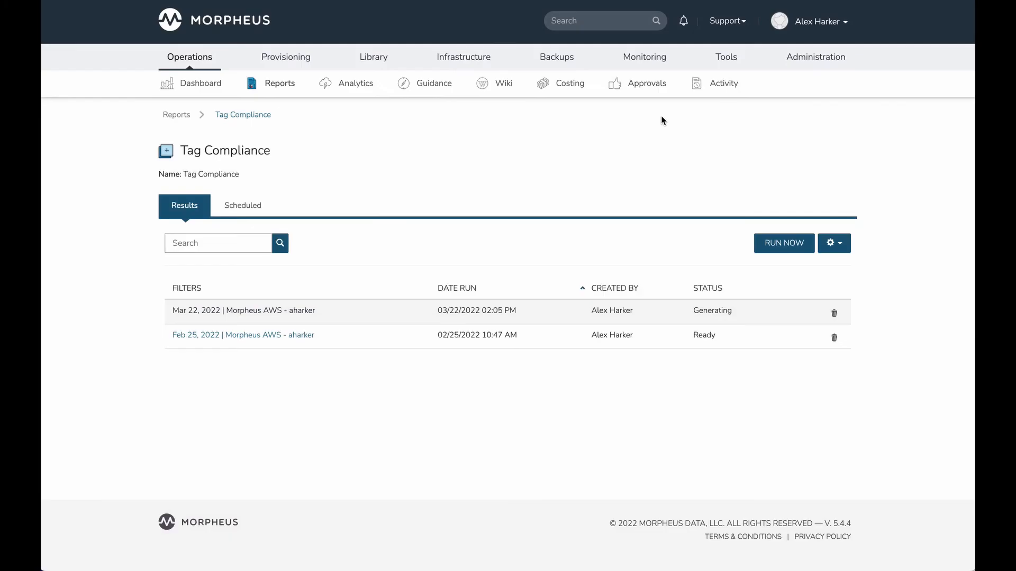
pyautogui.moveTo(705, 322)
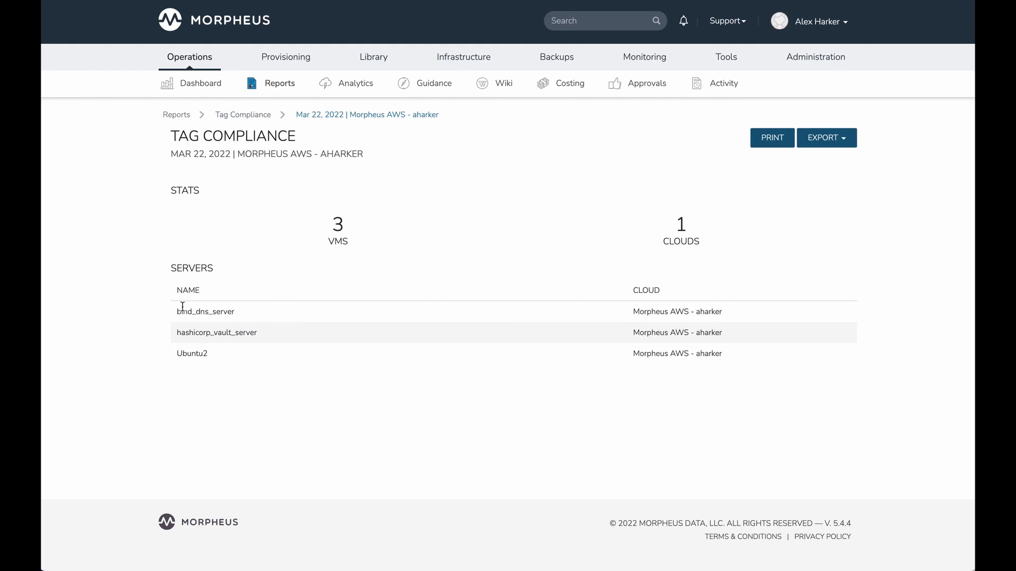
pyautogui.moveTo(181, 332)
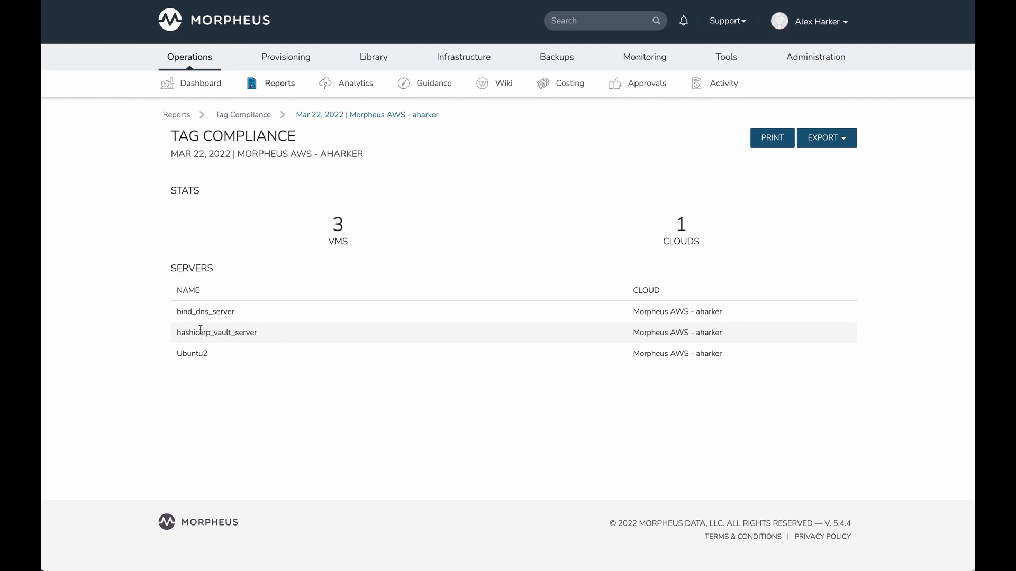
pyautogui.moveTo(194, 329)
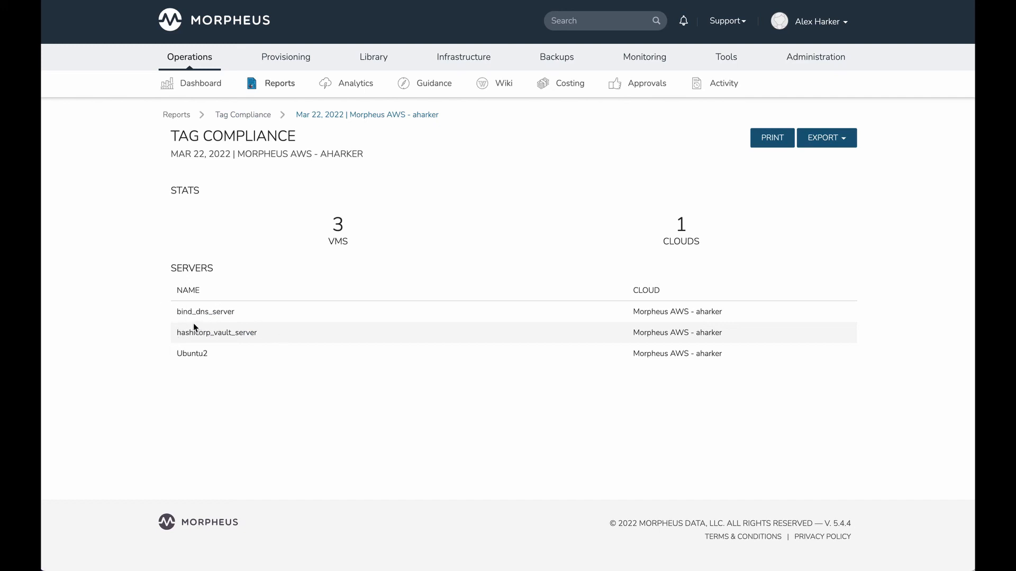
pyautogui.moveTo(255, 305)
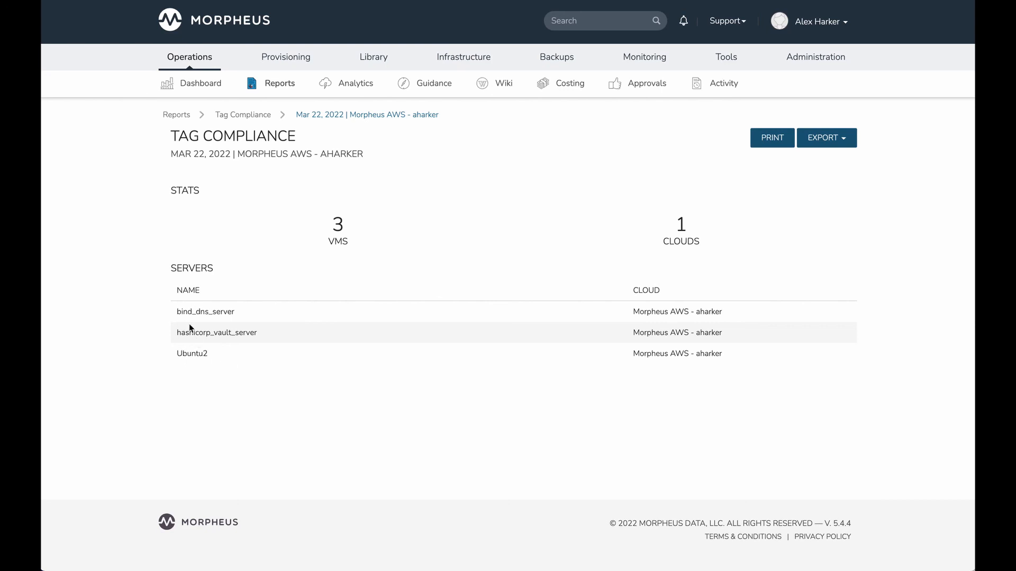
pyautogui.moveTo(194, 318)
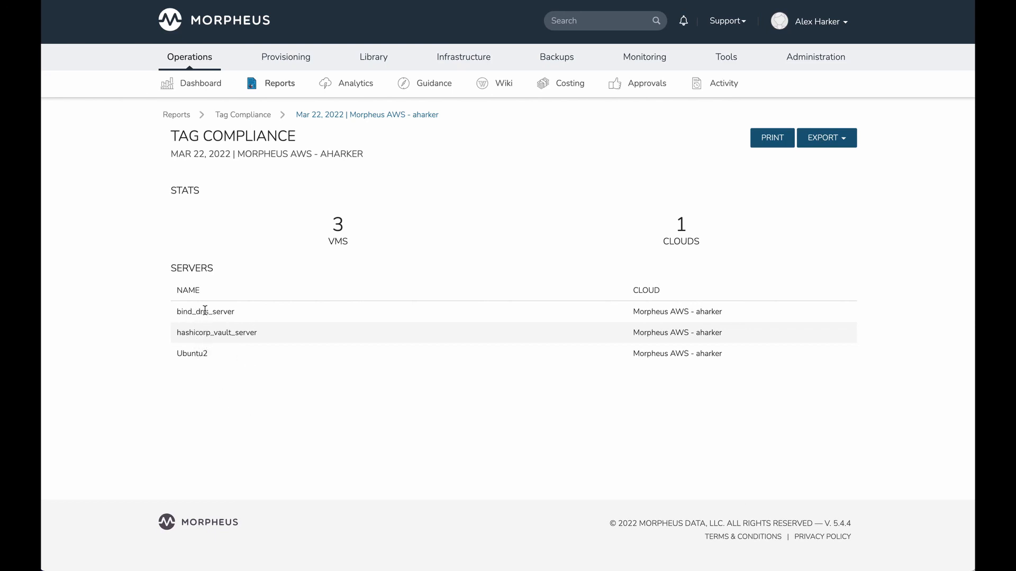
pyautogui.moveTo(233, 324)
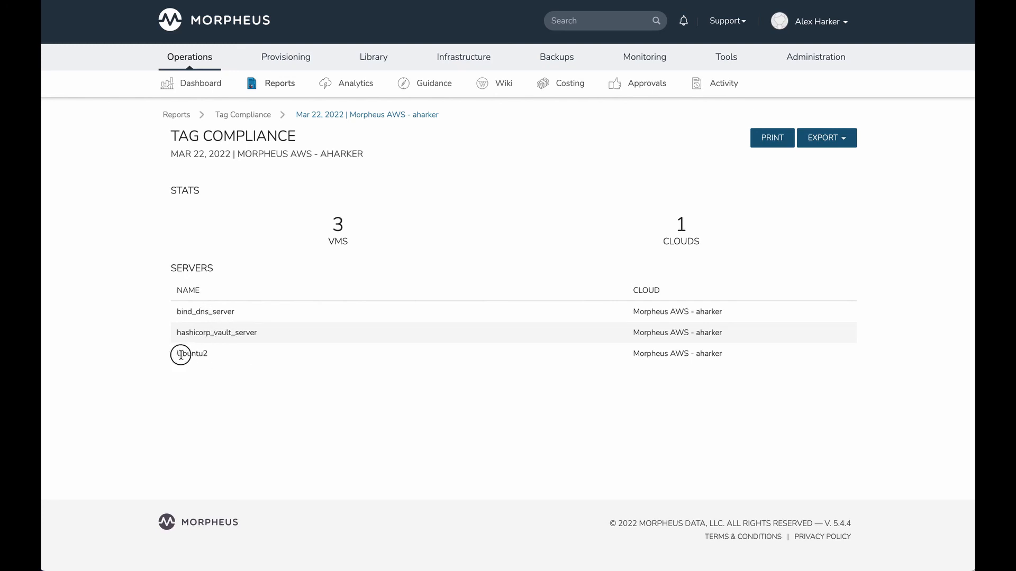
# Open the Mar 22, 2022 report result listing 3 non-compliant VMs.
pyautogui.doubleClick(192, 353)
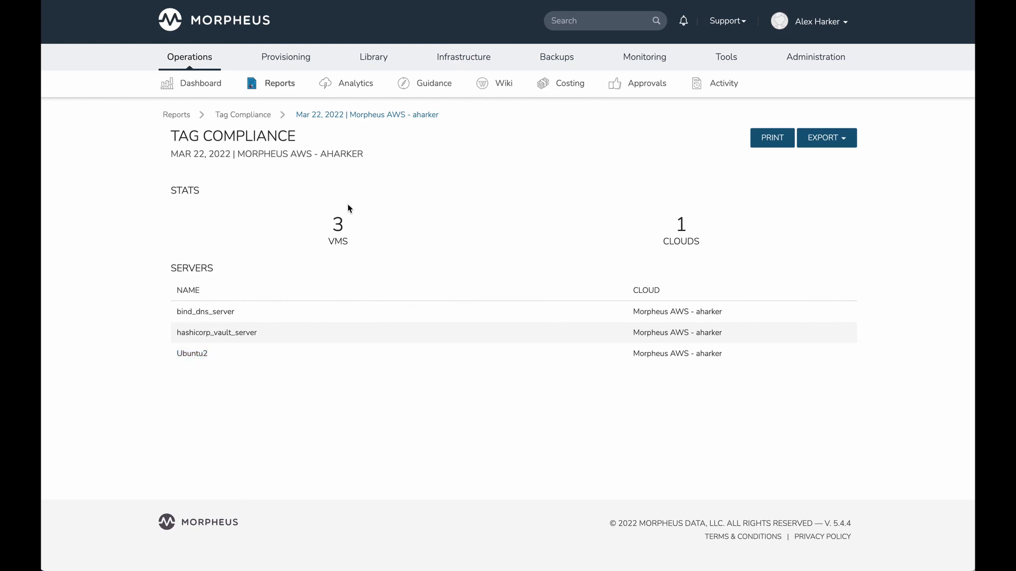
pyautogui.moveTo(573, 235)
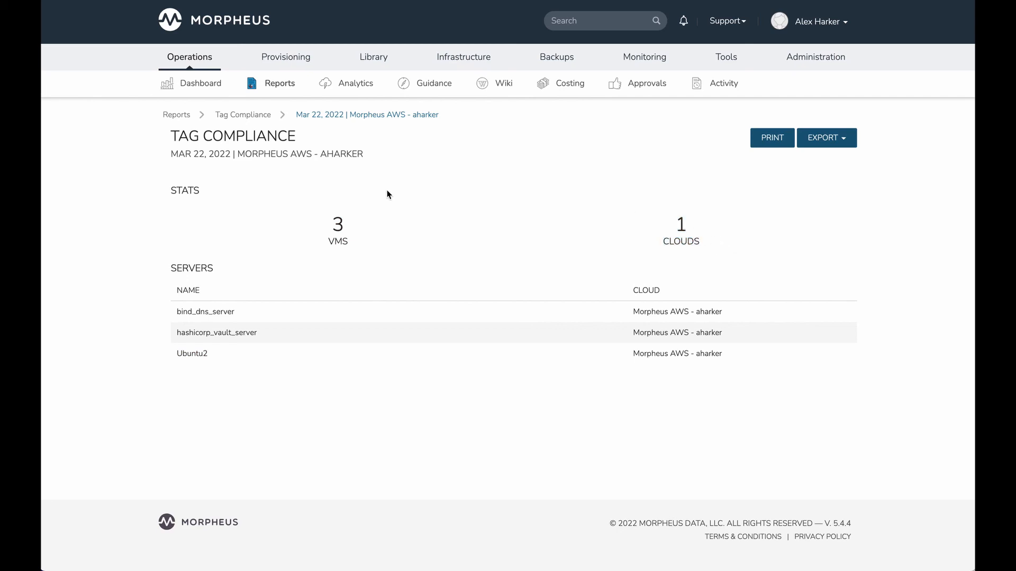
pyautogui.moveTo(408, 165)
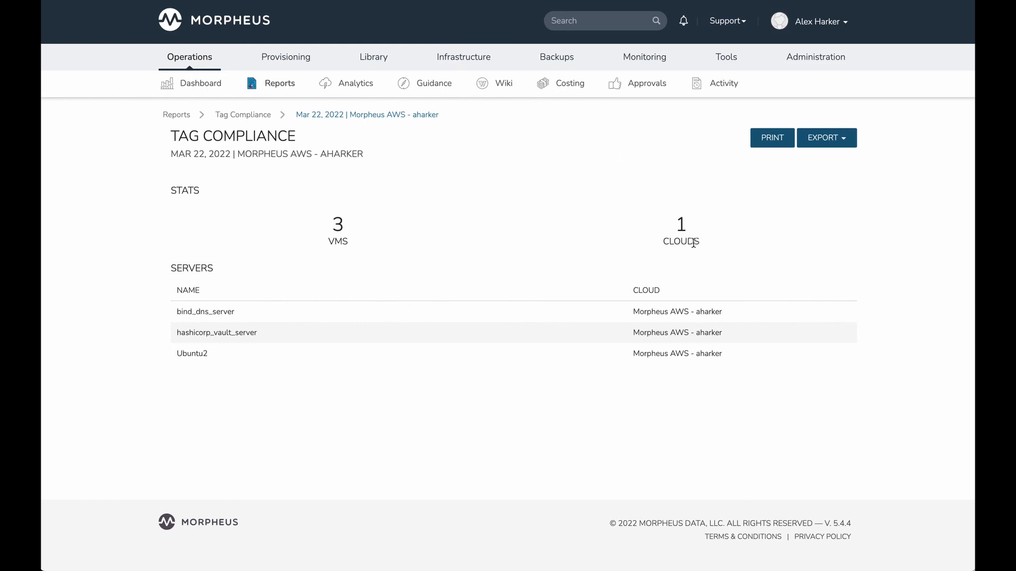
pyautogui.moveTo(685, 242)
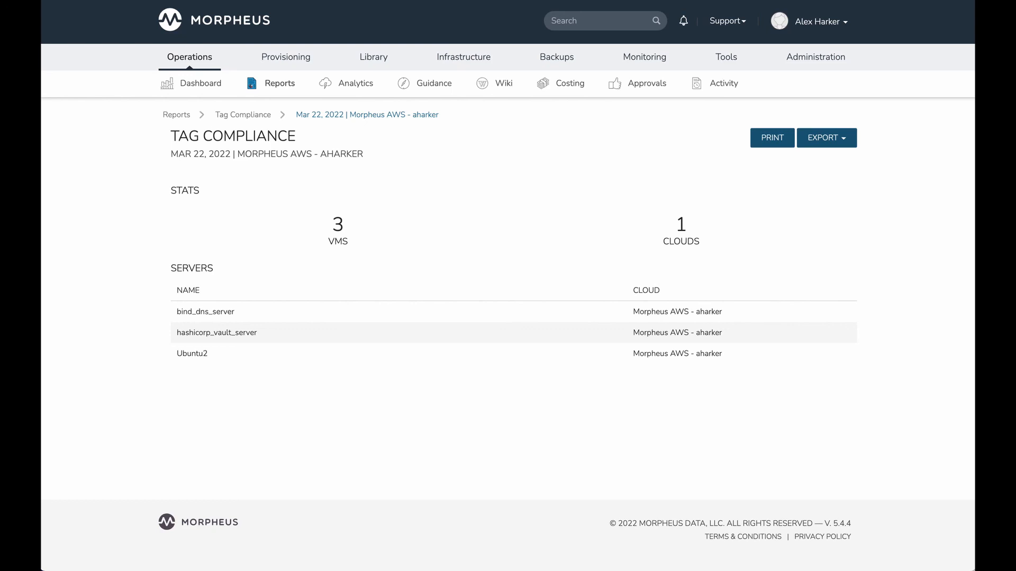
pyautogui.click(463, 57)
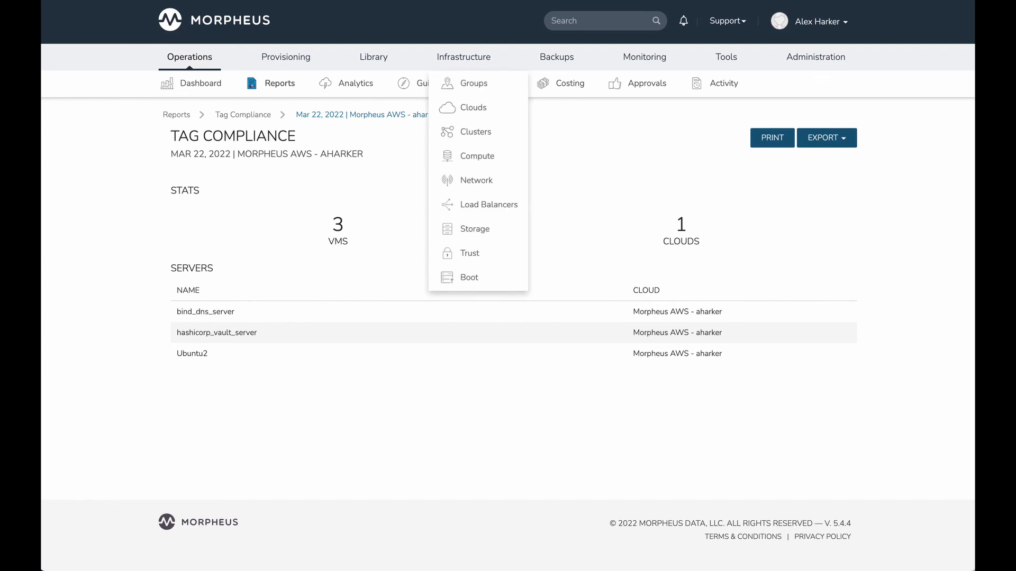